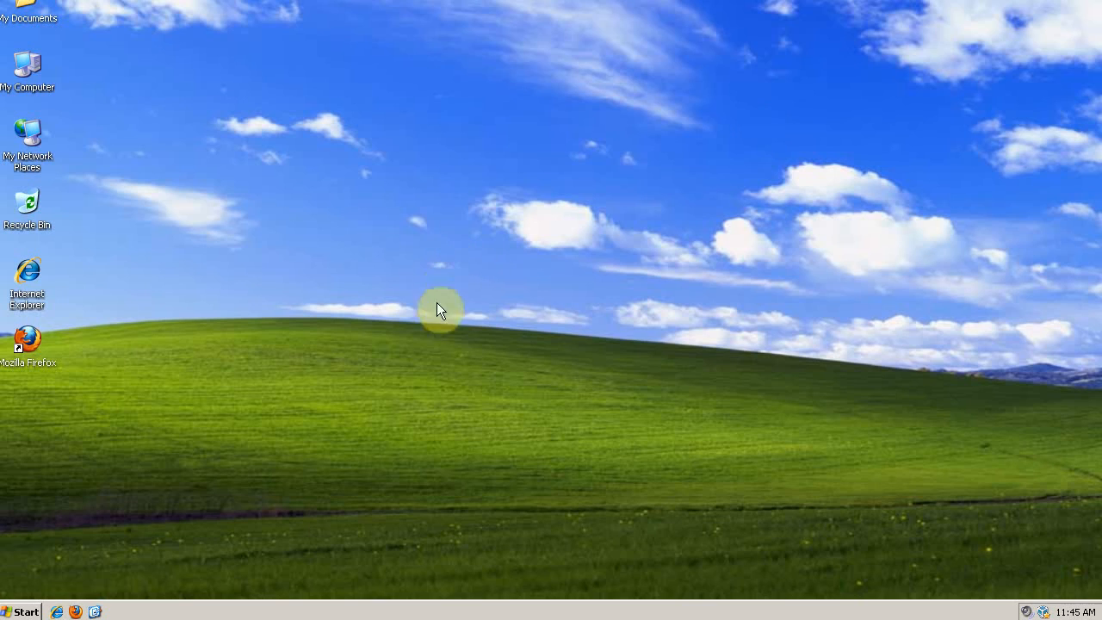
pyautogui.moveTo(229, 346)
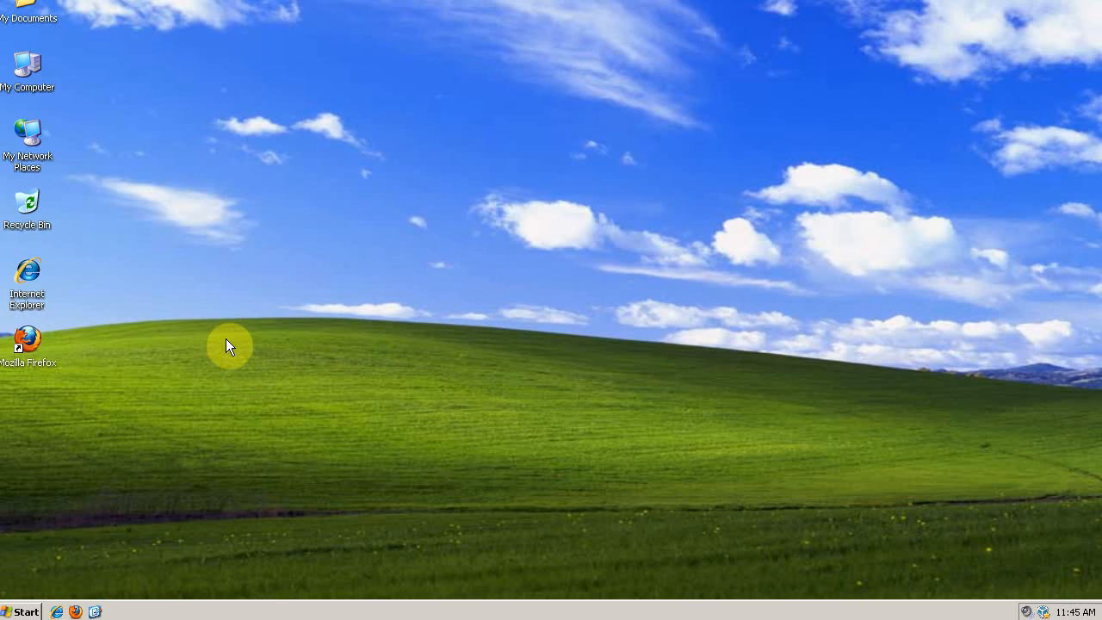
pyautogui.moveTo(120, 530)
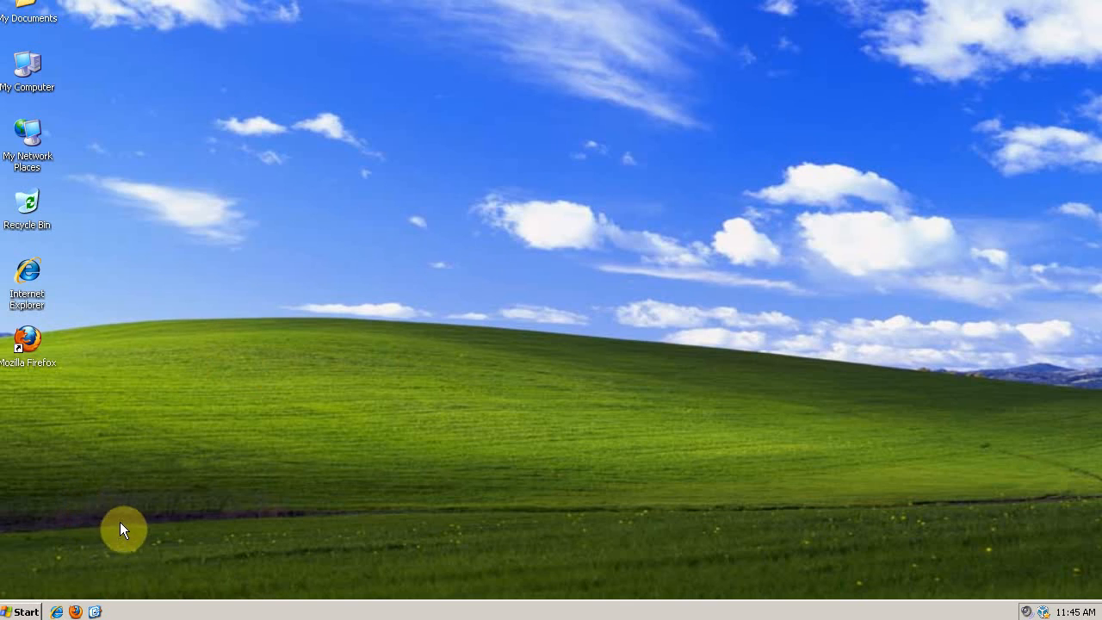
pyautogui.moveTo(150, 328)
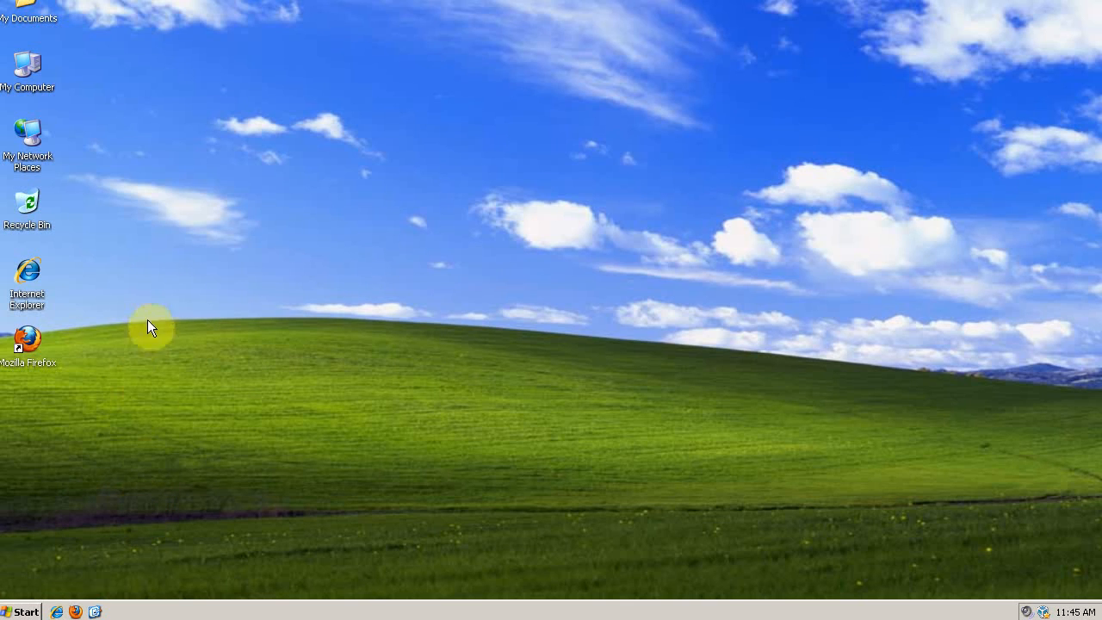
pyautogui.moveTo(266, 449)
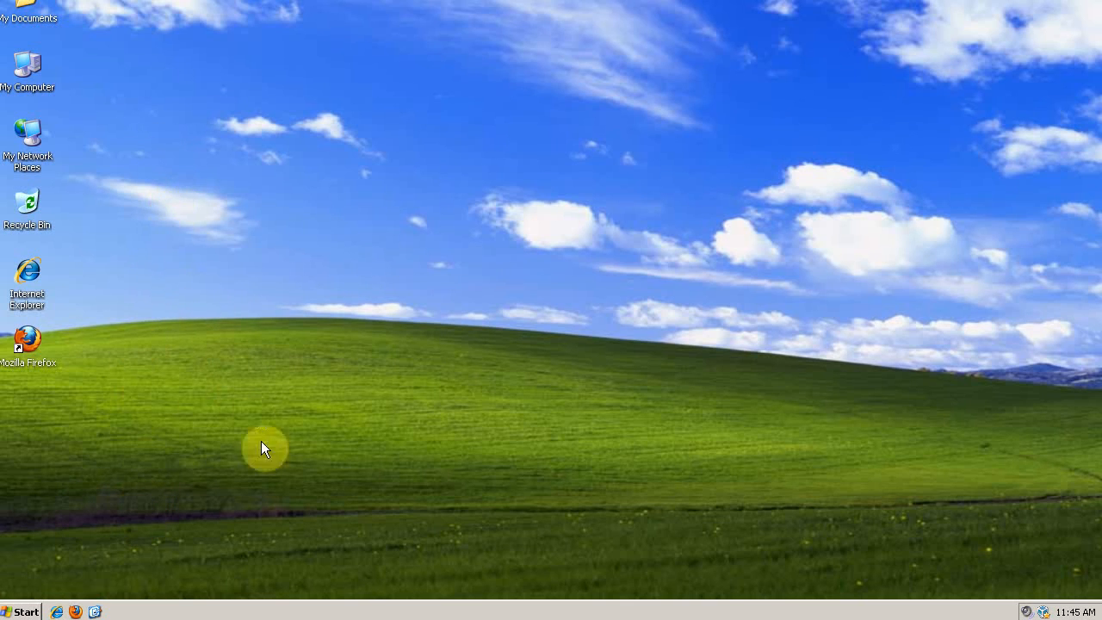
pyautogui.moveTo(82, 579)
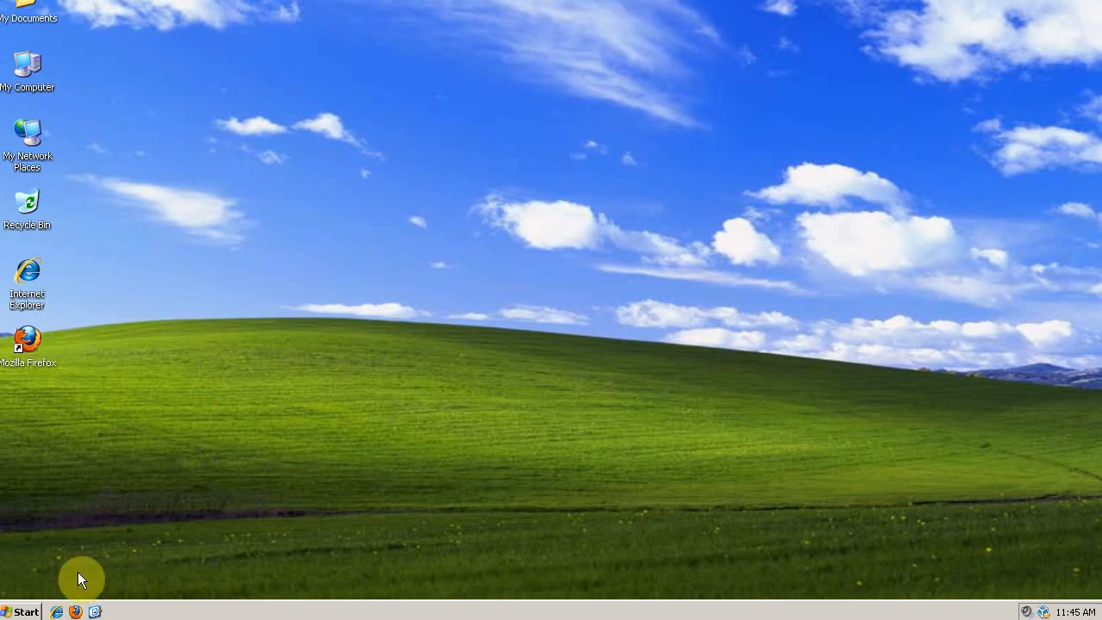
# Launch the Run prompt from the Start menu to start msconfig.
pyautogui.click(22, 611)
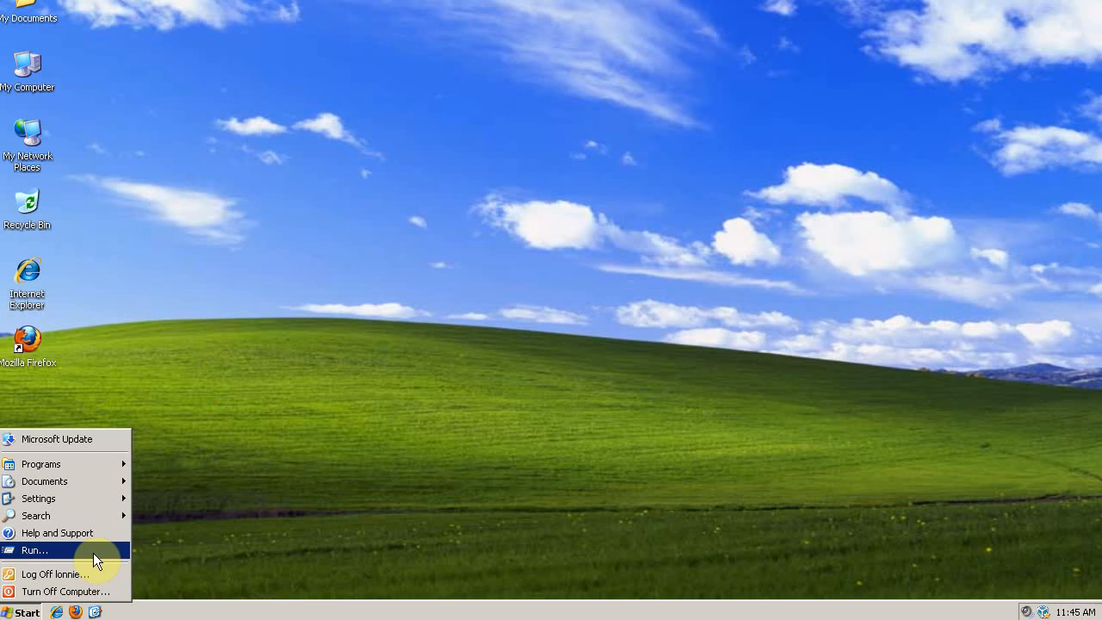
pyautogui.moveTo(56, 533)
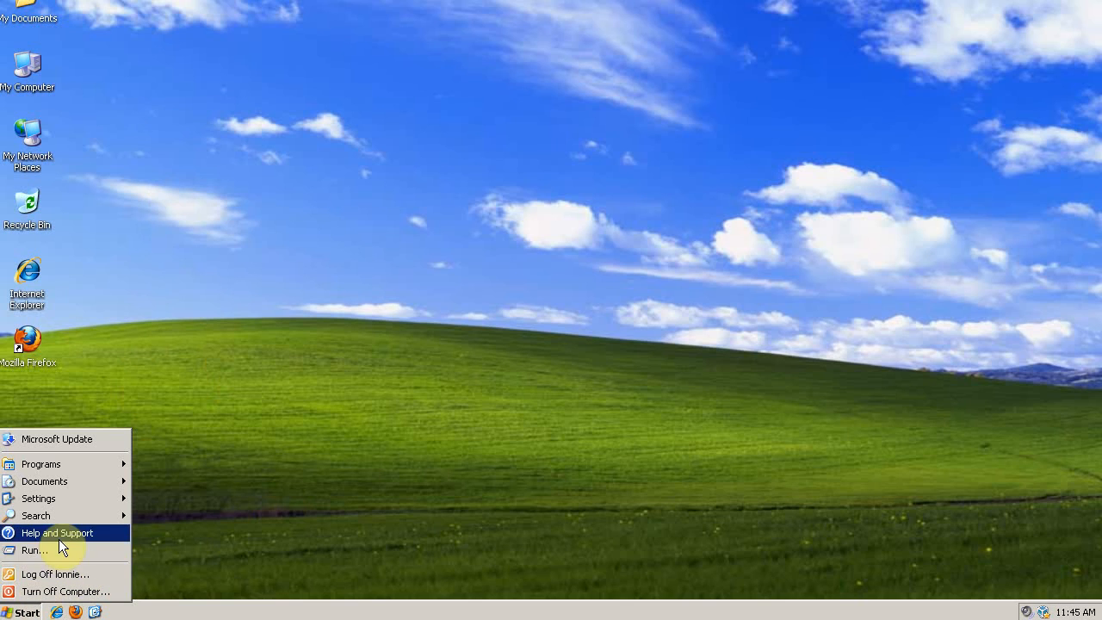
pyautogui.click(33, 551)
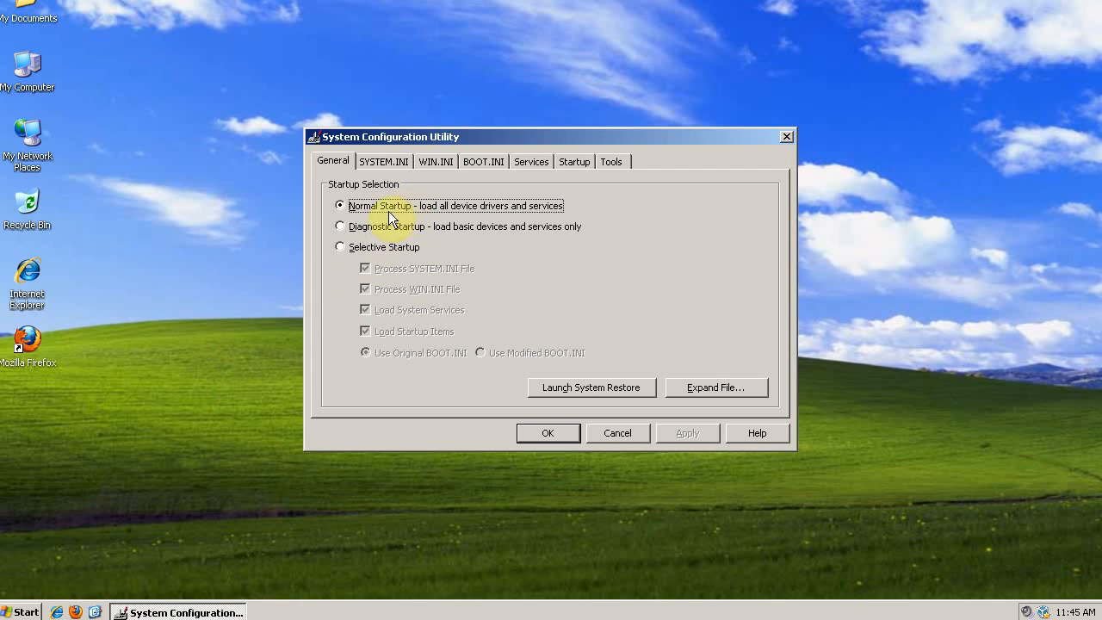
pyautogui.moveTo(422, 212)
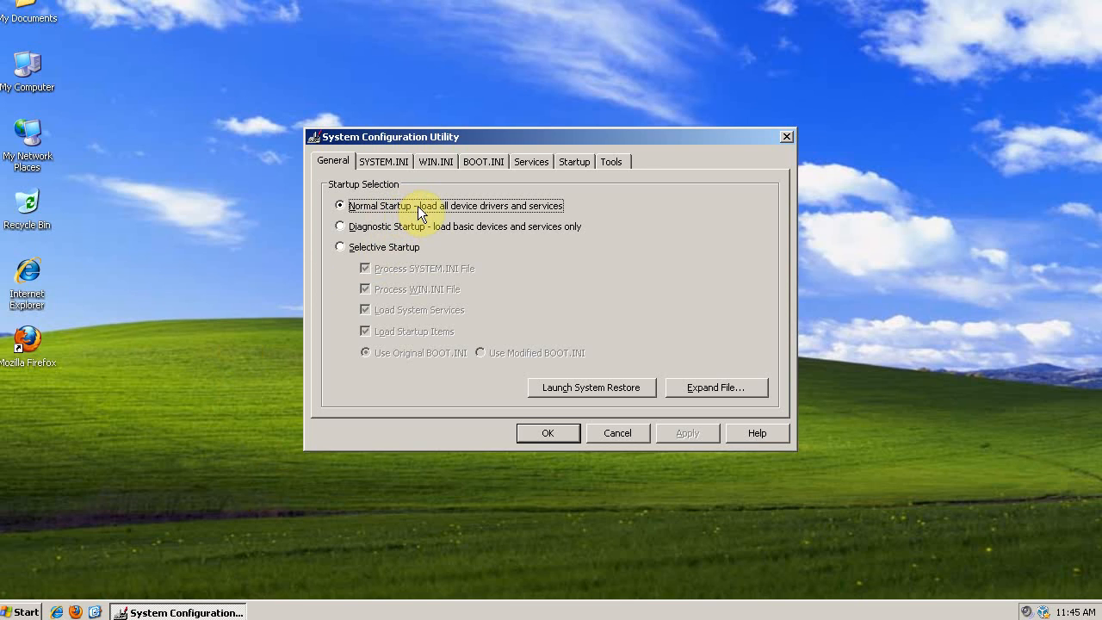
pyautogui.moveTo(378, 228)
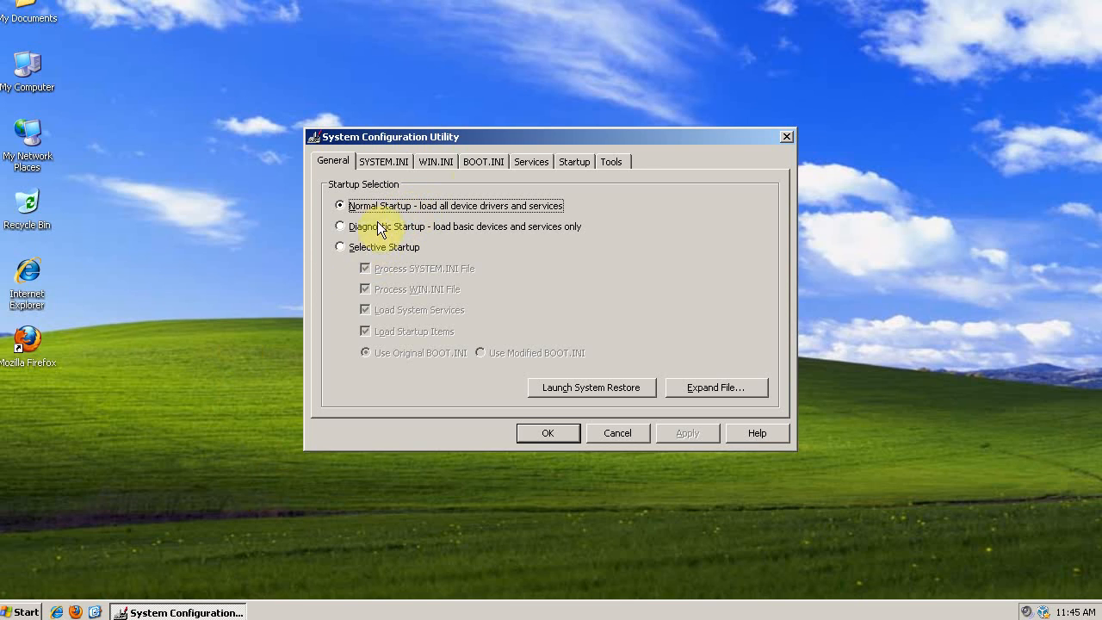
# Review the Startup entries, then return to General with Normal Startup selected.
pyautogui.click(573, 161)
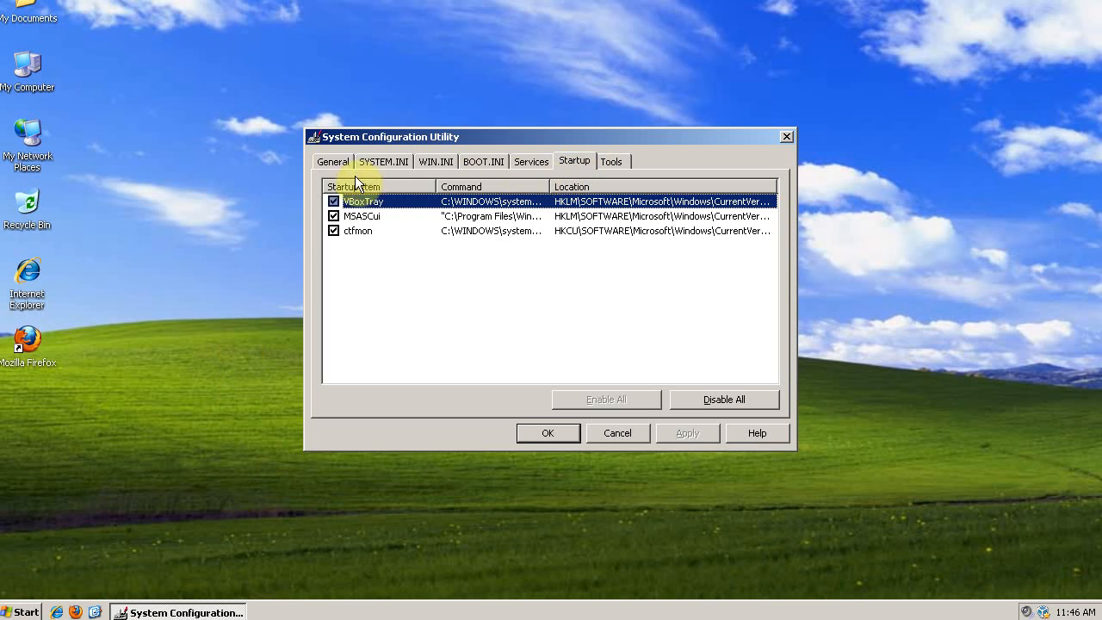
pyautogui.click(332, 161)
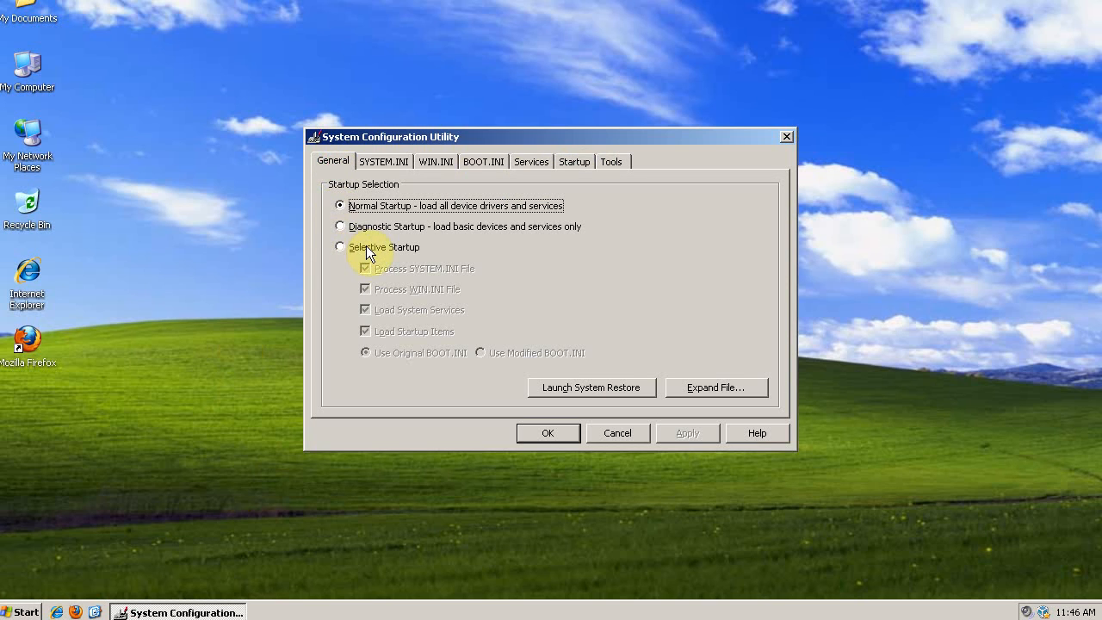
pyautogui.moveTo(398, 220)
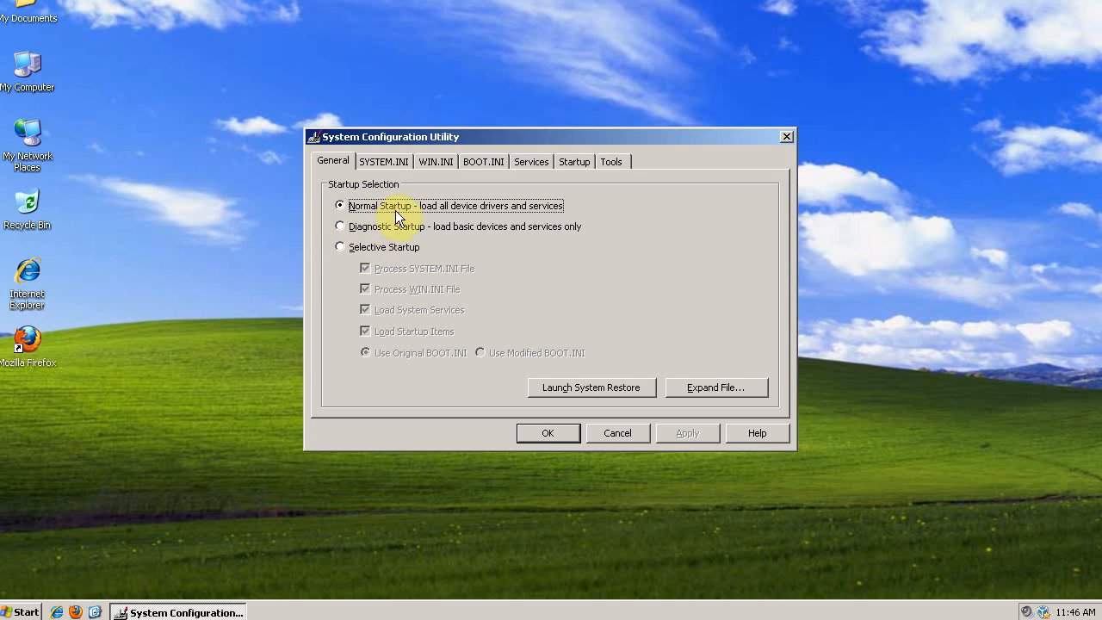
pyautogui.moveTo(392, 212)
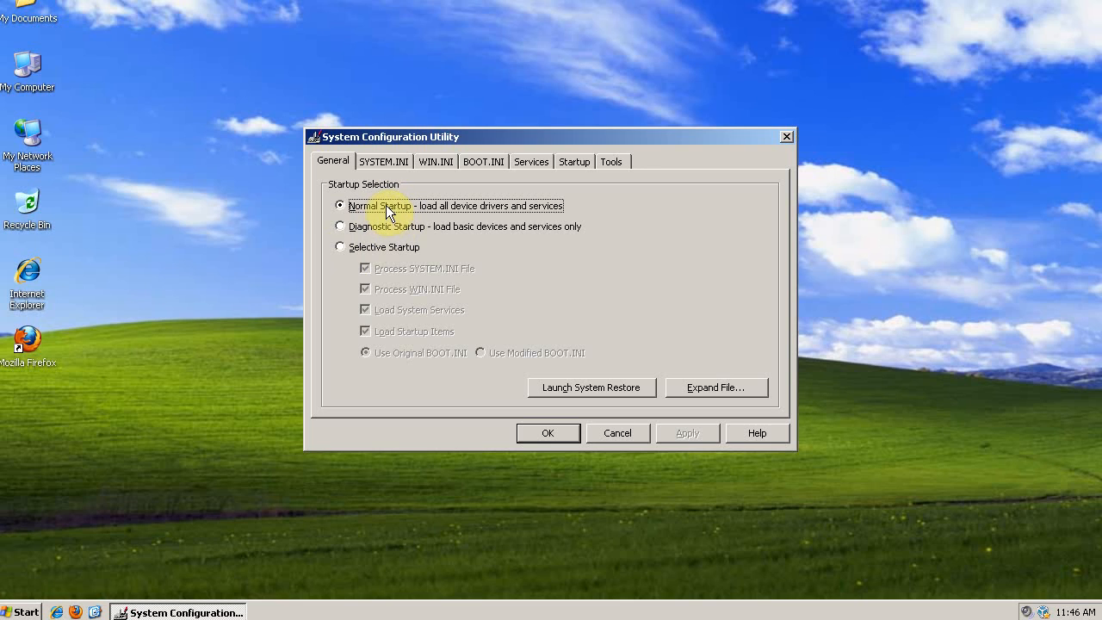
pyautogui.moveTo(571, 465)
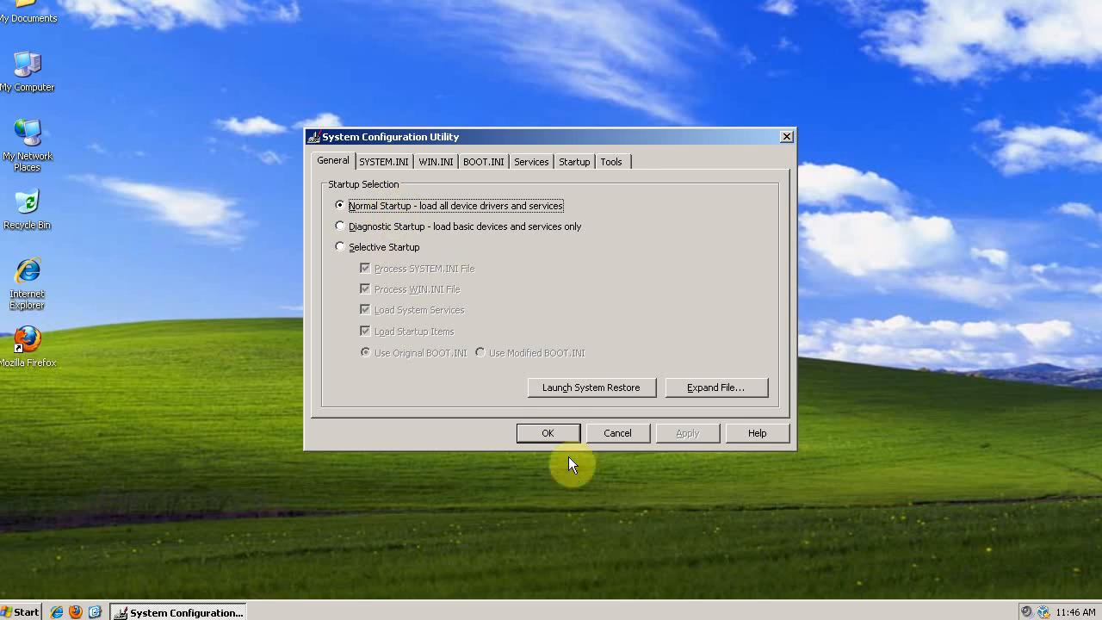
pyautogui.moveTo(413, 250)
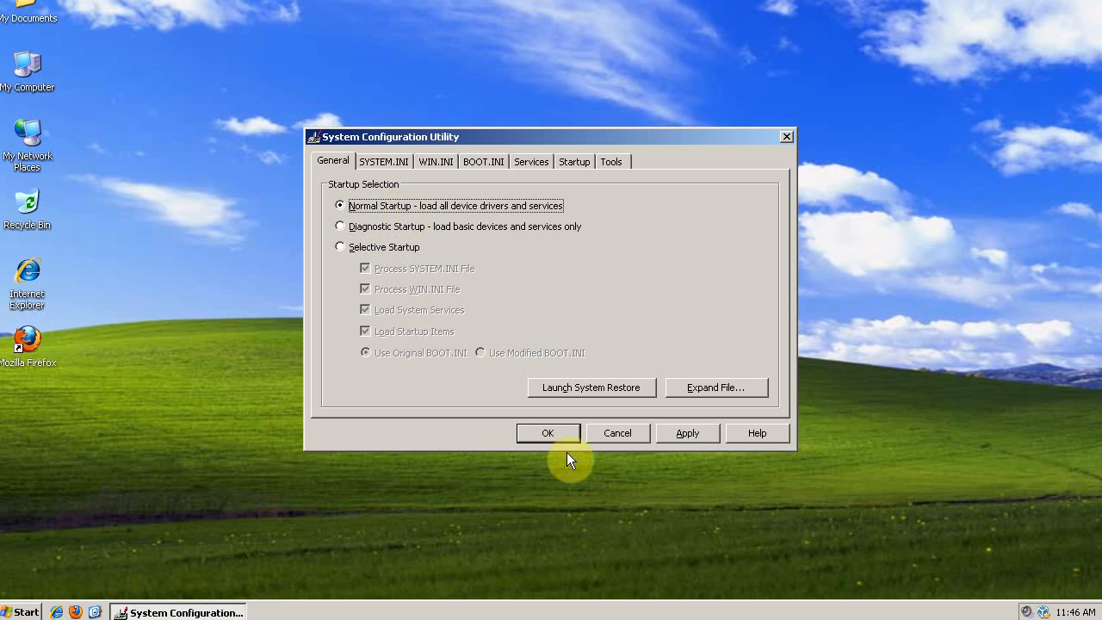
# Confirm the Normal Startup setting with OK and choose Exit Without Restart.
pyautogui.click(548, 433)
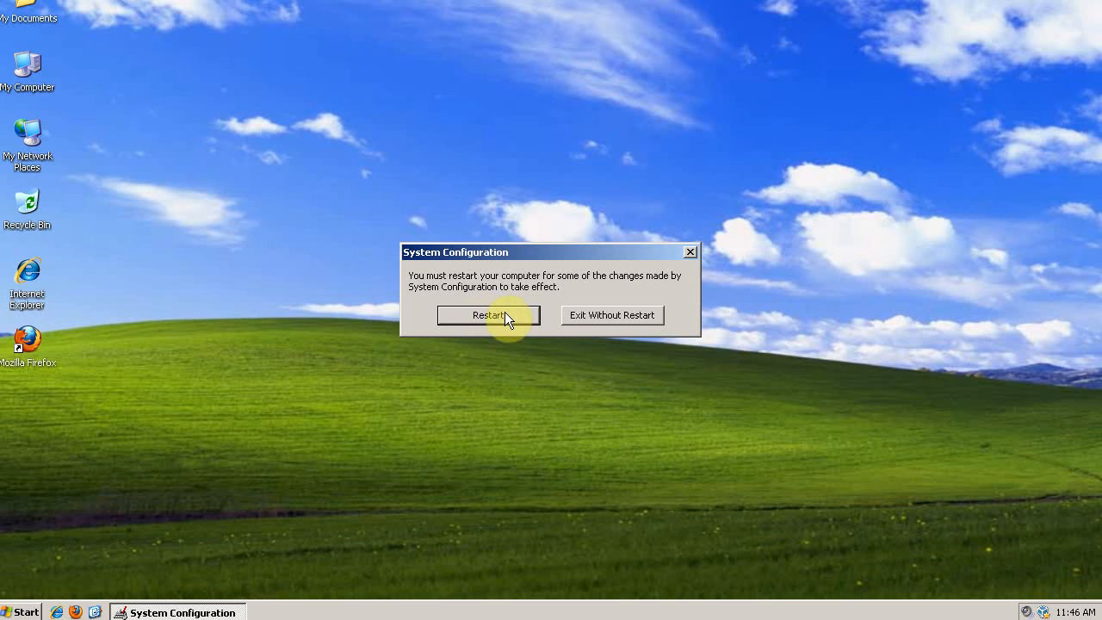
pyautogui.moveTo(38, 344)
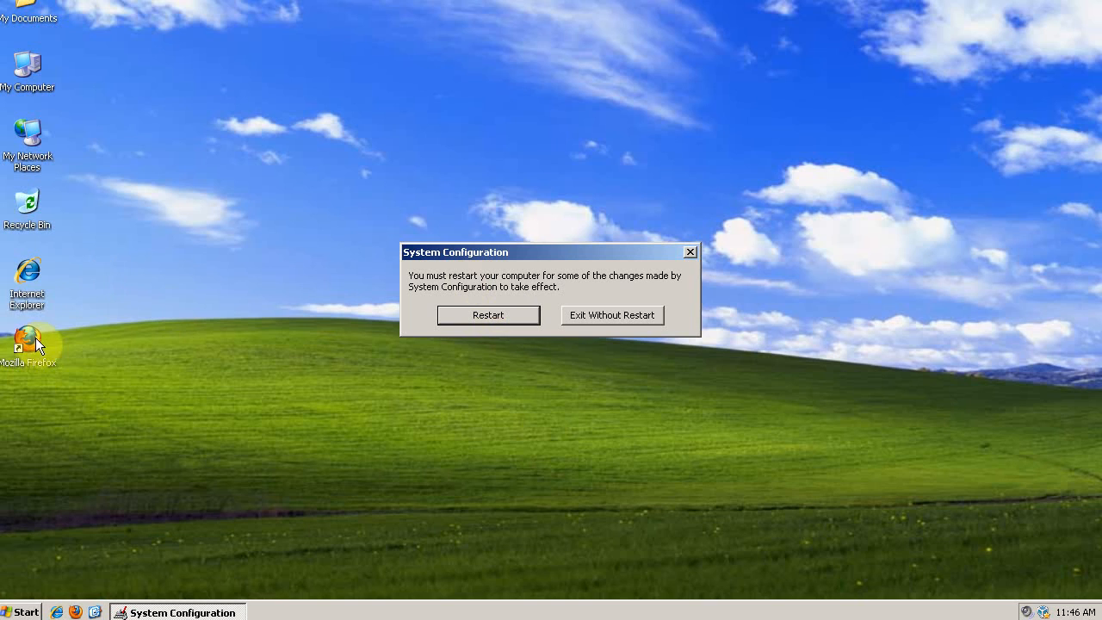
pyautogui.moveTo(171, 379)
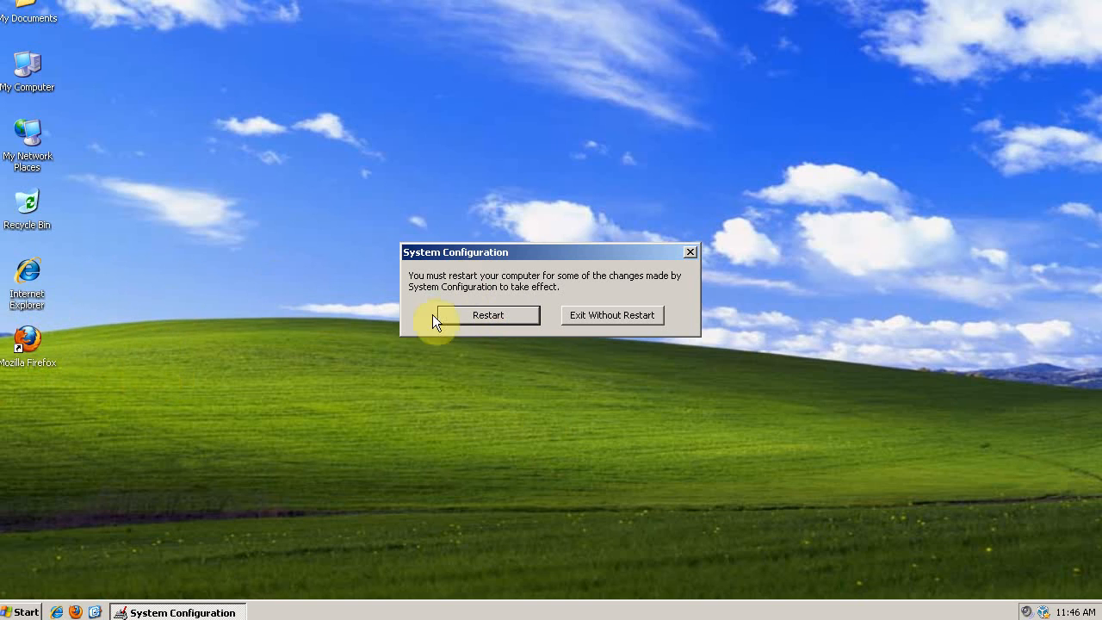
pyautogui.click(612, 314)
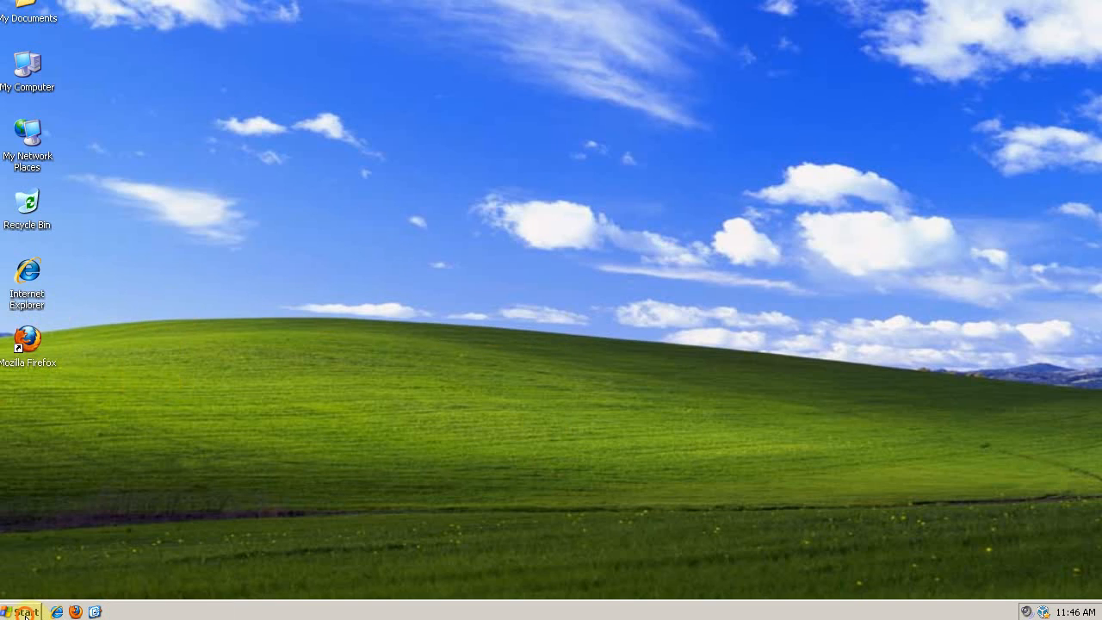
# Browse the Start menu Programs list to locate Windows Defender.
pyautogui.click(22, 610)
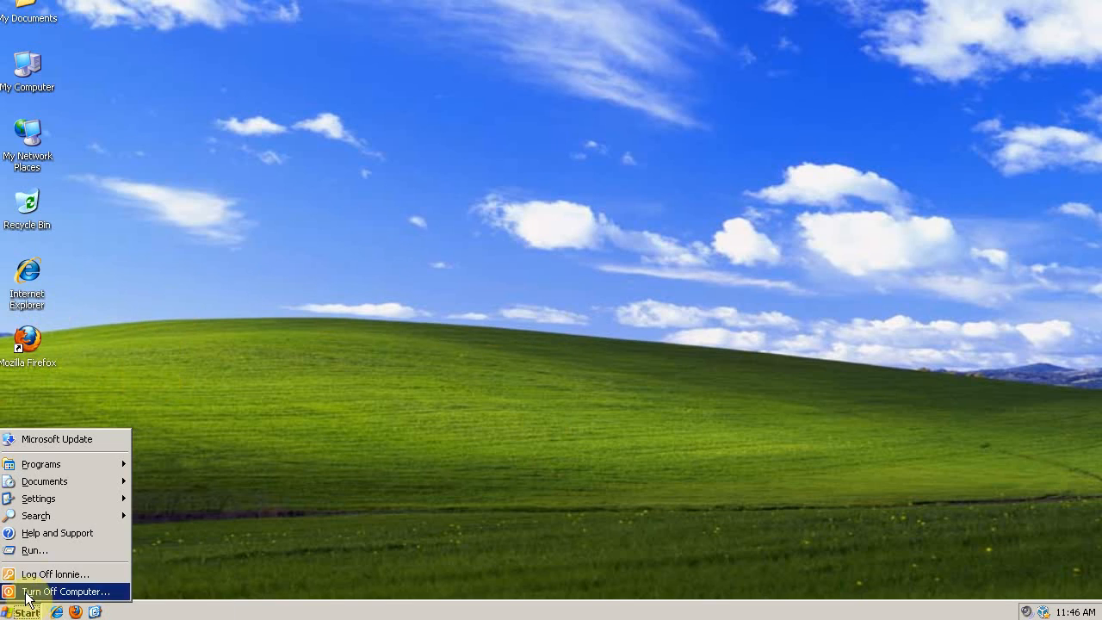
pyautogui.click(40, 464)
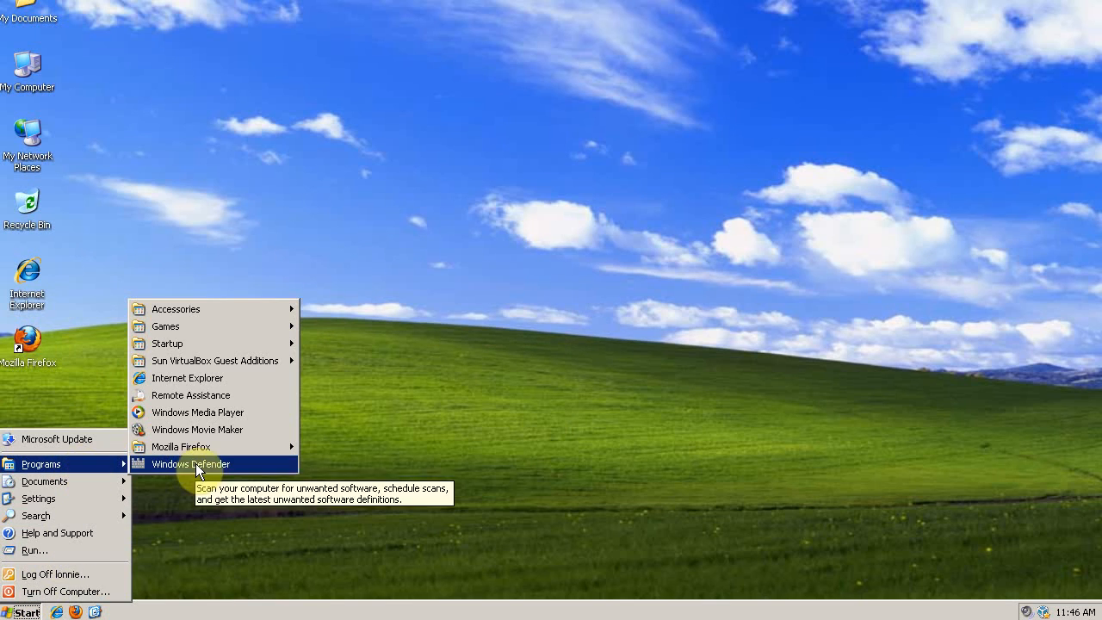
pyautogui.moveTo(155, 474)
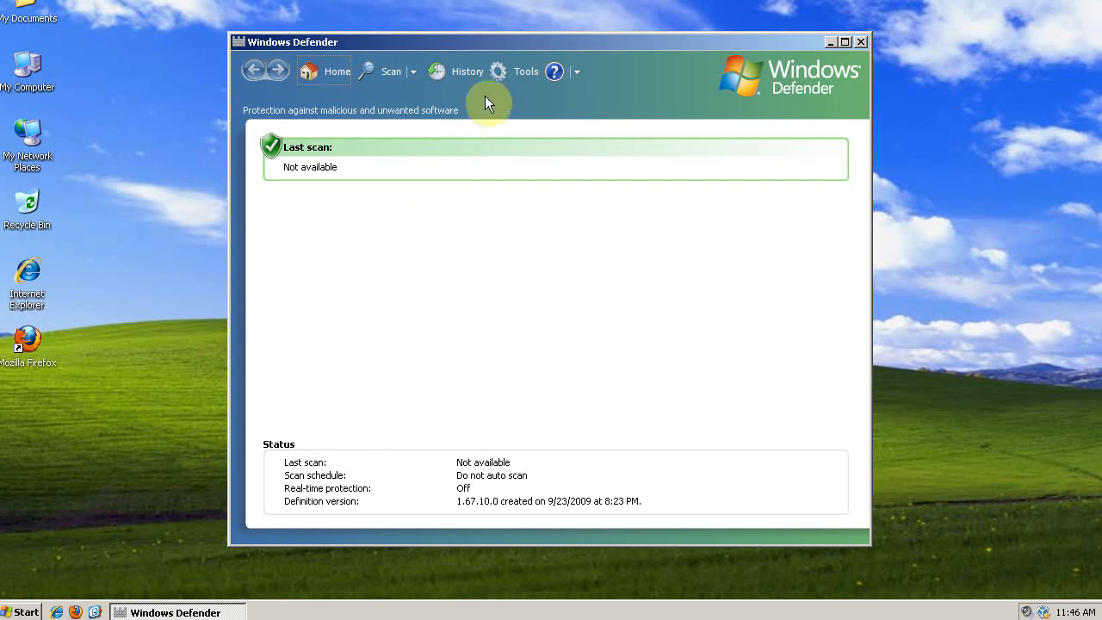
# Show Software Explorer's Startup Programs list with Microsoft CTF Loader details.
pyautogui.click(526, 71)
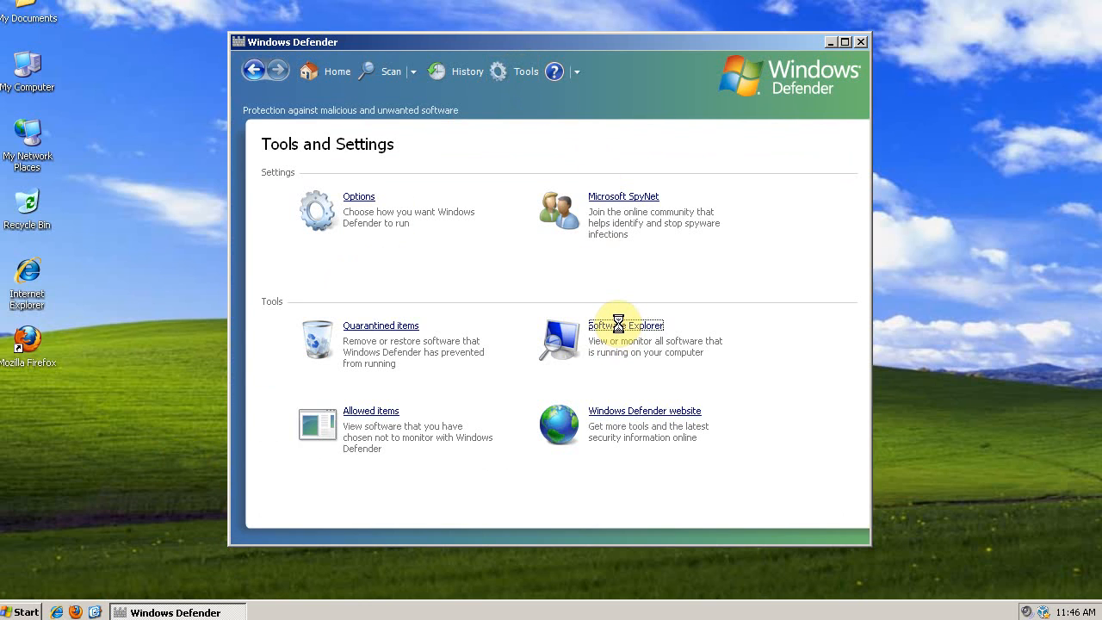
pyautogui.click(626, 325)
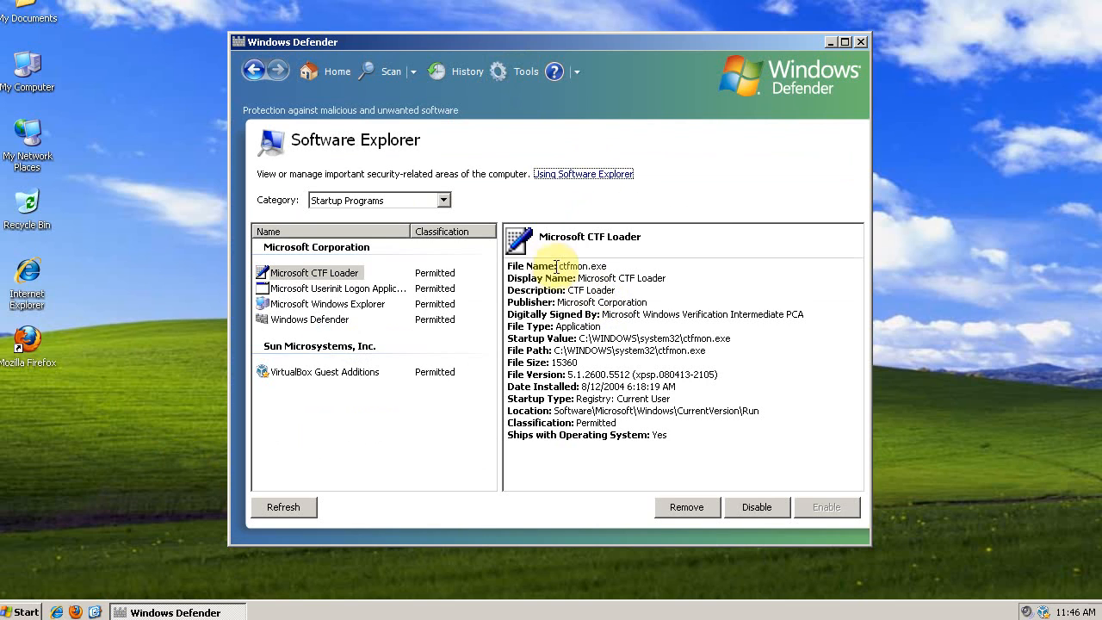
pyautogui.moveTo(364, 204)
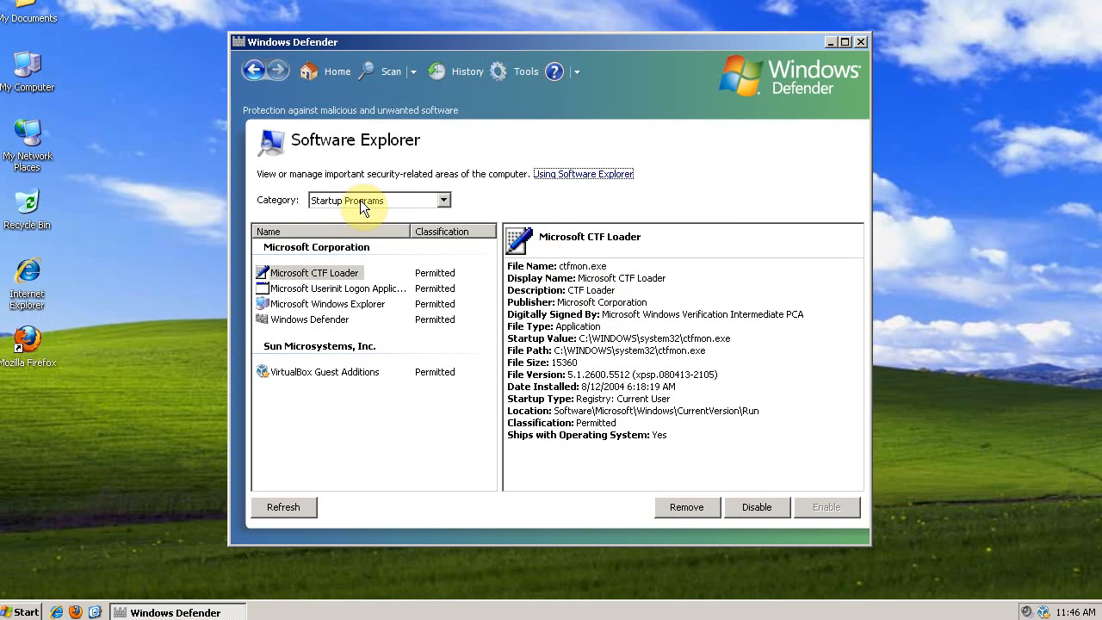
pyautogui.moveTo(405, 213)
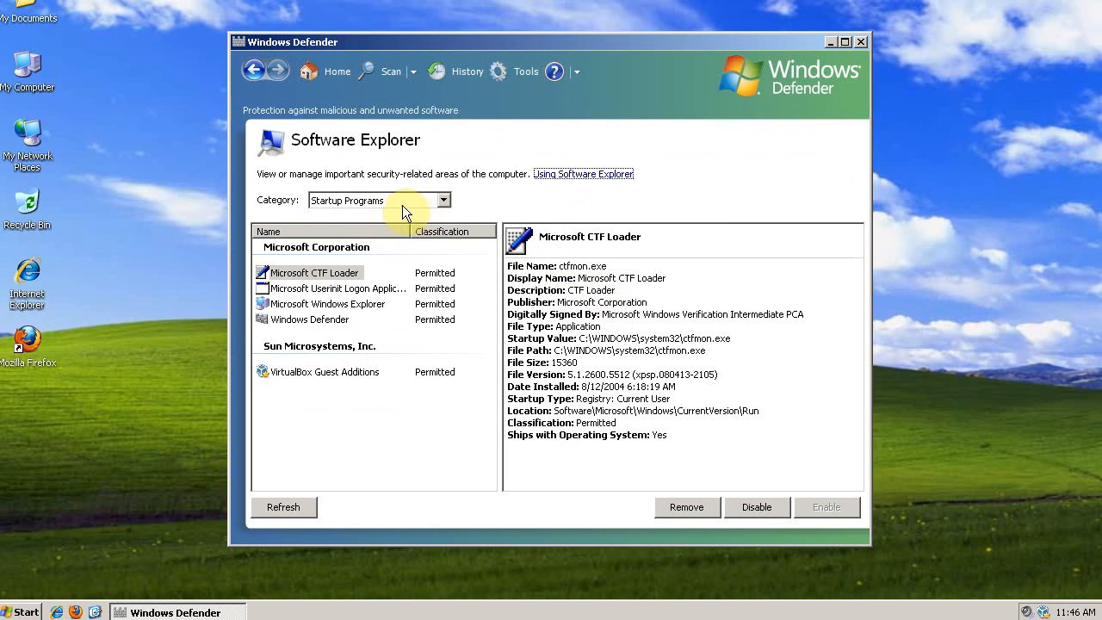
pyautogui.moveTo(388, 228)
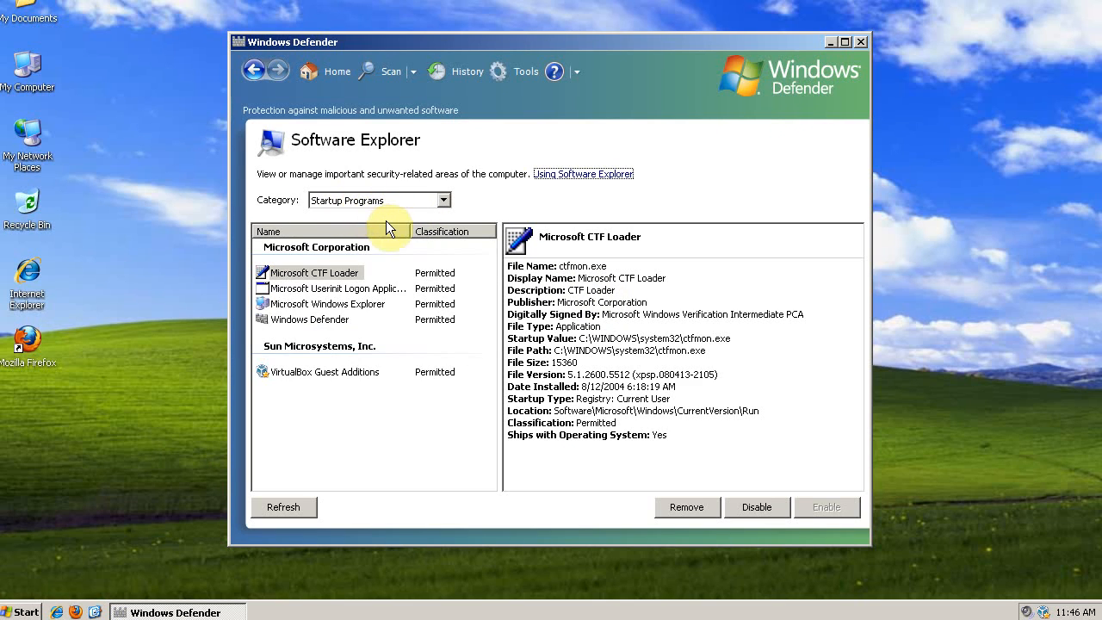
pyautogui.moveTo(333, 325)
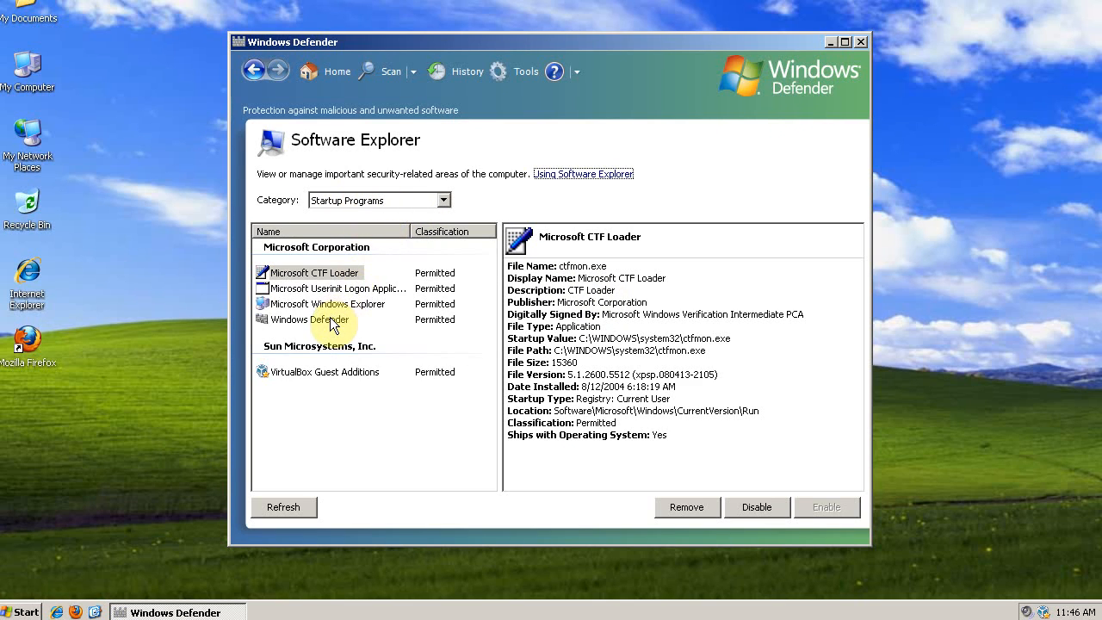
# Disable the Windows Defender startup entry, then select Microsoft CTF Loader again.
pyautogui.click(308, 320)
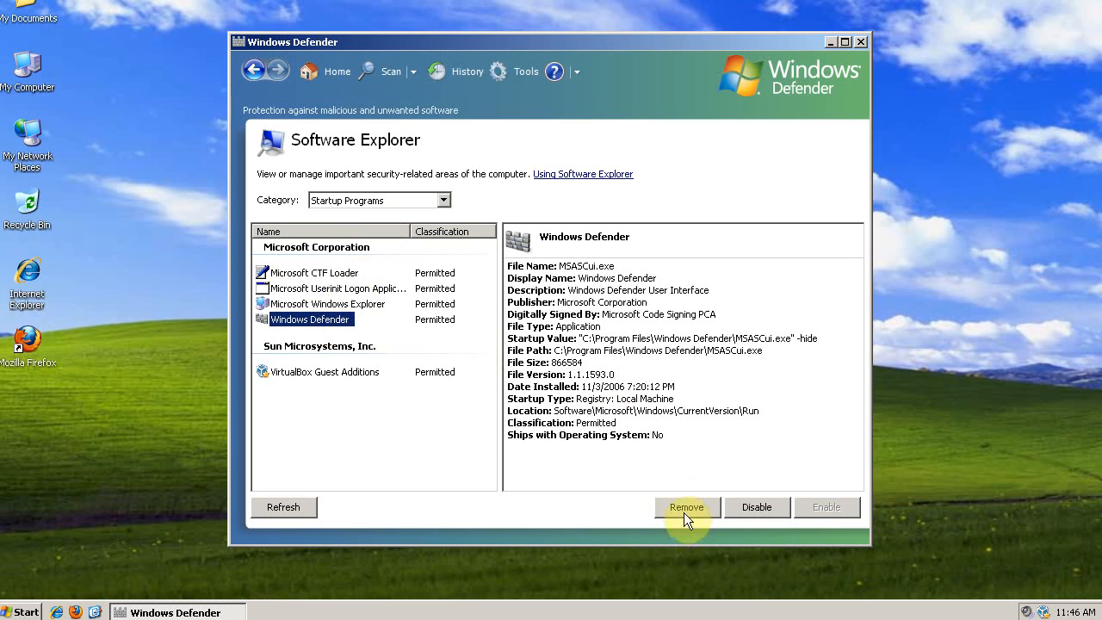
pyautogui.click(756, 507)
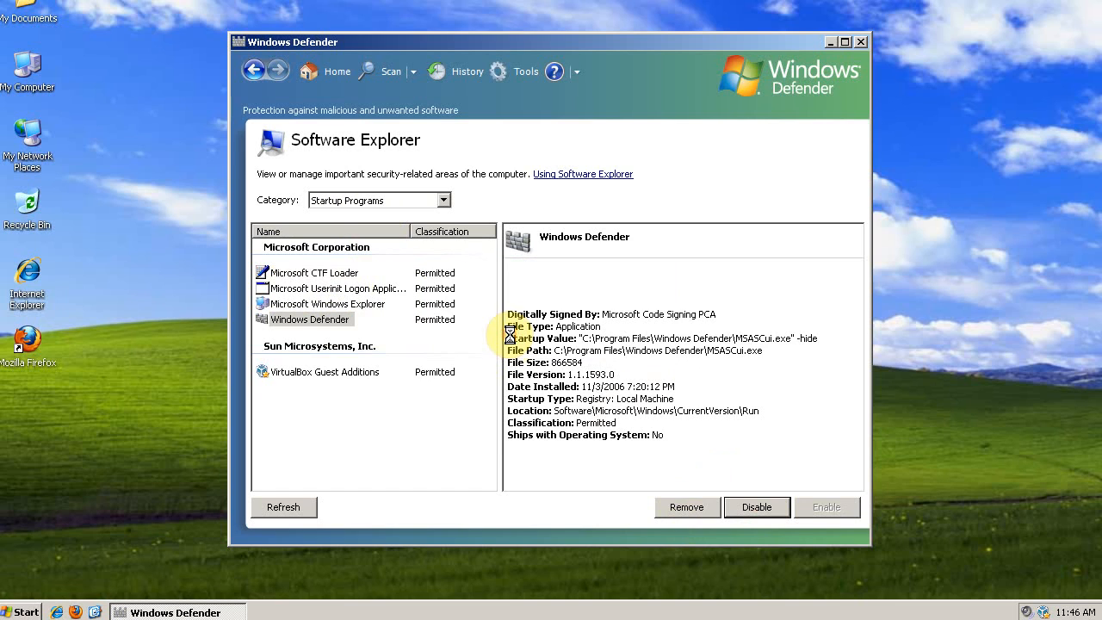
pyautogui.click(319, 272)
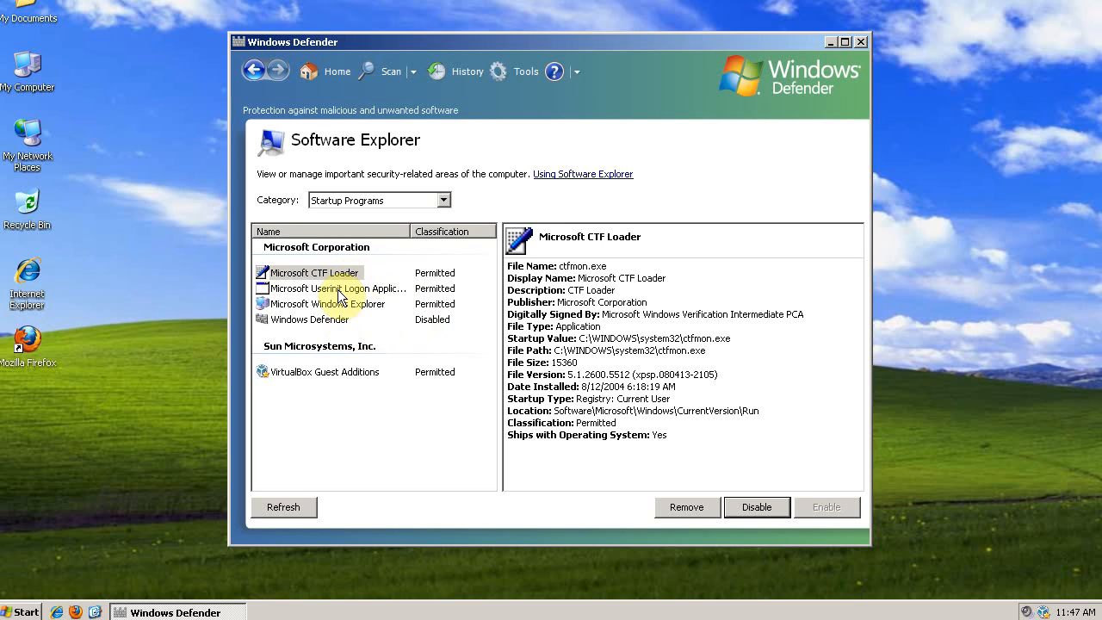
pyautogui.moveTo(499, 443)
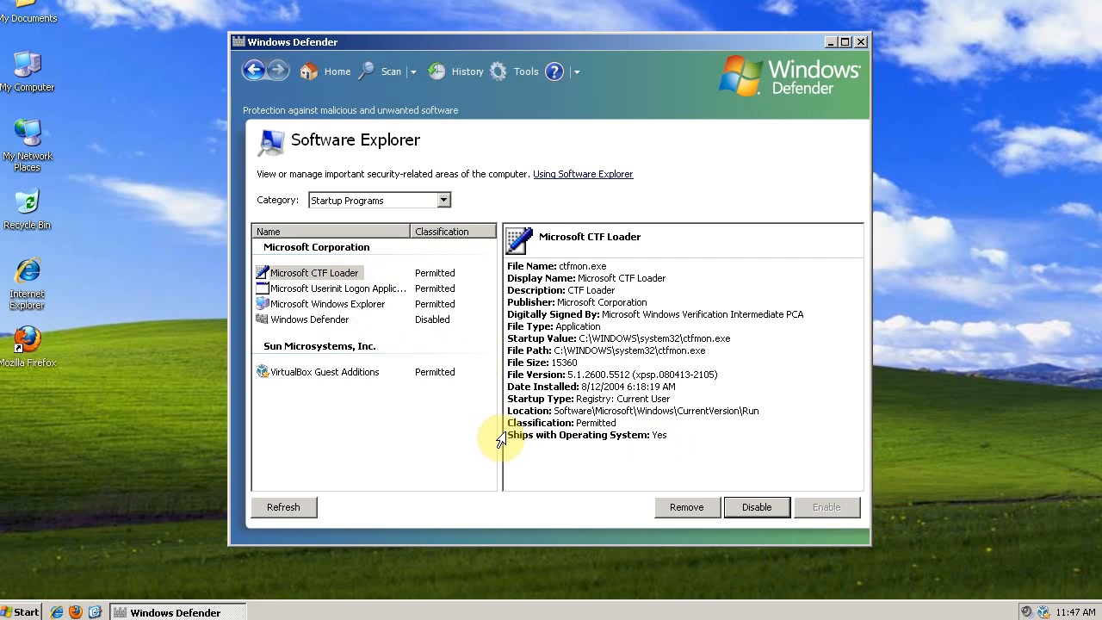
pyautogui.moveTo(506, 427)
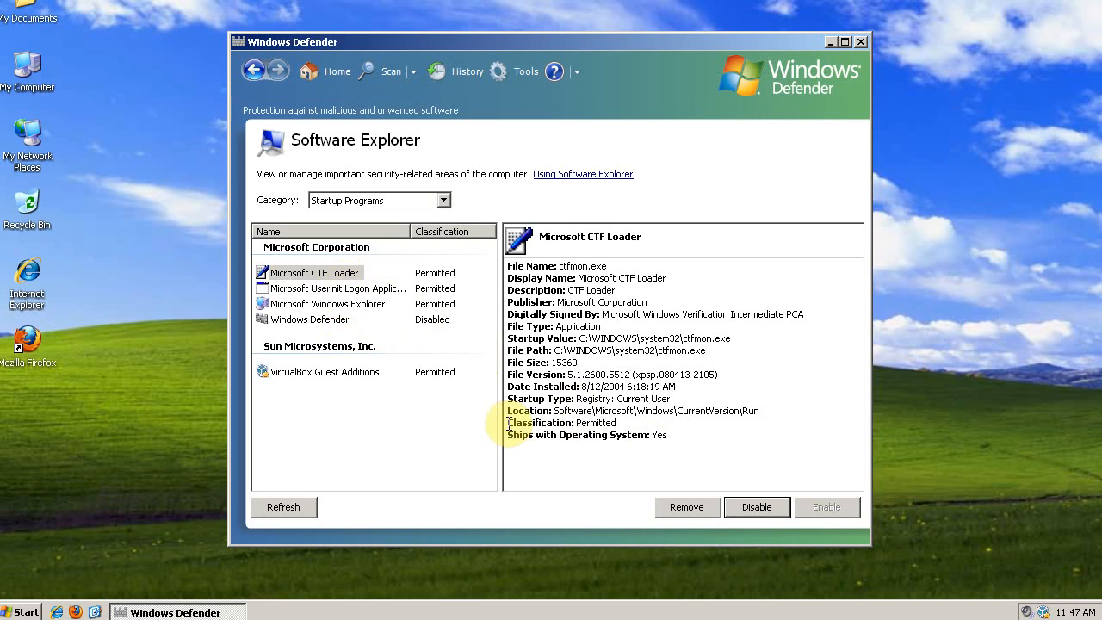
pyautogui.moveTo(349, 278)
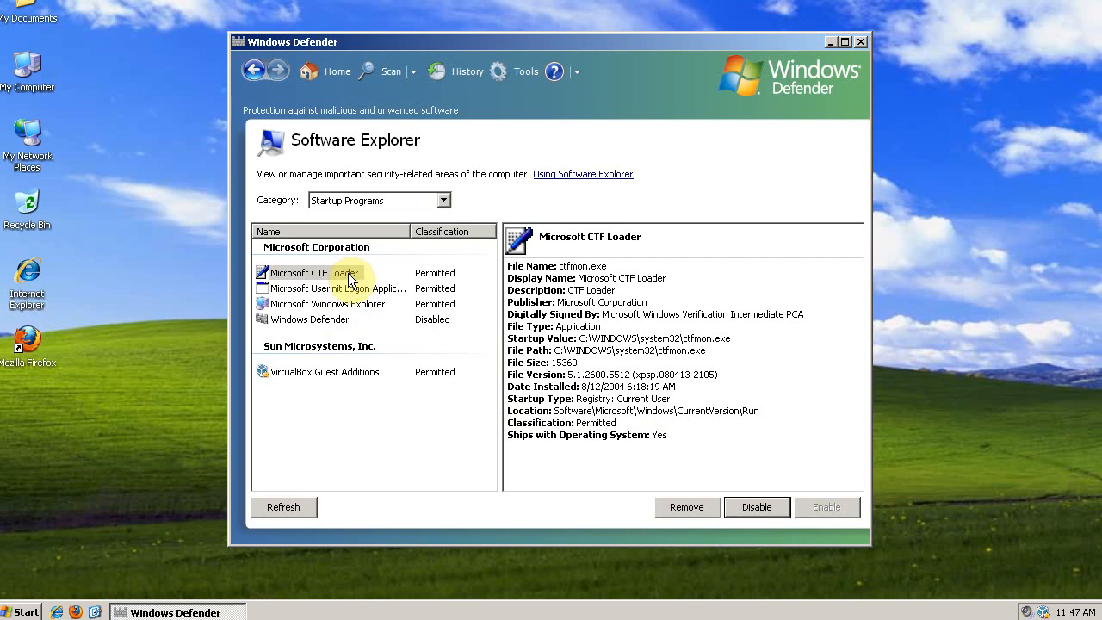
# Review Userinit, Windows Explorer and VirtualBox Guest Additions, marking its 'Ships with OS' detail.
pyautogui.click(335, 287)
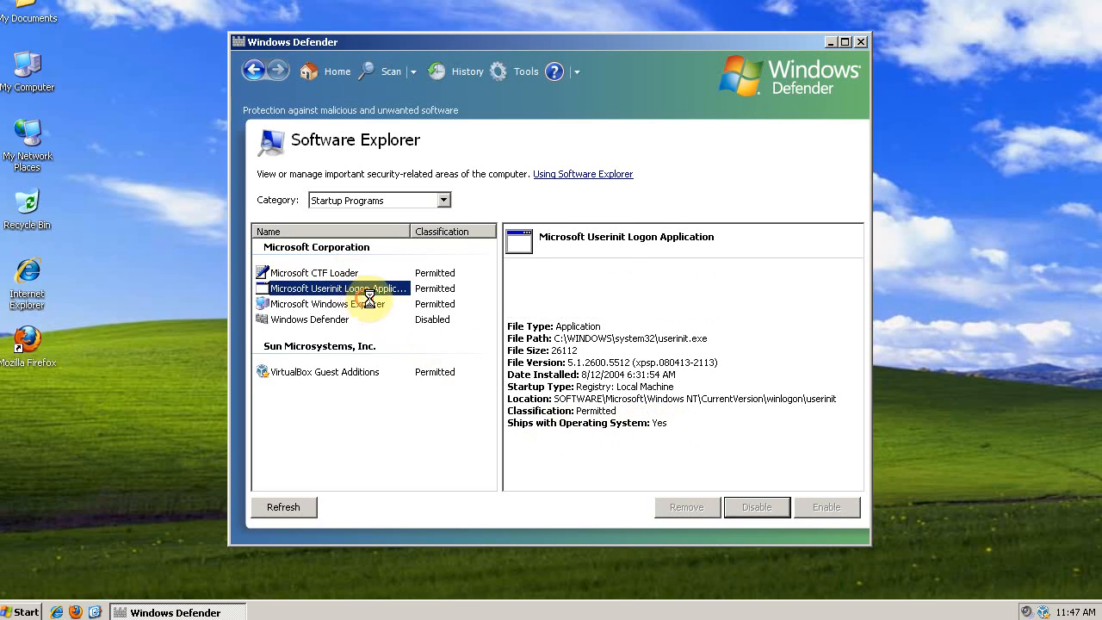
pyautogui.click(329, 303)
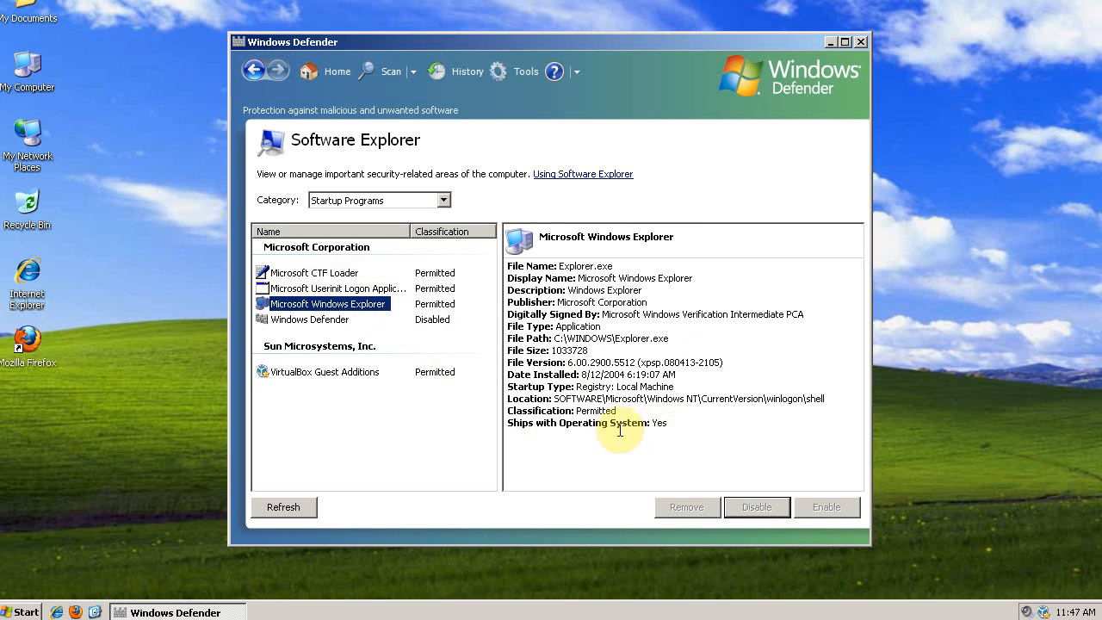
pyautogui.click(325, 371)
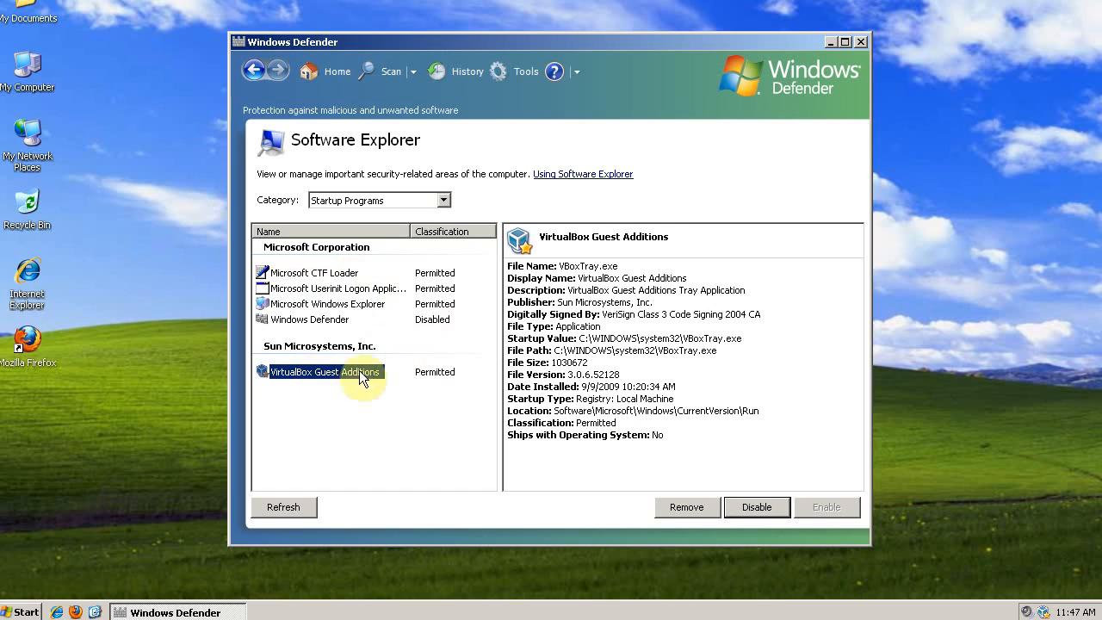
pyautogui.moveTo(350, 384)
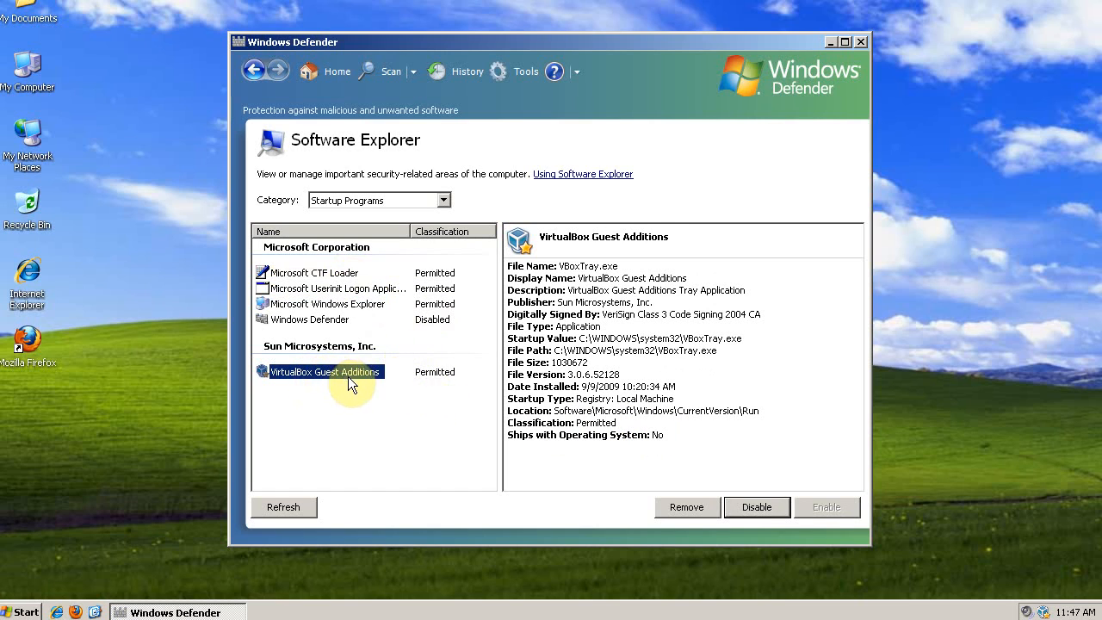
pyautogui.moveTo(686, 432)
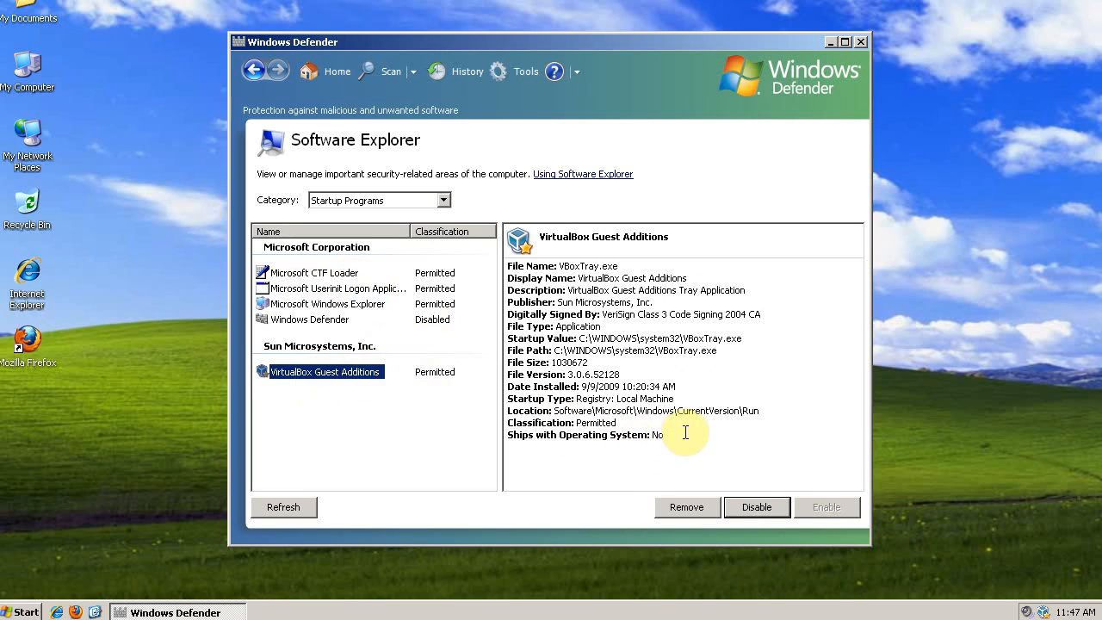
pyautogui.doubleClick(585, 435)
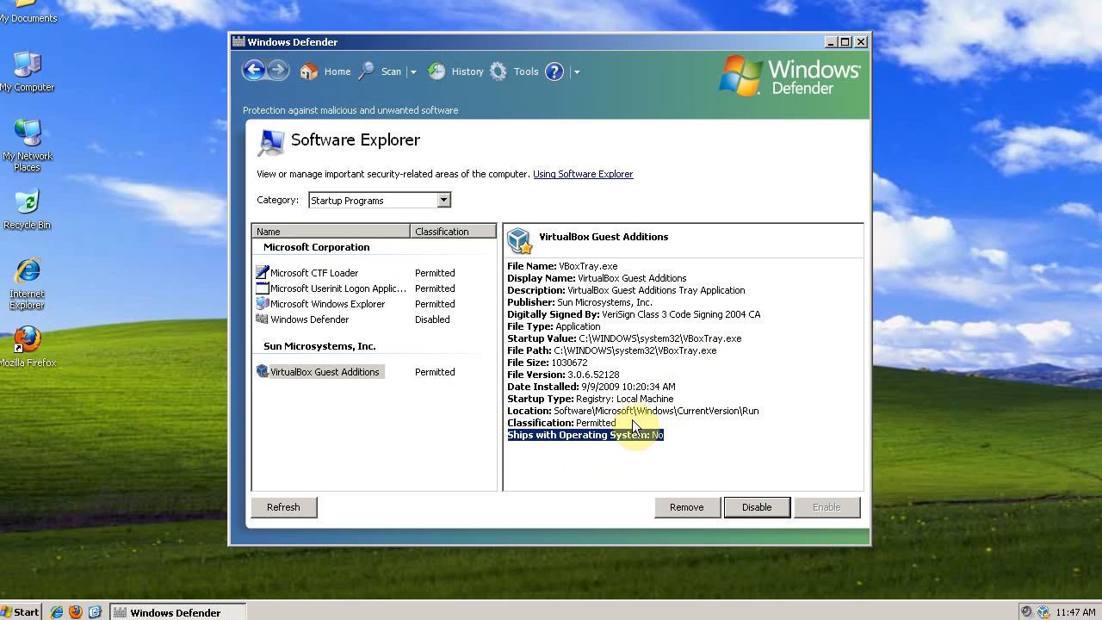
pyautogui.moveTo(567, 470)
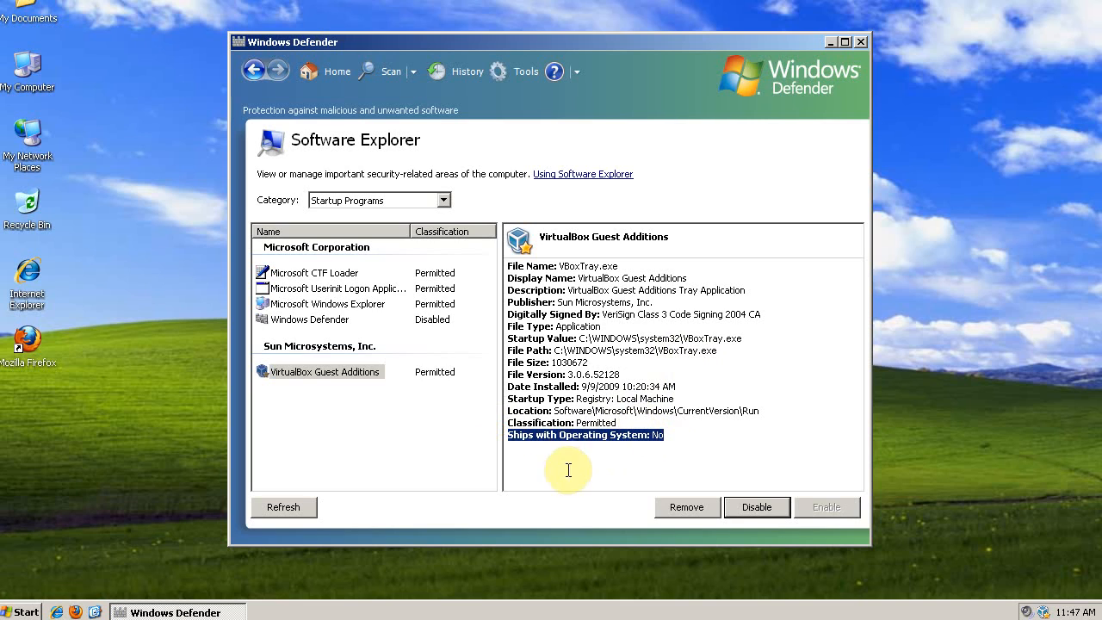
pyautogui.moveTo(383, 332)
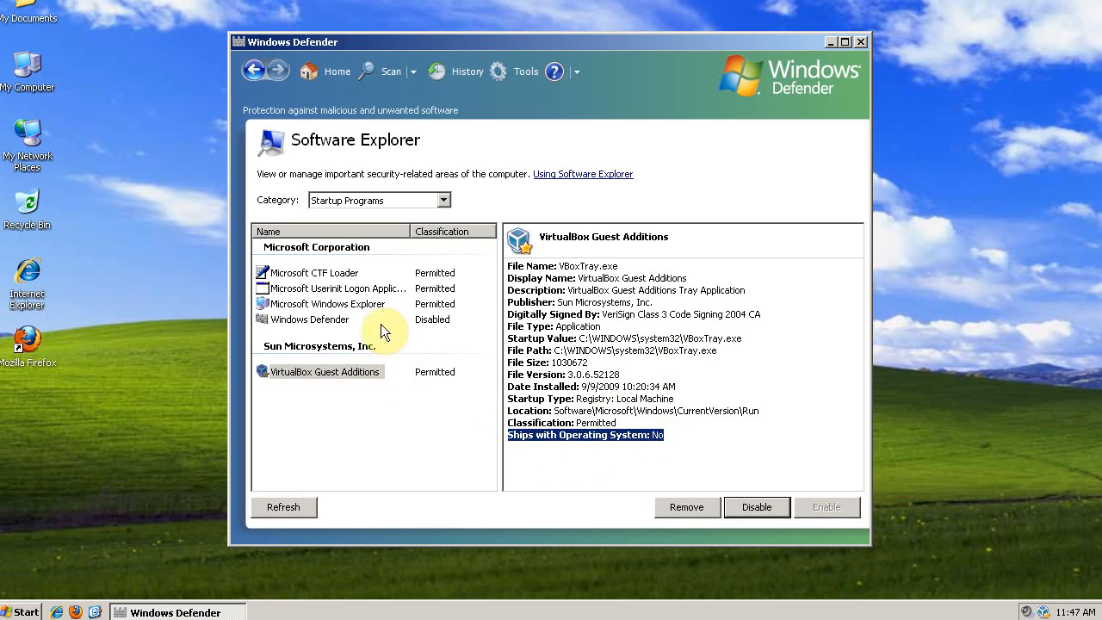
pyautogui.moveTo(881, 41)
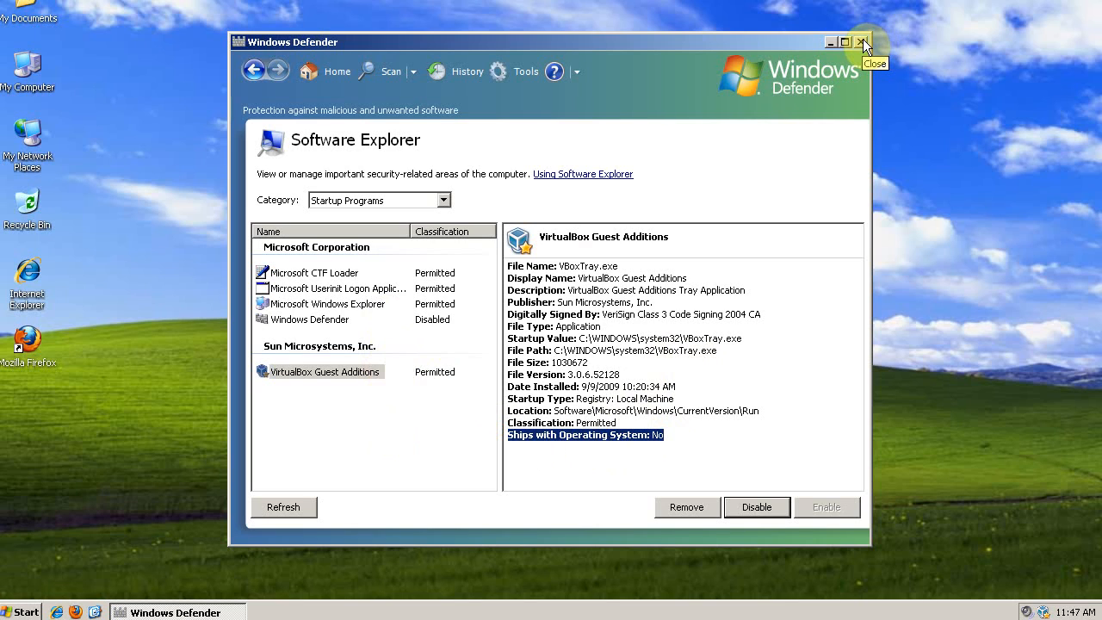
pyautogui.moveTo(861, 78)
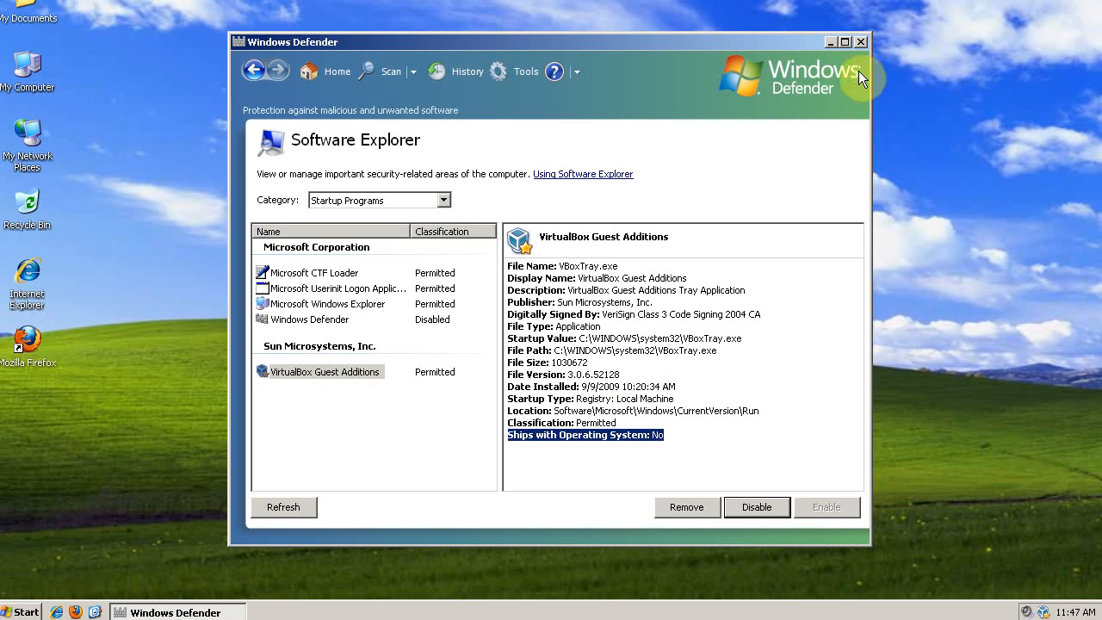
pyautogui.moveTo(724, 265)
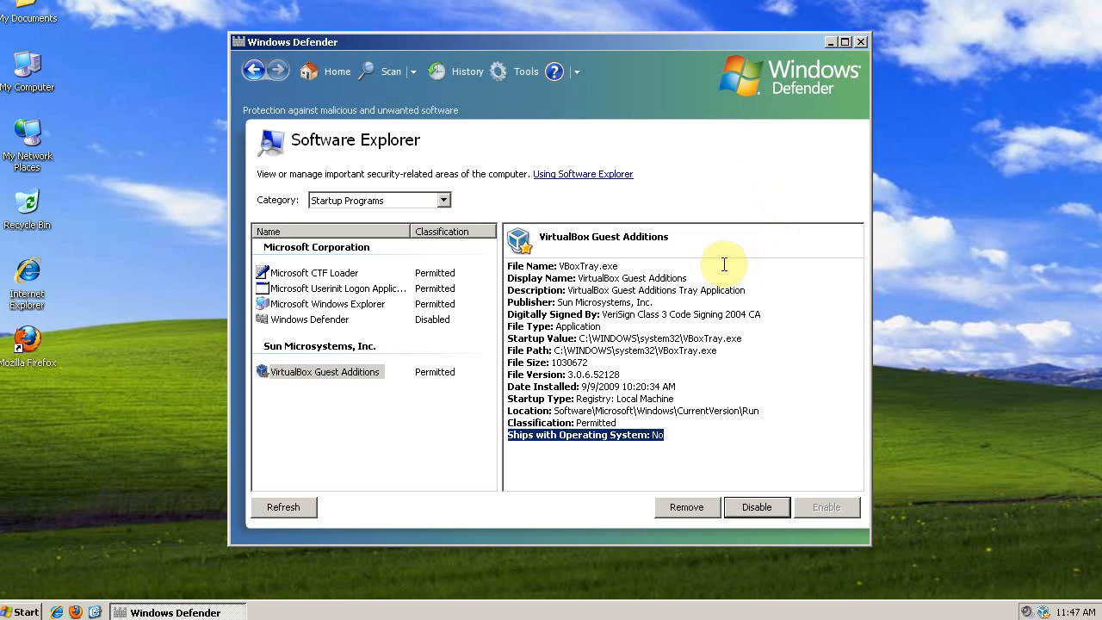
pyautogui.moveTo(695, 272)
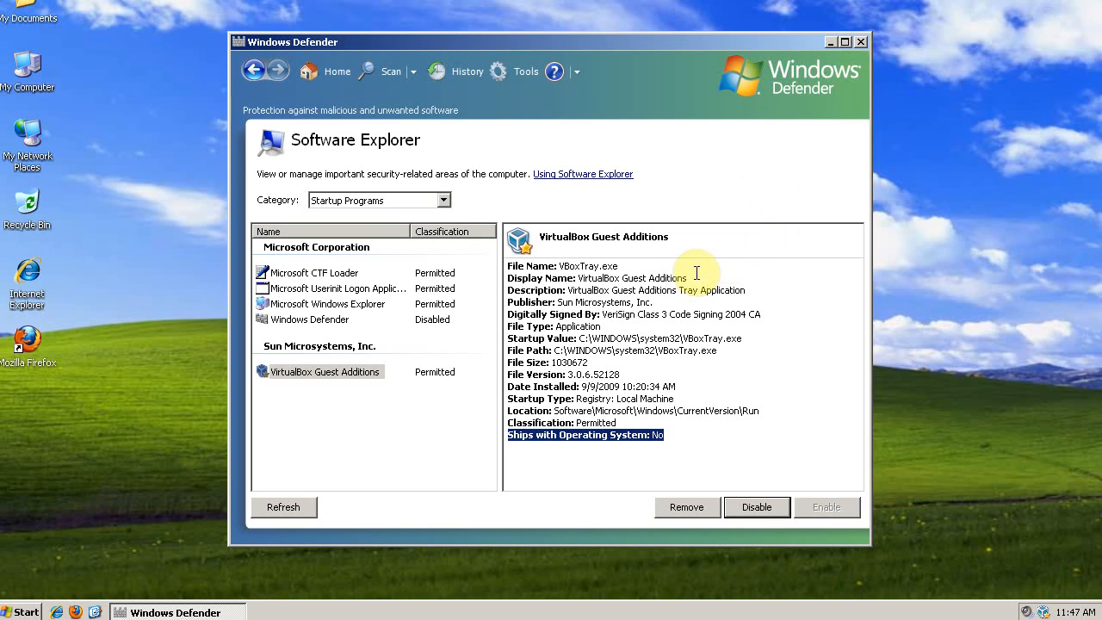
pyautogui.moveTo(526, 71)
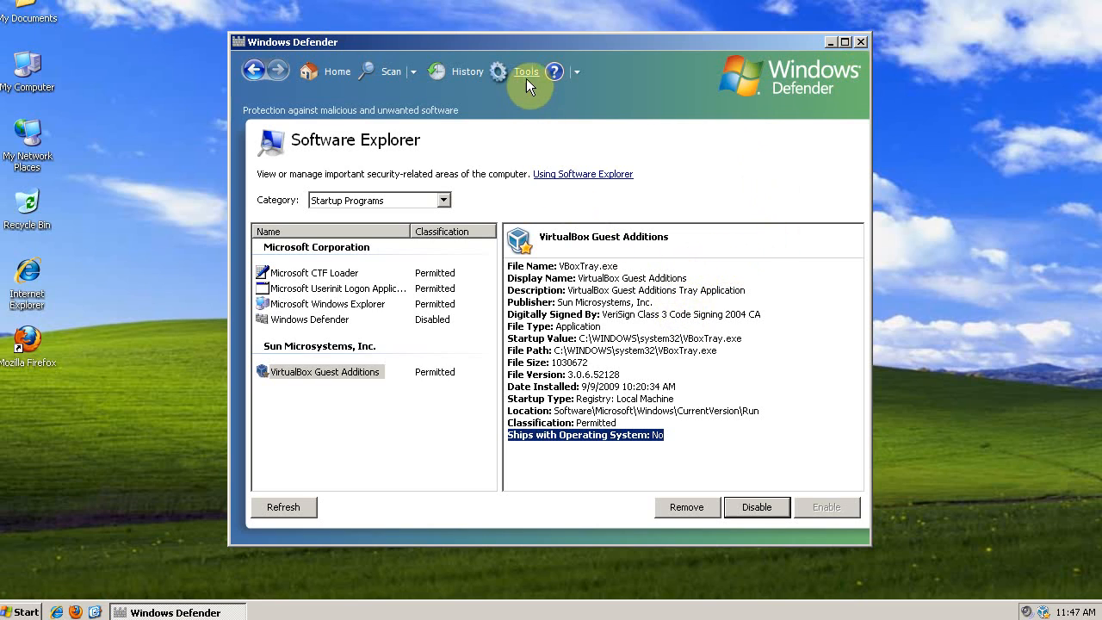
pyautogui.moveTo(530, 82)
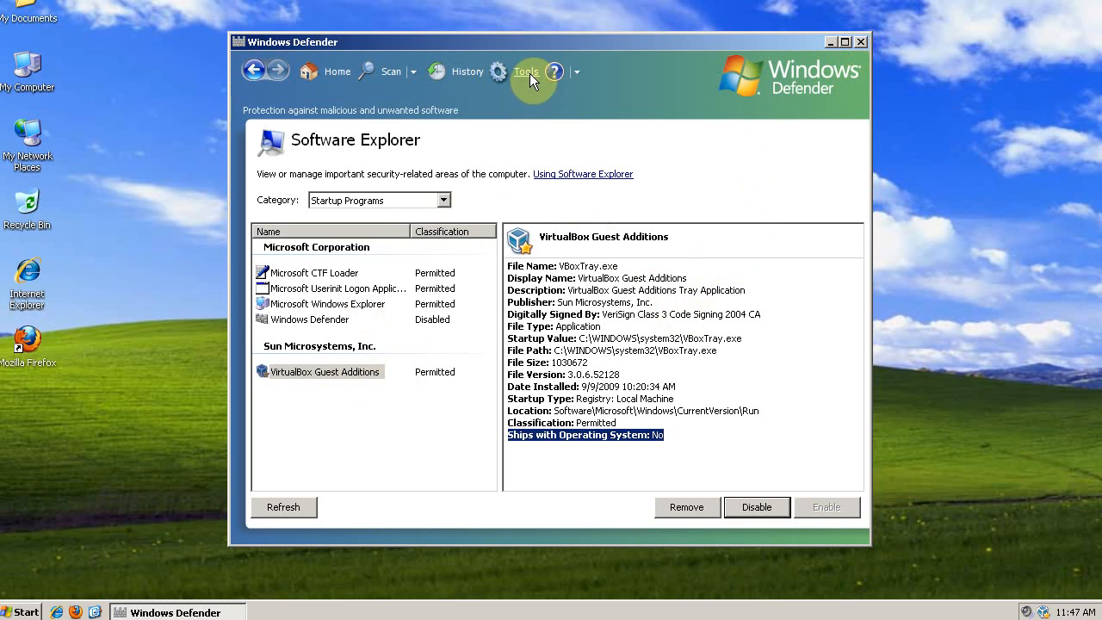
pyautogui.moveTo(346, 467)
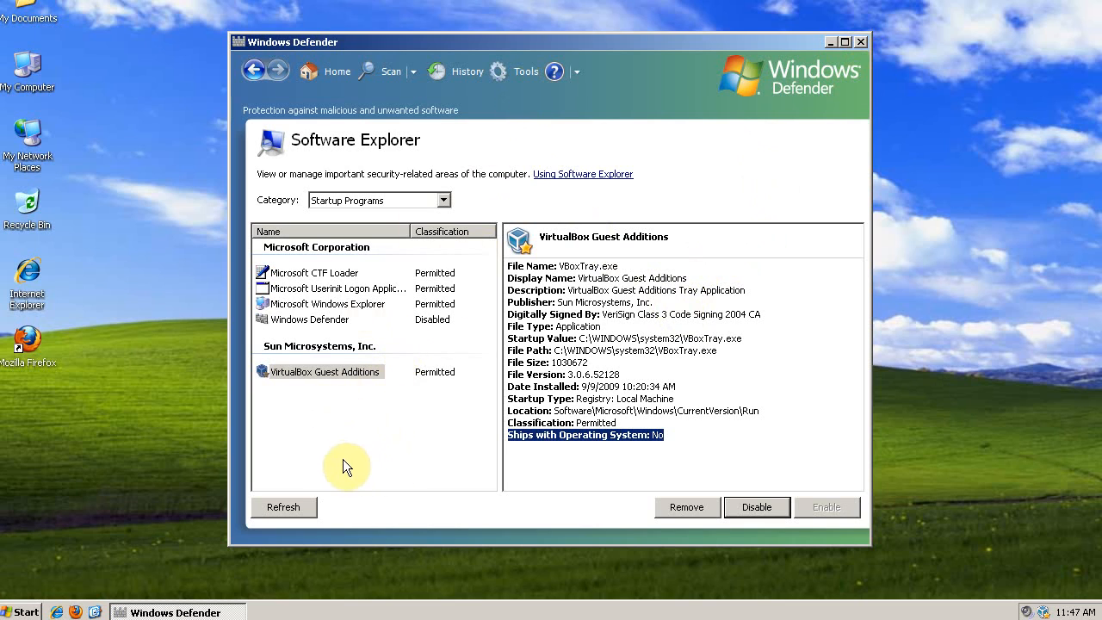
pyautogui.moveTo(476, 101)
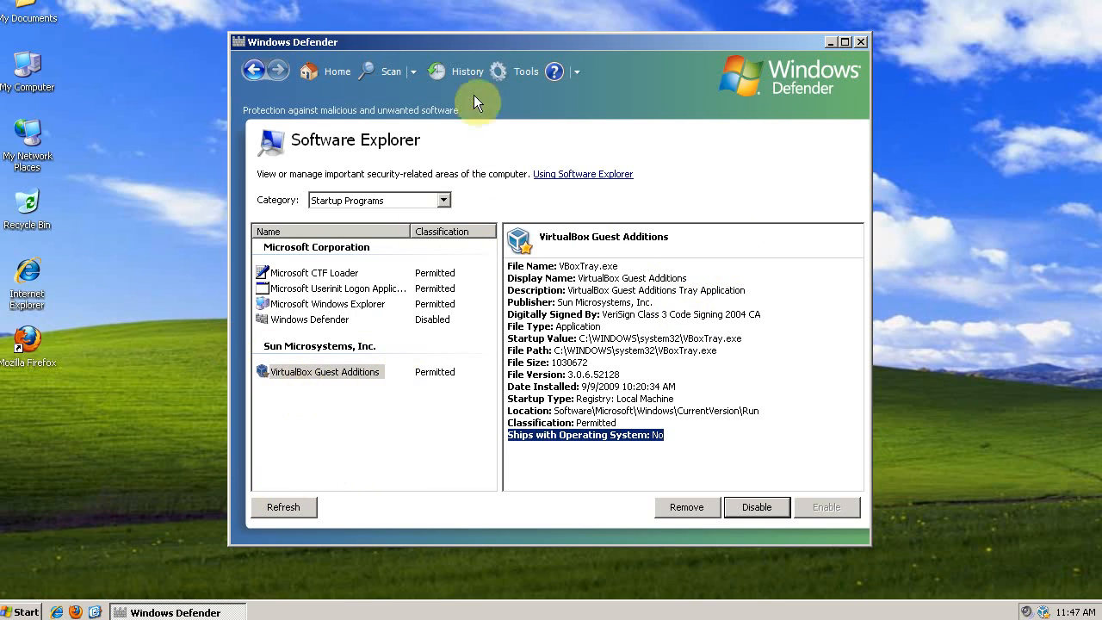
pyautogui.moveTo(395, 212)
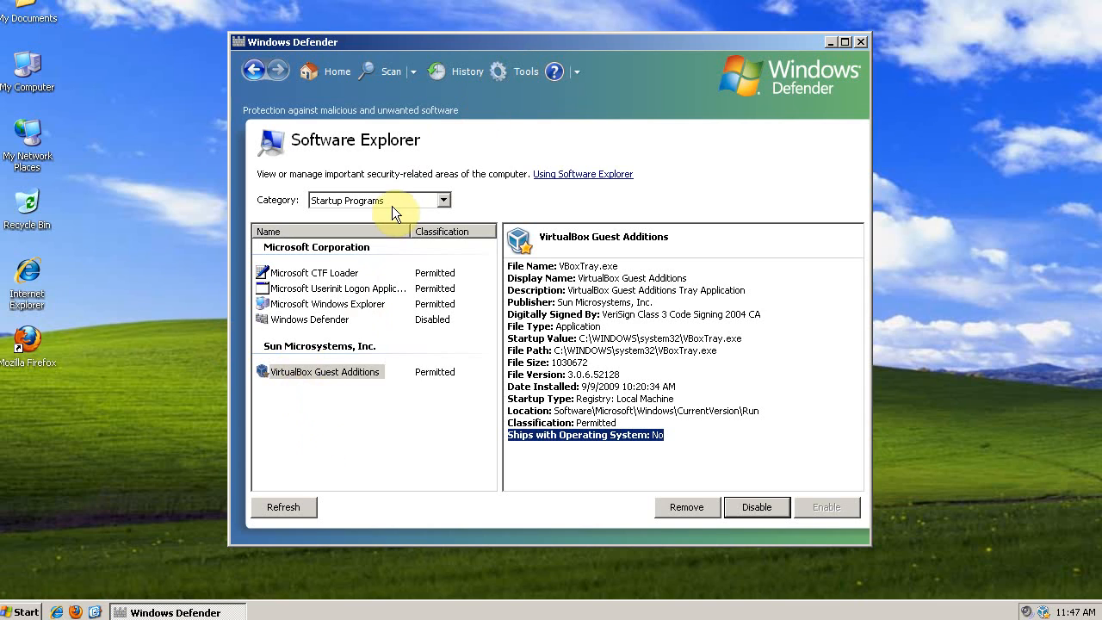
# Show Windows Defender's Options page scrolled down to Administrator options.
pyautogui.click(525, 72)
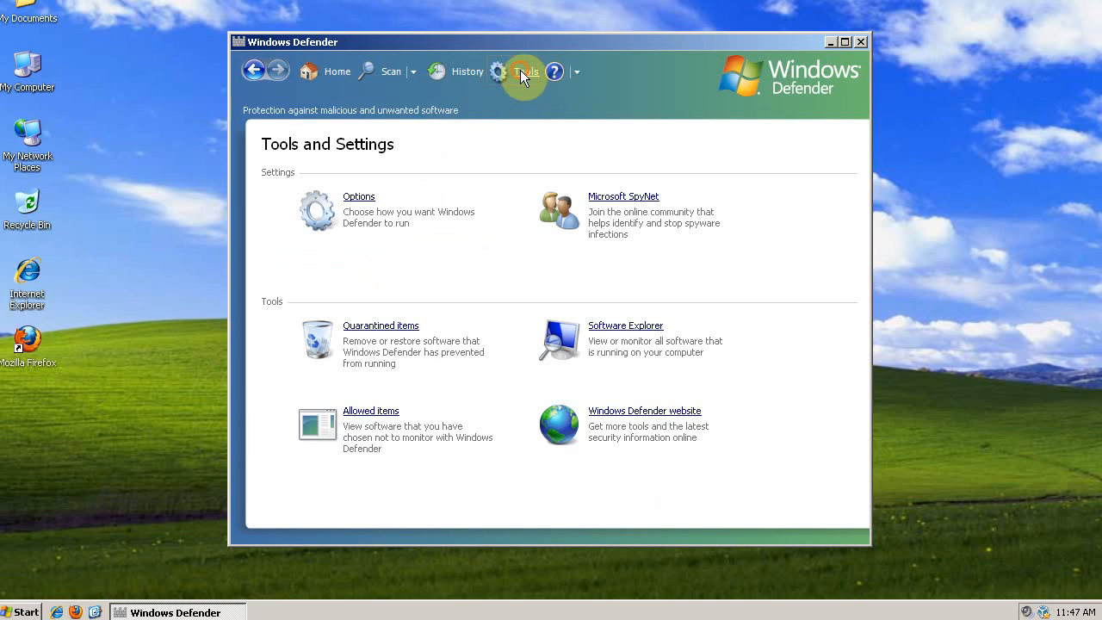
pyautogui.click(359, 197)
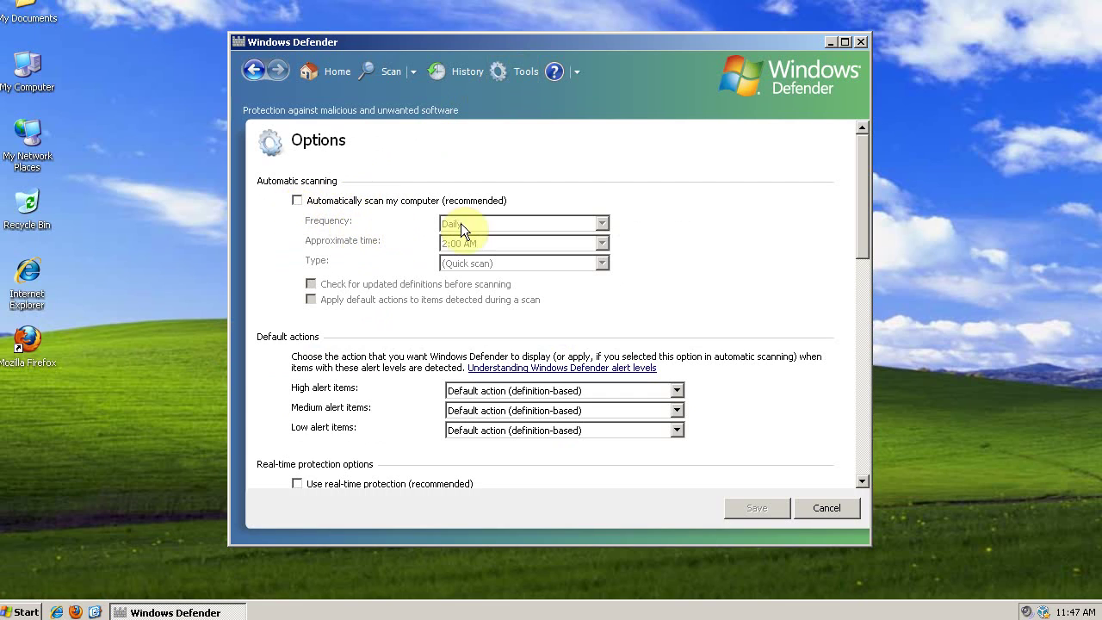
pyautogui.moveTo(663, 228)
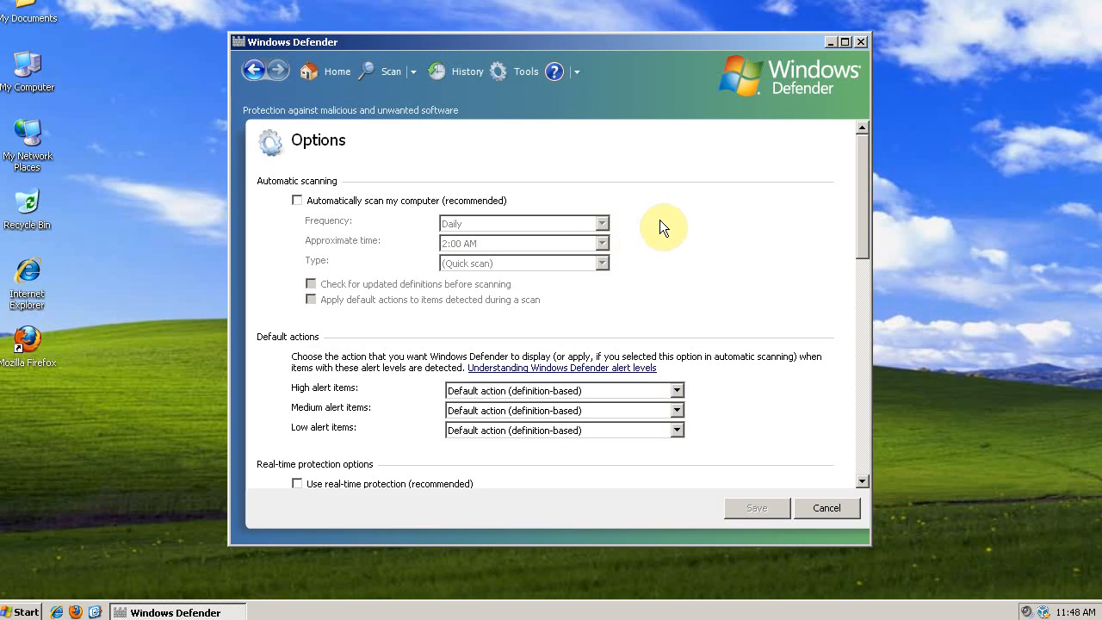
pyautogui.moveTo(707, 184)
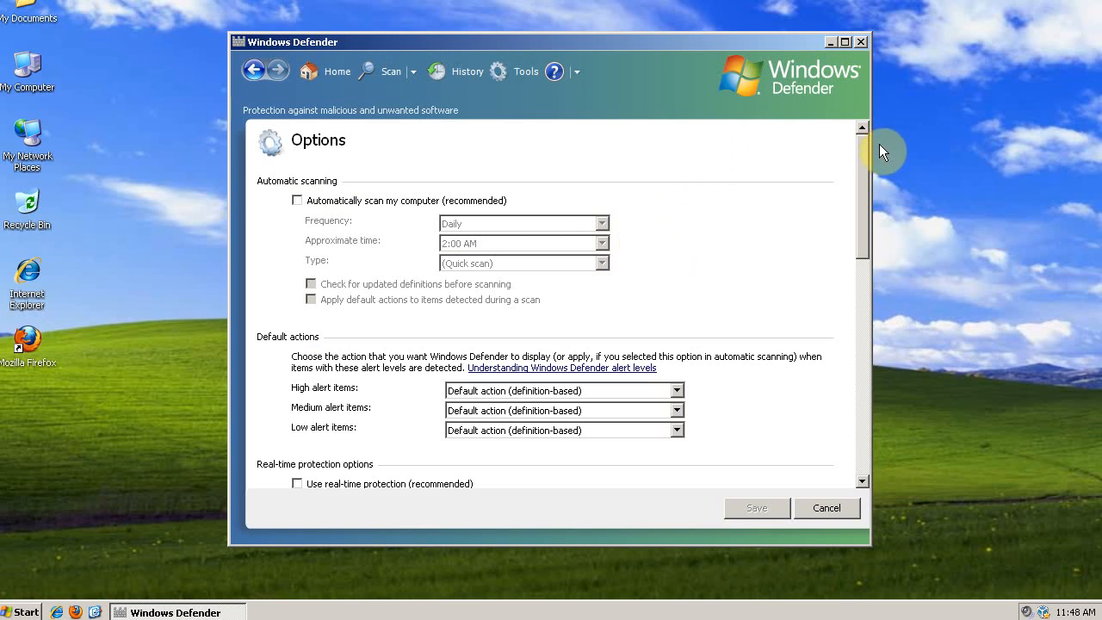
pyautogui.scroll(-3)
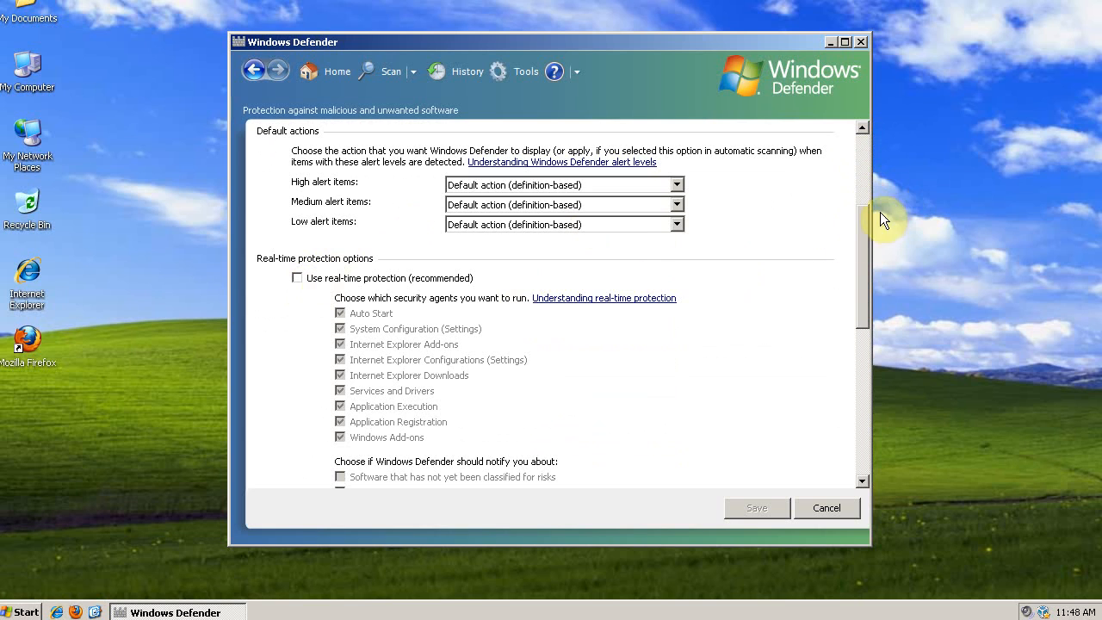
pyautogui.scroll(-3)
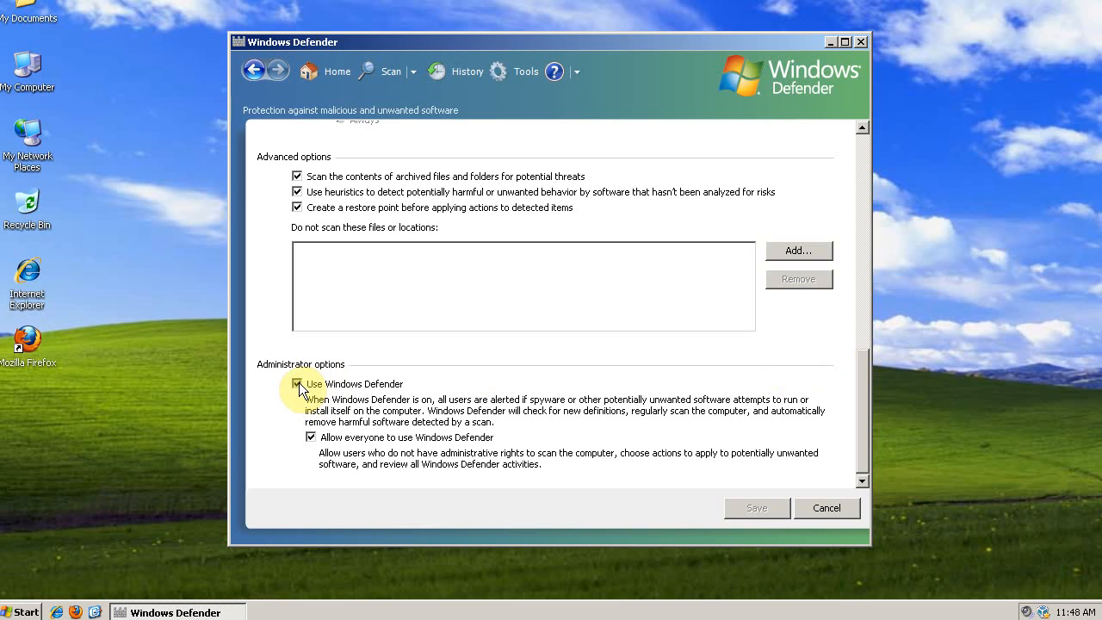
# Turn Windows Defender off, dismiss the notice, and relaunch it from the Start menu.
pyautogui.click(298, 384)
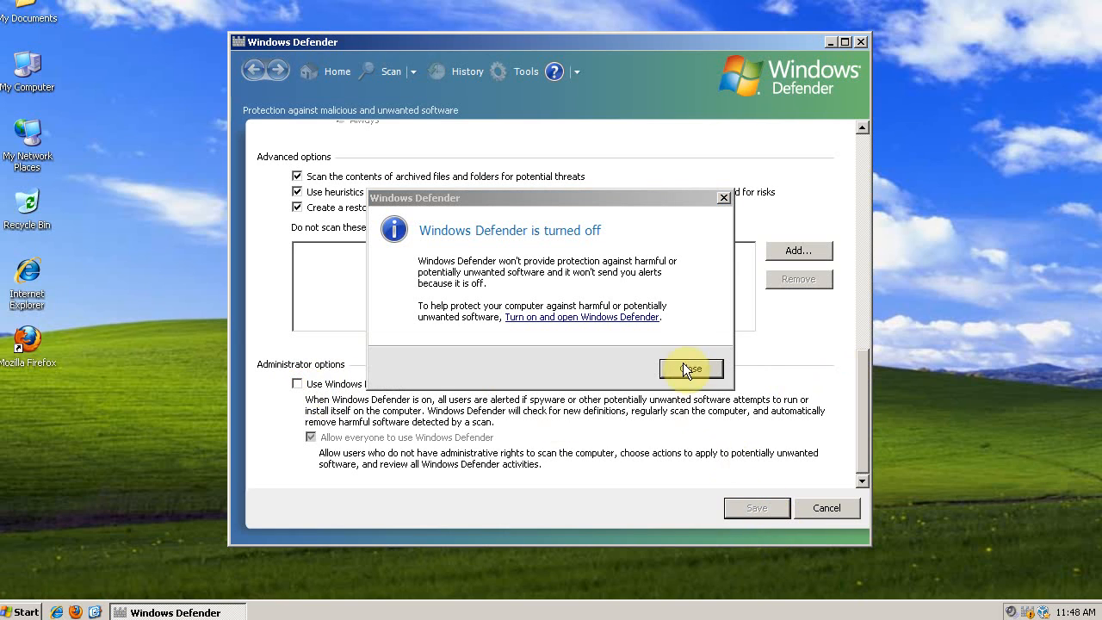
pyautogui.moveTo(567, 277)
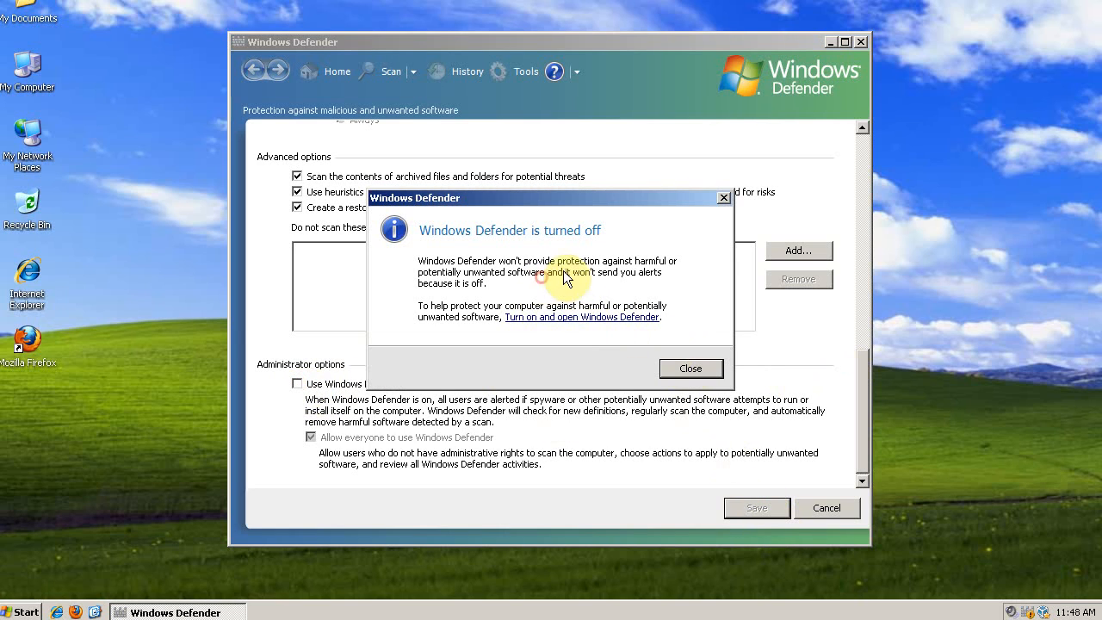
pyautogui.click(691, 368)
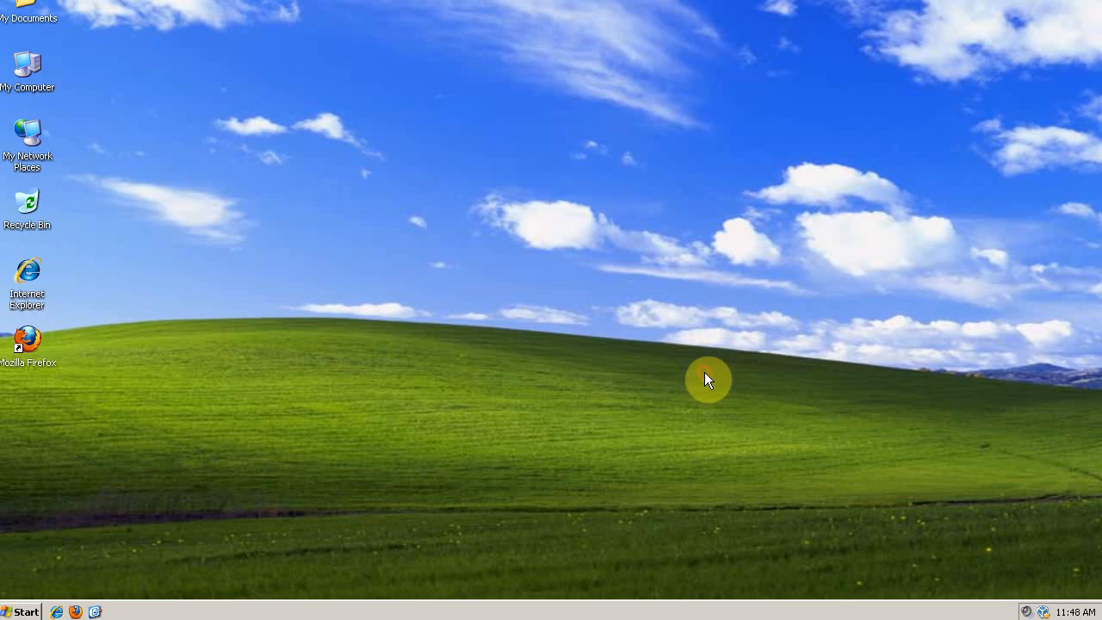
pyautogui.click(21, 612)
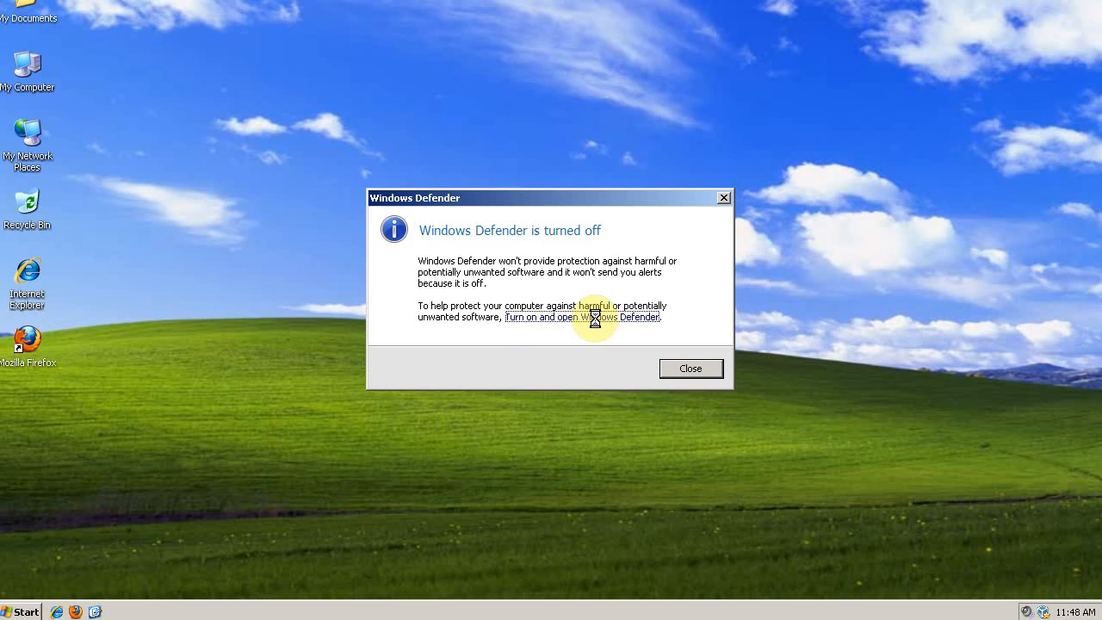
pyautogui.moveTo(594, 317)
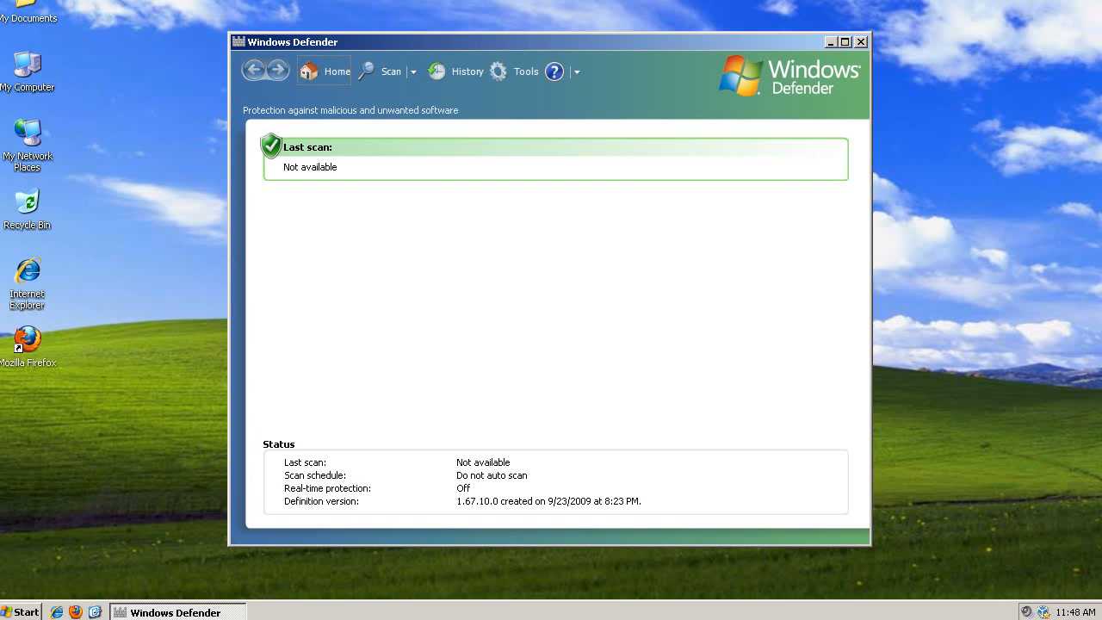
# Check Microsoft CTF Loader in Software Explorer and the Options page, then close Windows Defender.
pyautogui.click(527, 72)
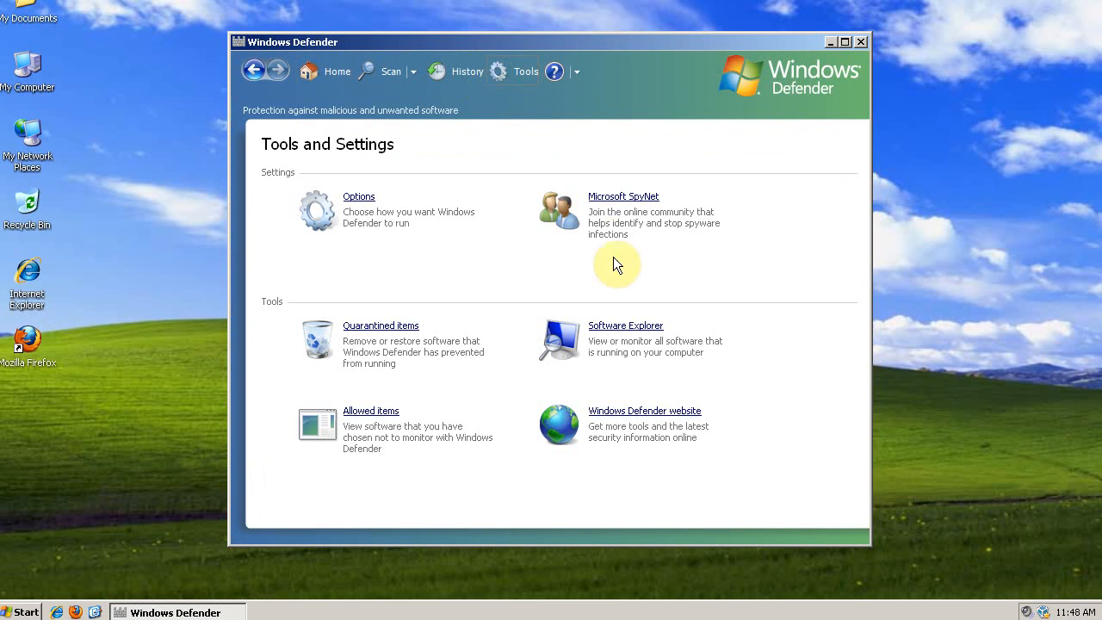
pyautogui.click(626, 326)
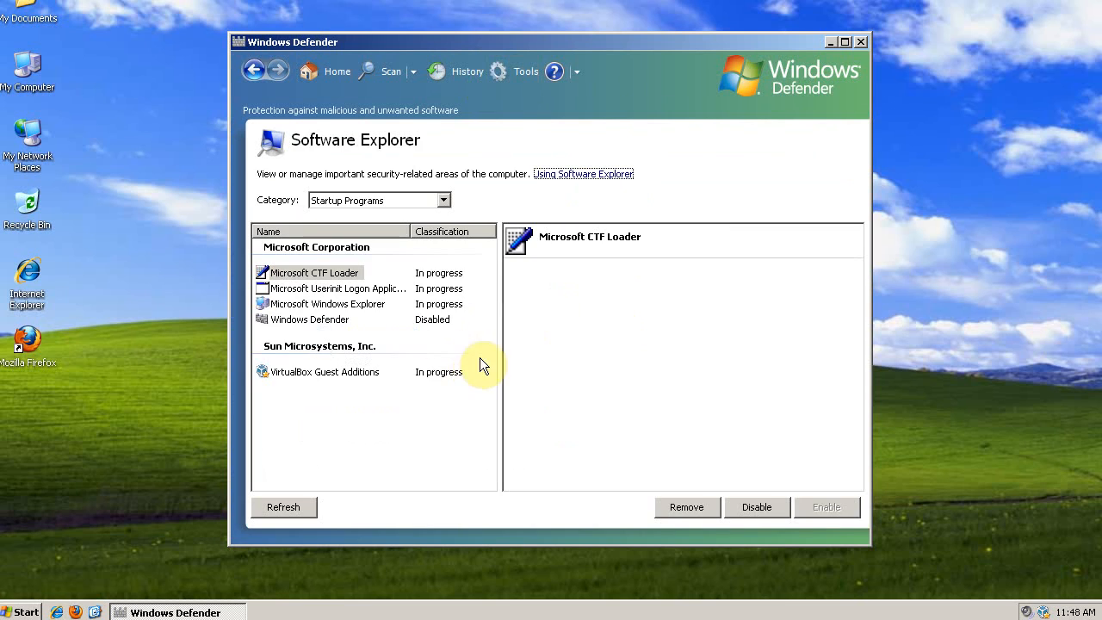
pyautogui.click(314, 272)
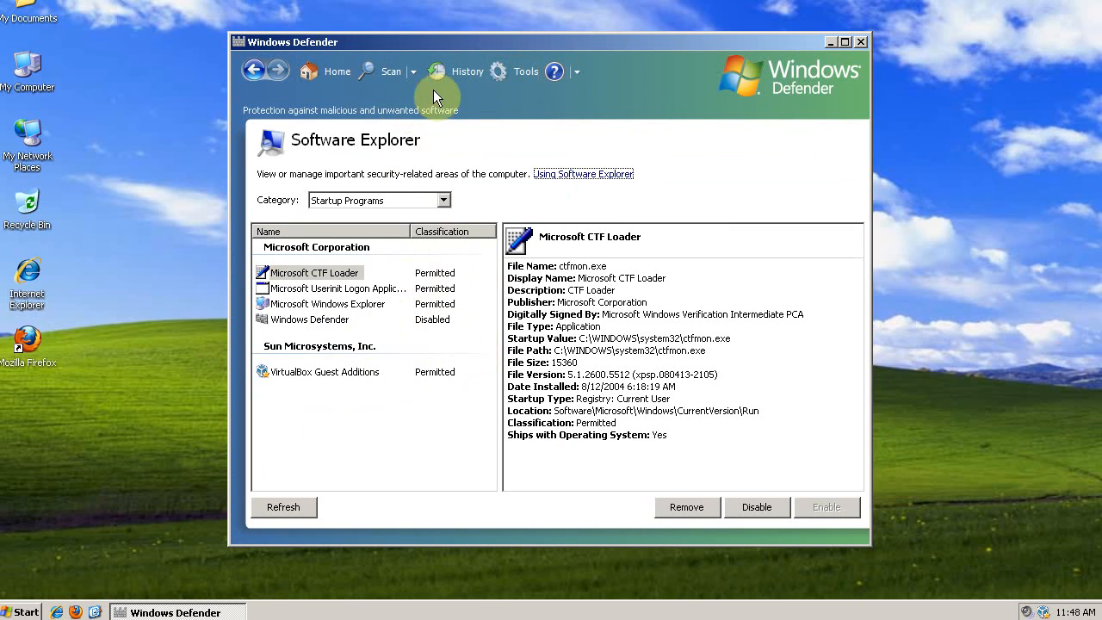
pyautogui.click(525, 72)
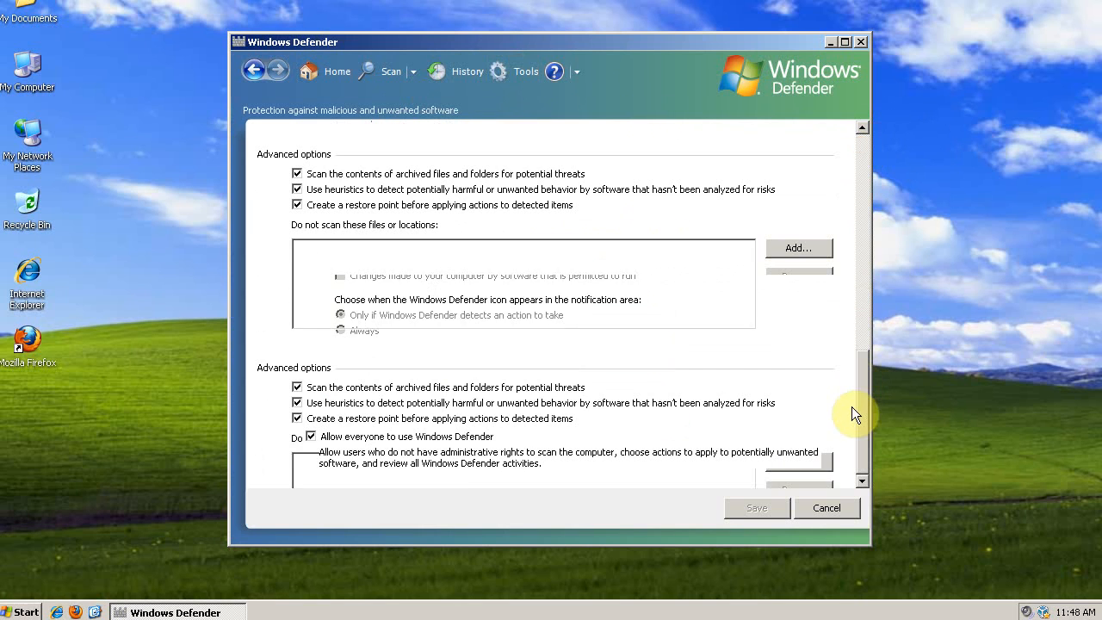
pyautogui.click(756, 507)
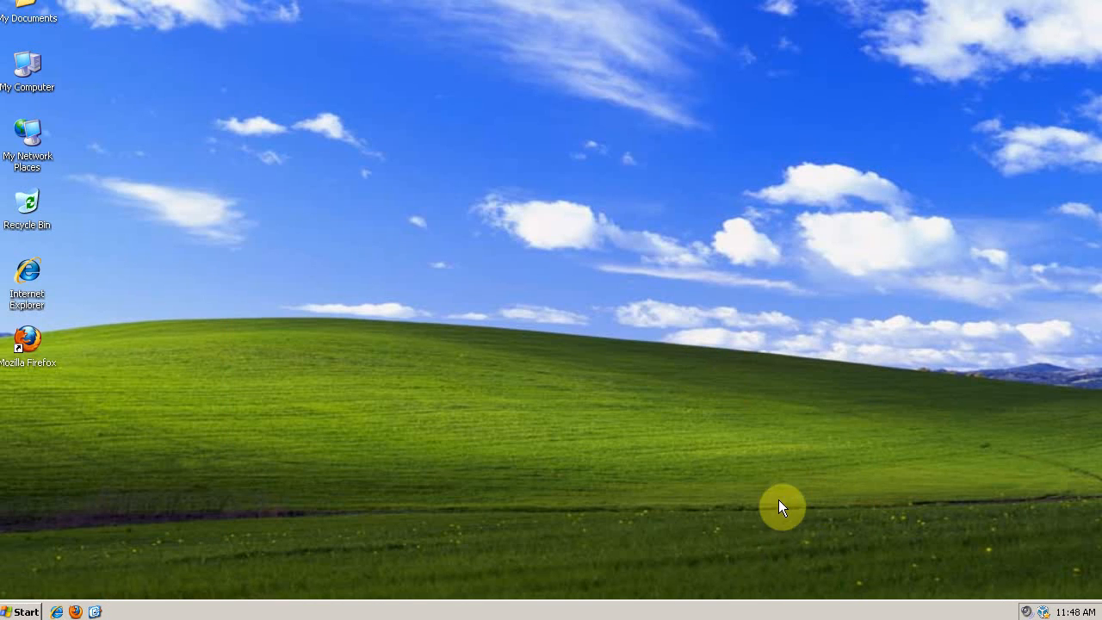
pyautogui.moveTo(803, 465)
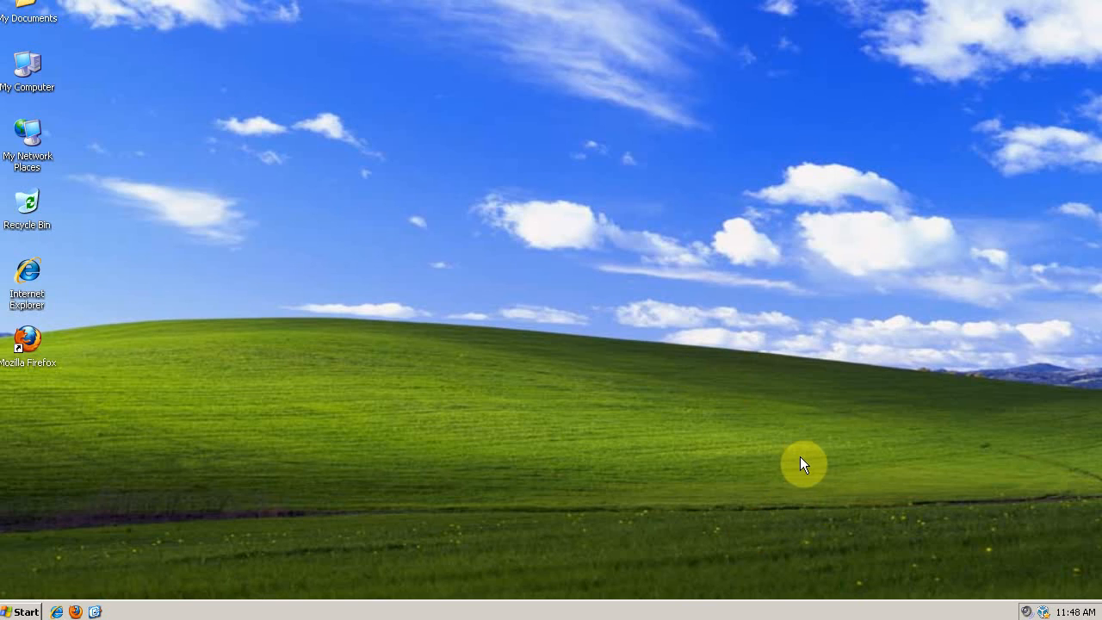
pyautogui.moveTo(779, 479)
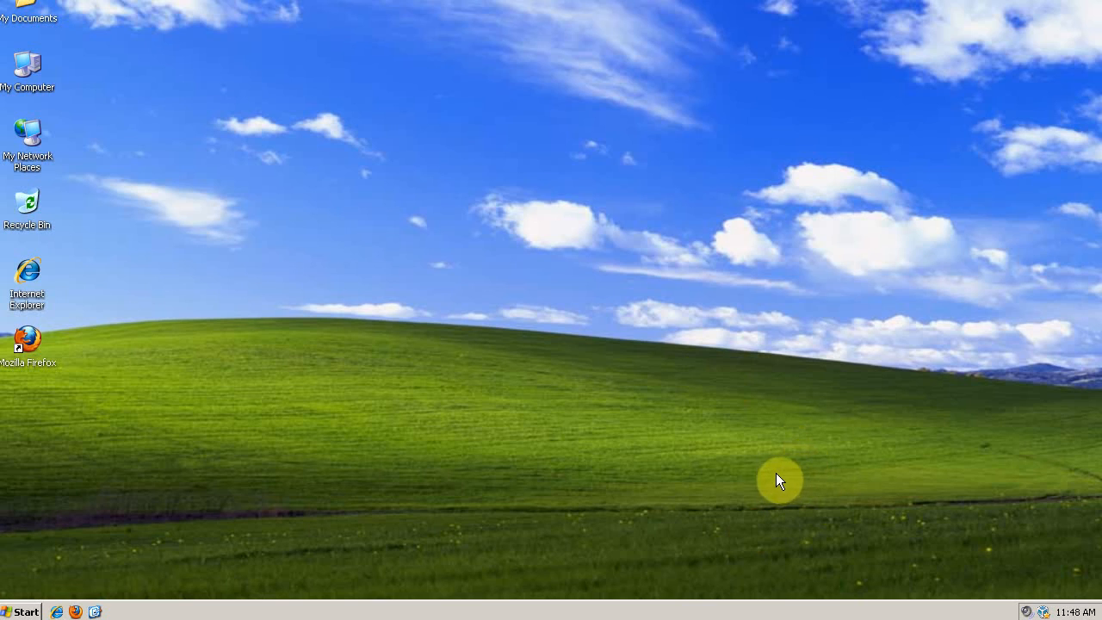
pyautogui.moveTo(26, 611)
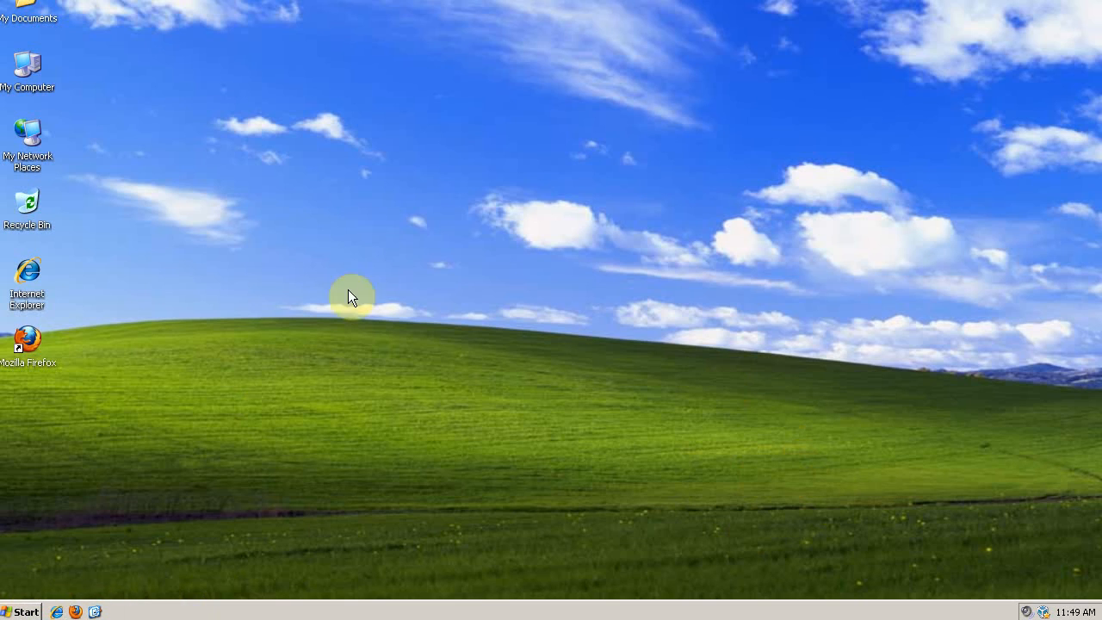
pyautogui.moveTo(347, 218)
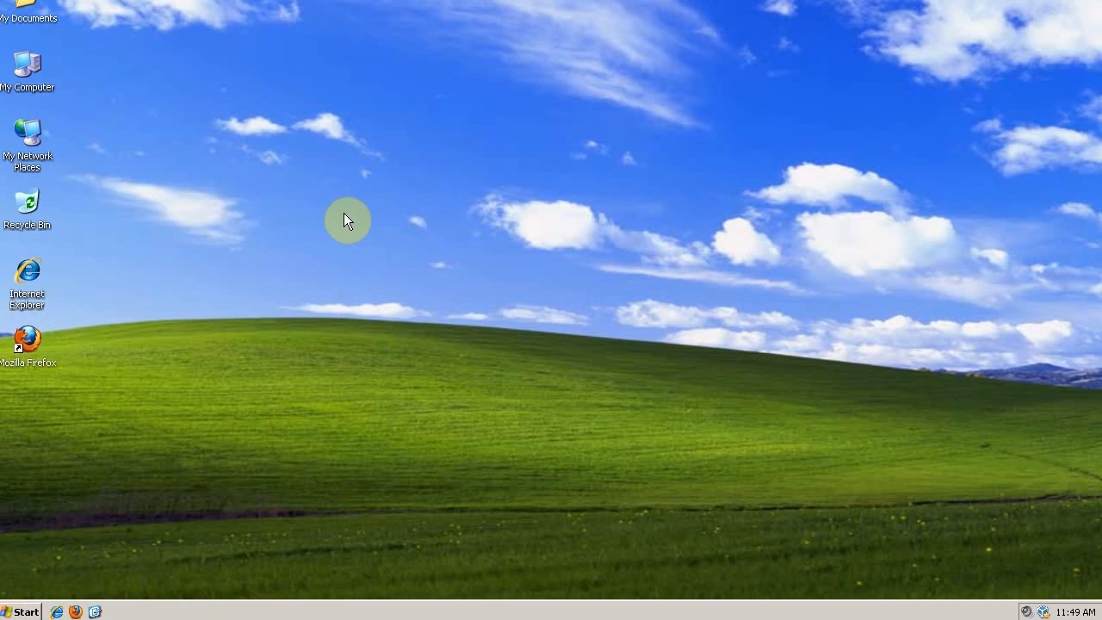
pyautogui.moveTo(426, 279)
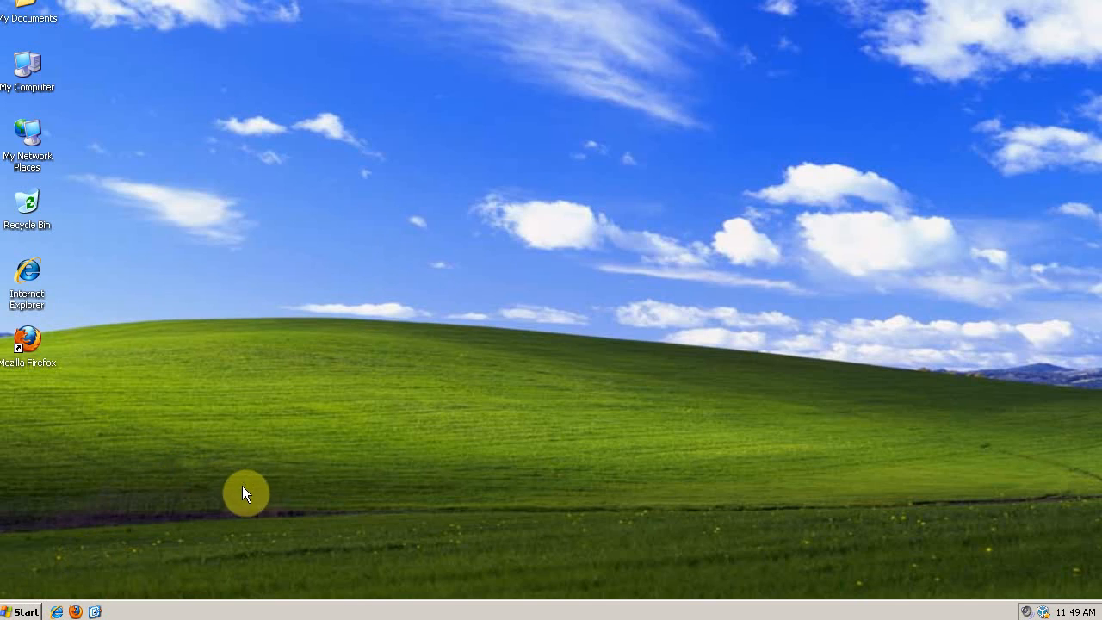
pyautogui.moveTo(416, 293)
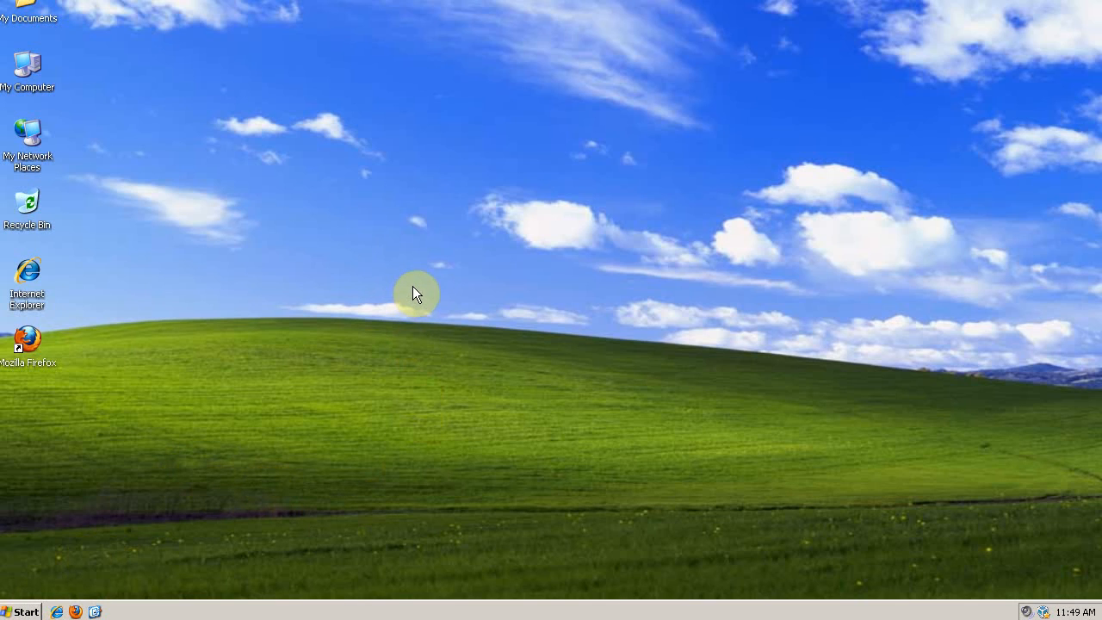
pyautogui.moveTo(515, 209)
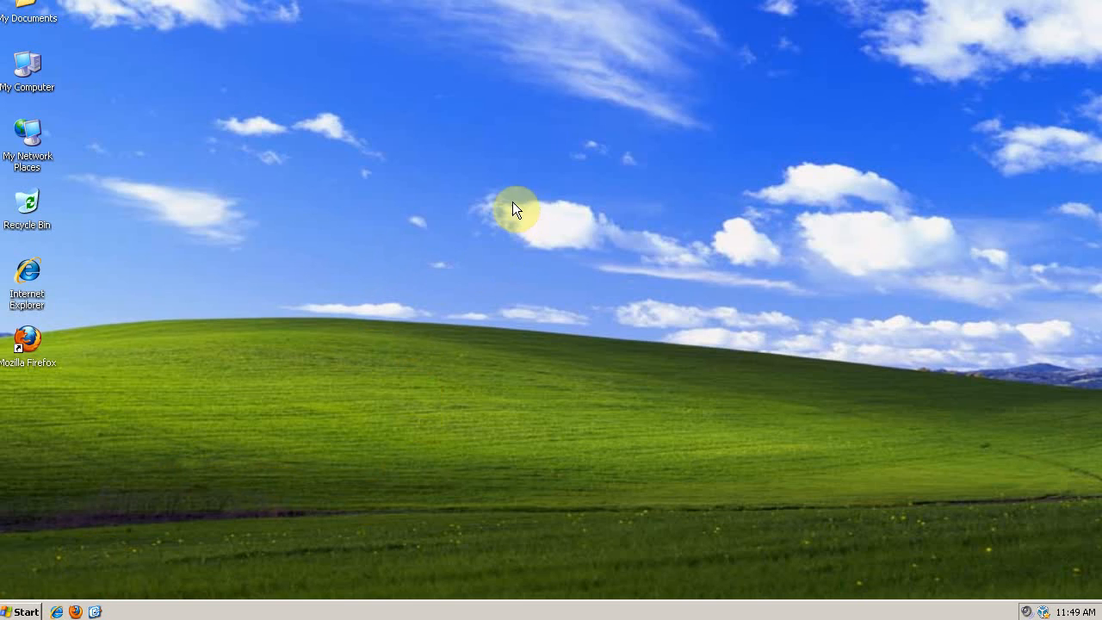
pyautogui.moveTo(394, 168)
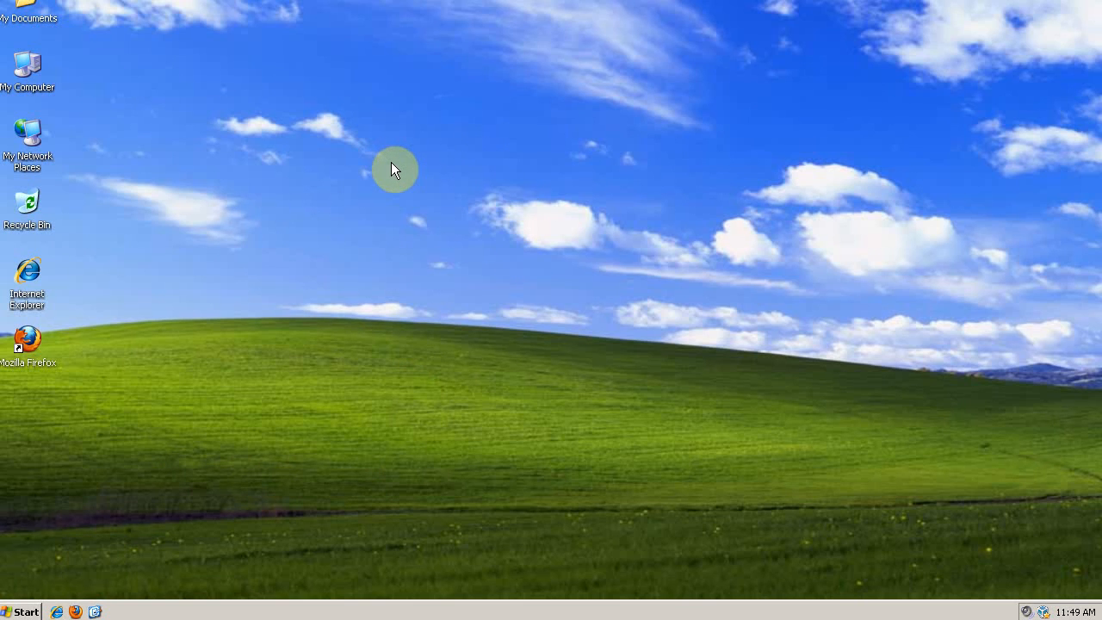
pyautogui.moveTo(330, 211)
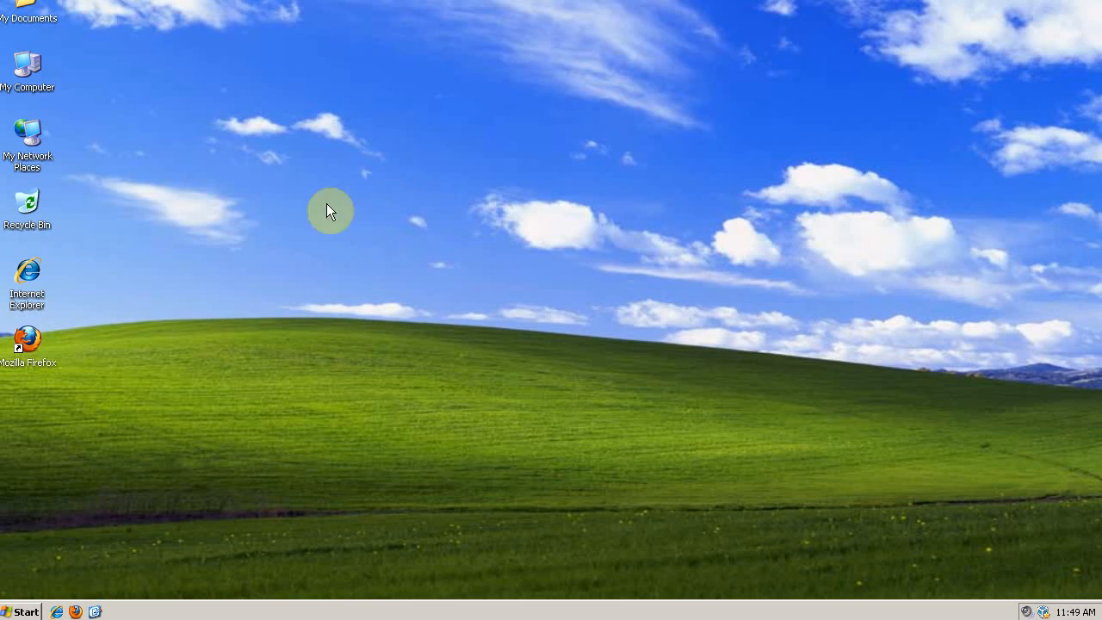
pyautogui.moveTo(351, 320)
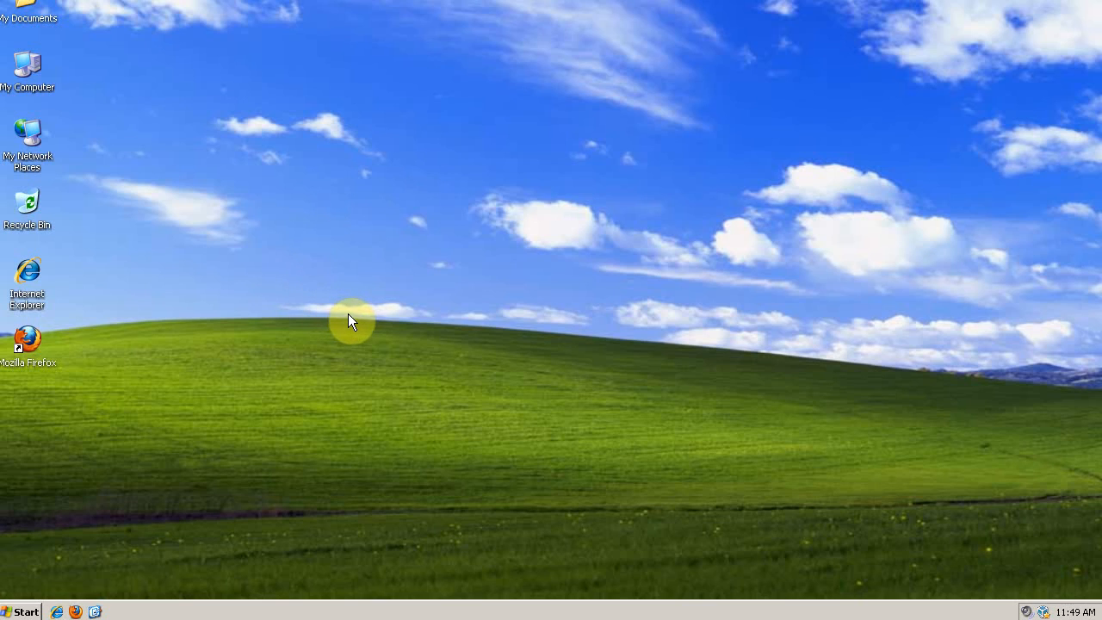
pyautogui.moveTo(366, 280)
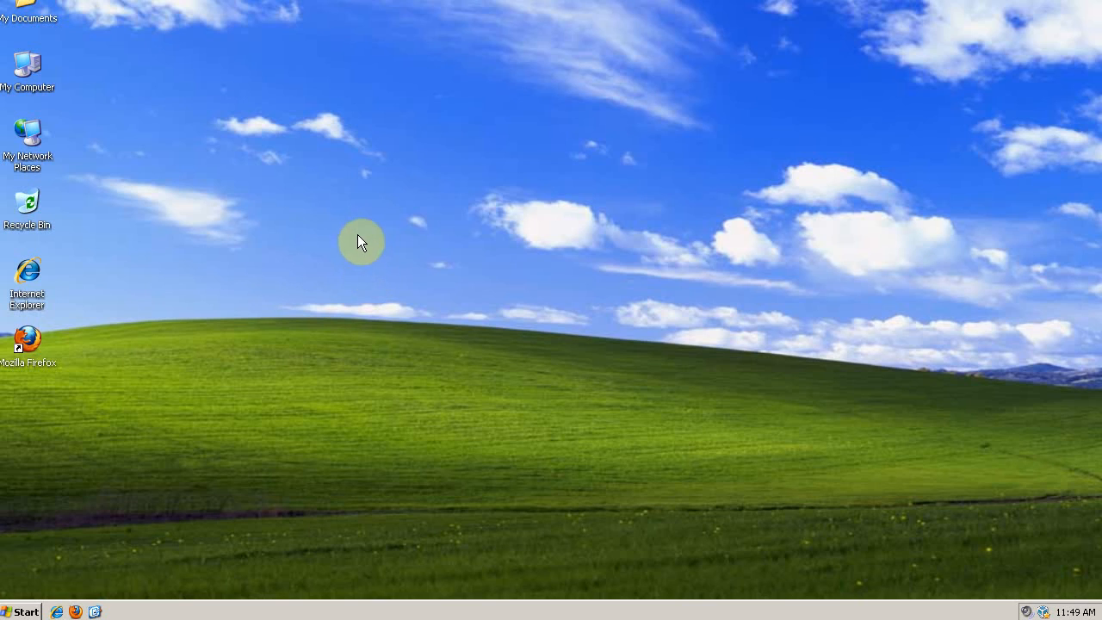
pyautogui.moveTo(328, 267)
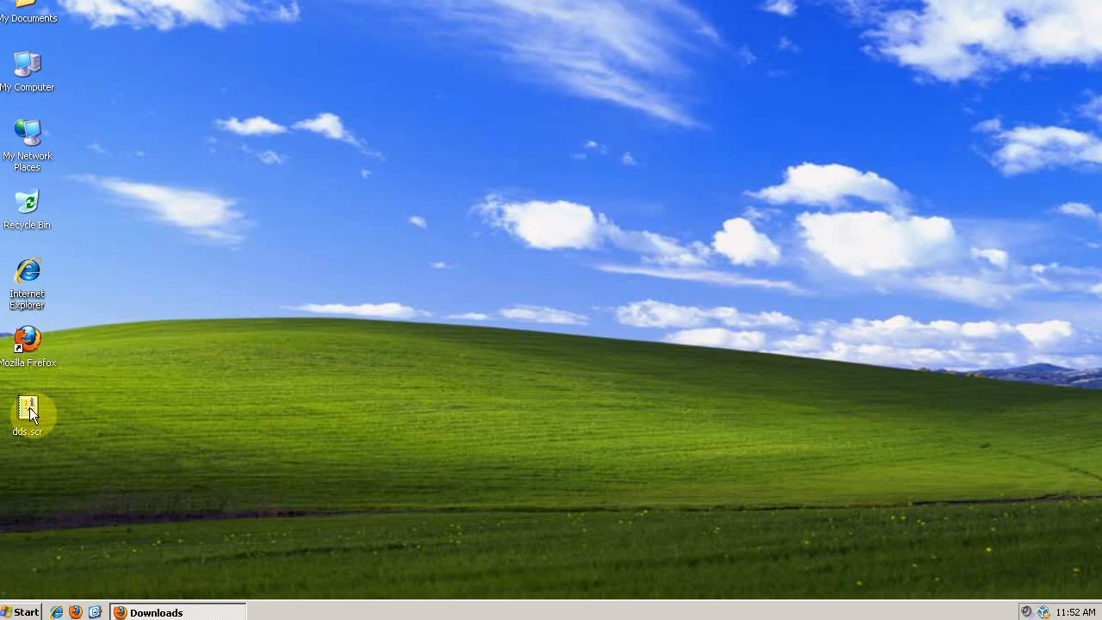
# Move dds.scr beside My Computer, launch it and accept the unverified-publisher warning.
pyautogui.moveTo(29, 414); pyautogui.dragTo(84, 99)
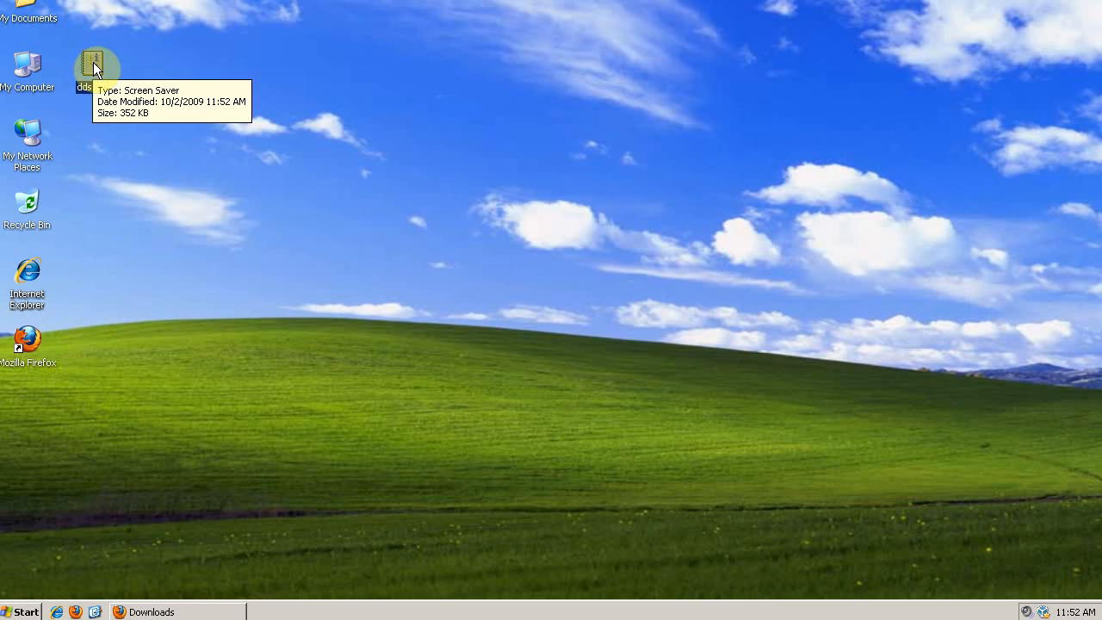
pyautogui.doubleClick(92, 65)
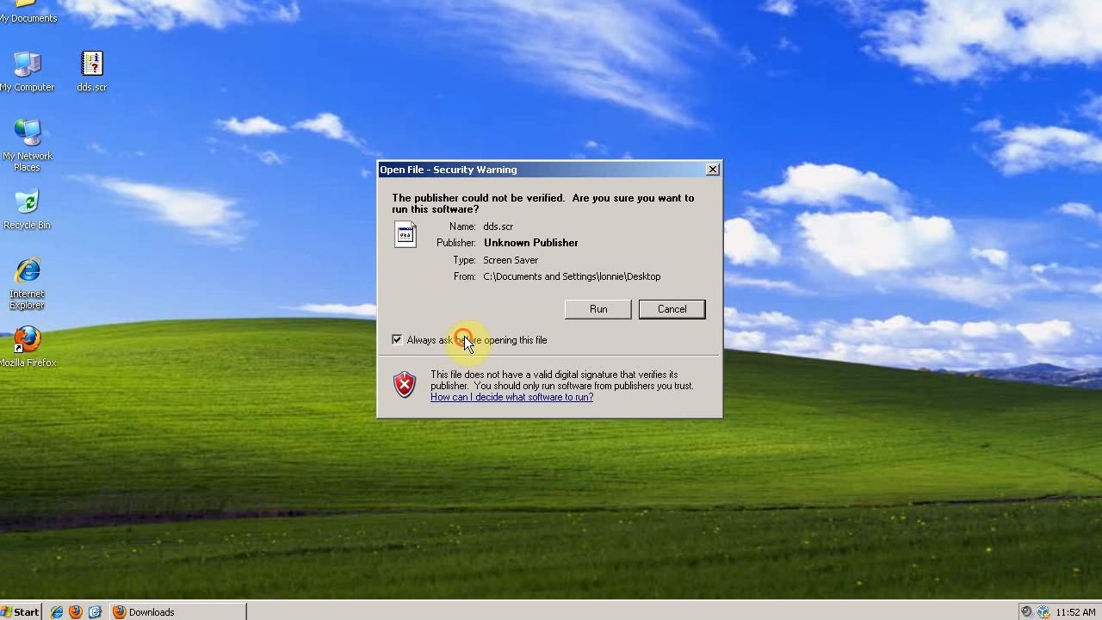
pyautogui.click(598, 308)
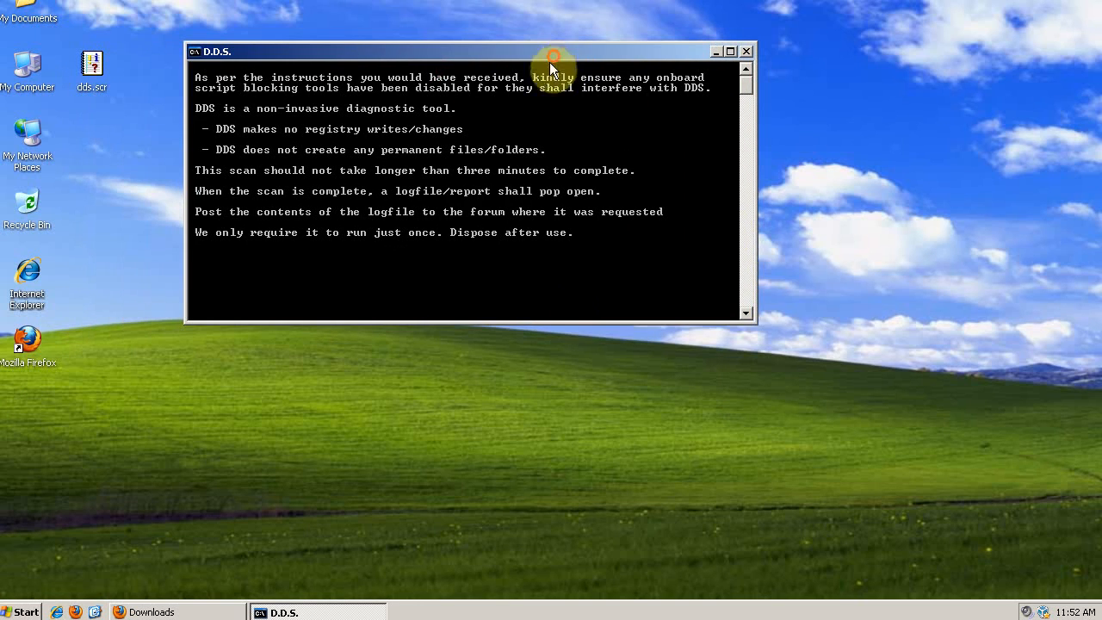
pyautogui.moveTo(448, 60)
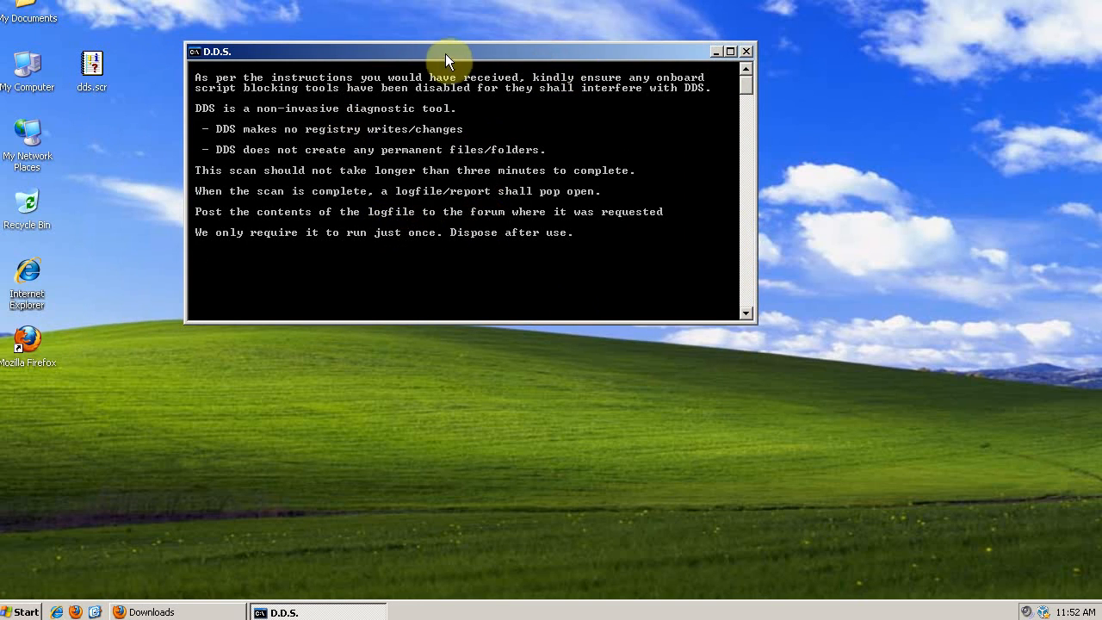
pyautogui.moveTo(749, 259)
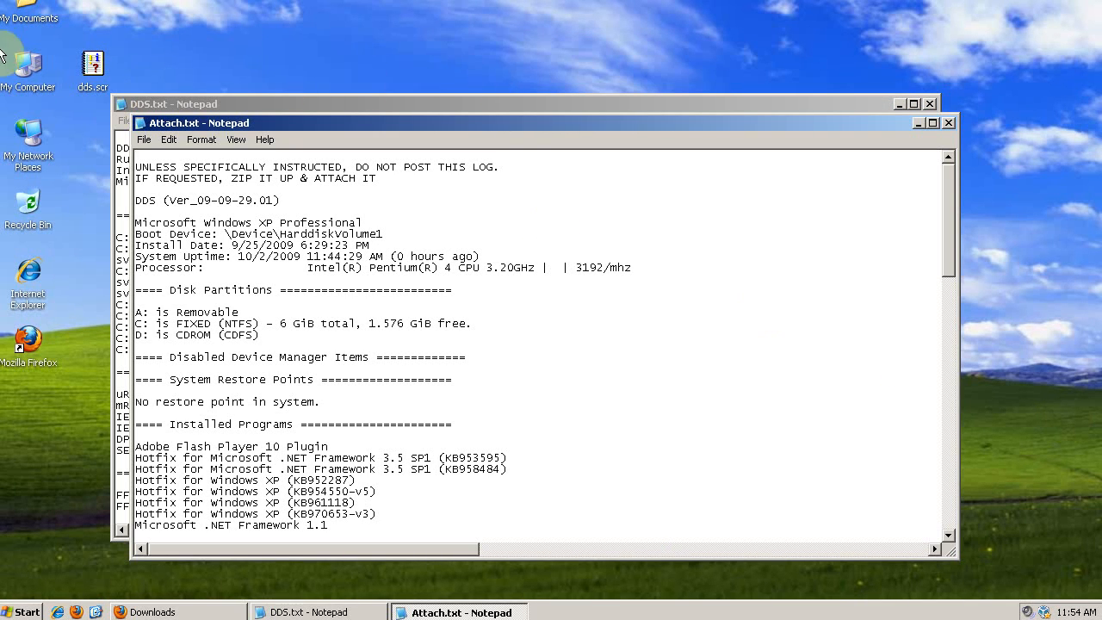
pyautogui.moveTo(220, 108)
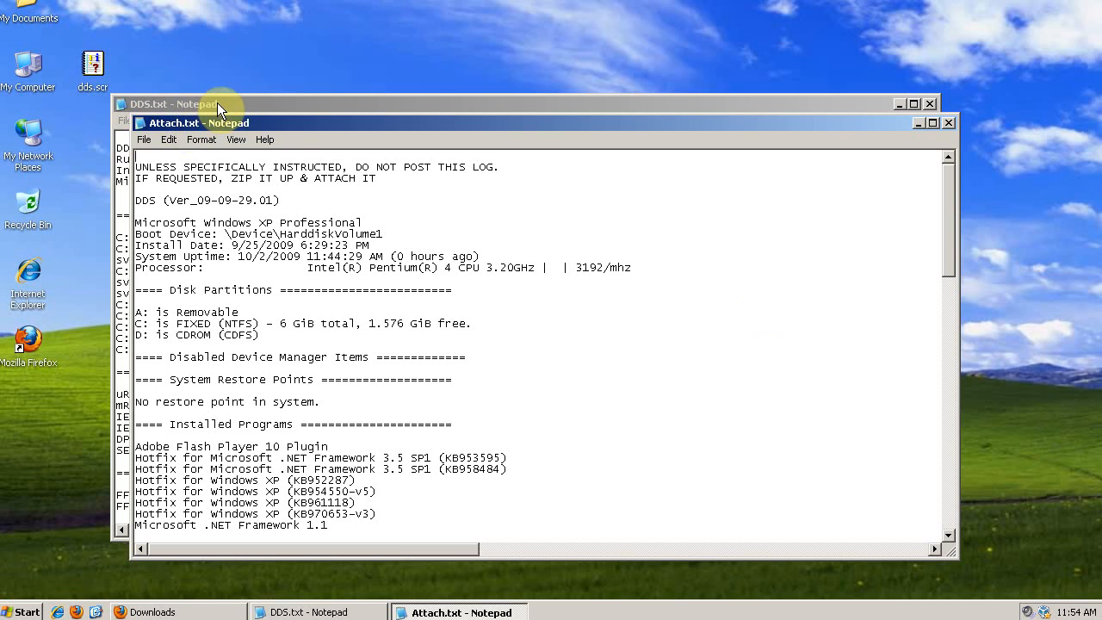
pyautogui.moveTo(262, 107)
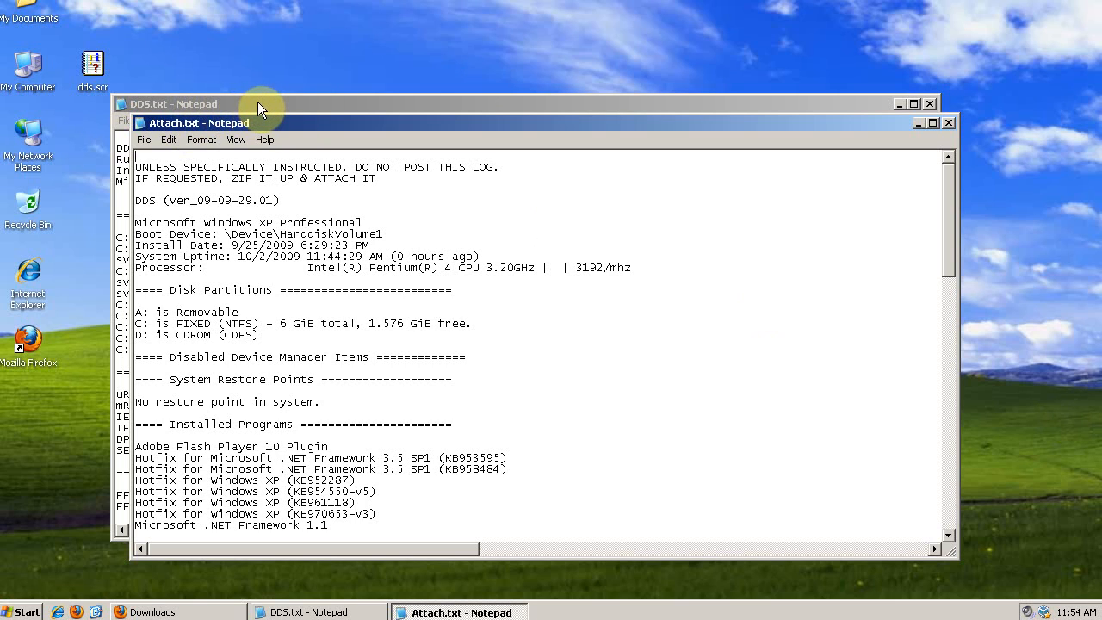
pyautogui.moveTo(734, 110)
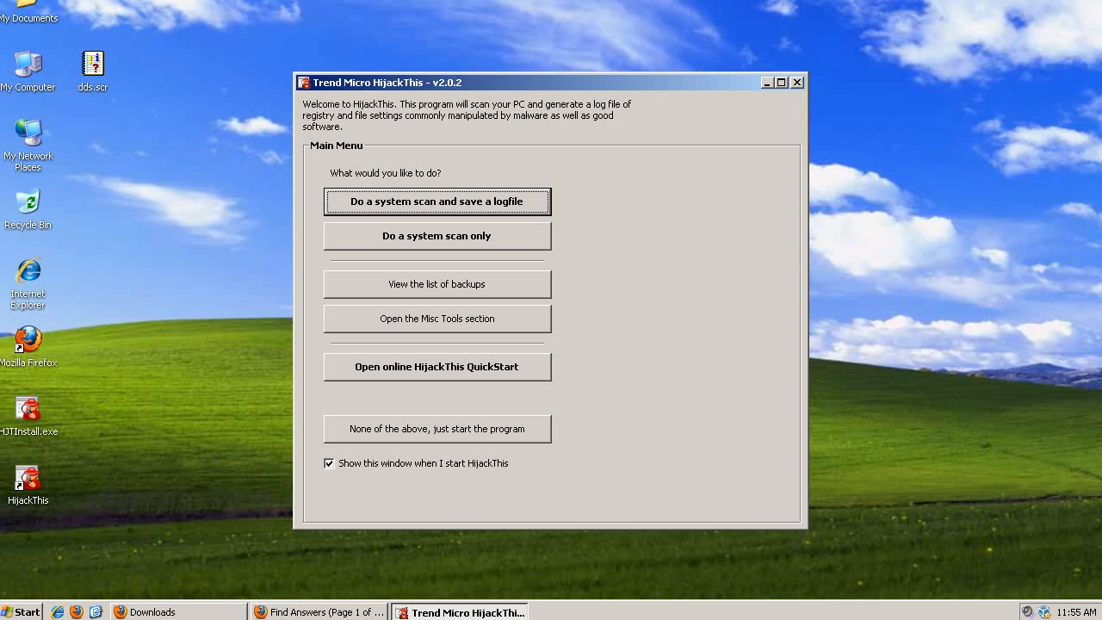
pyautogui.moveTo(653, 65)
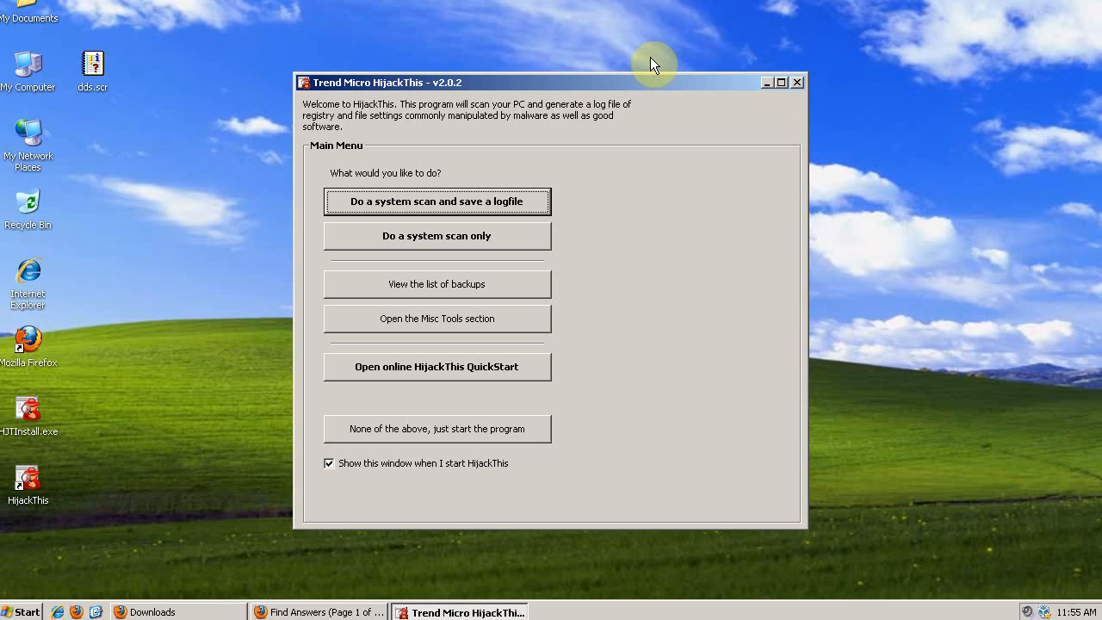
pyautogui.moveTo(517, 125)
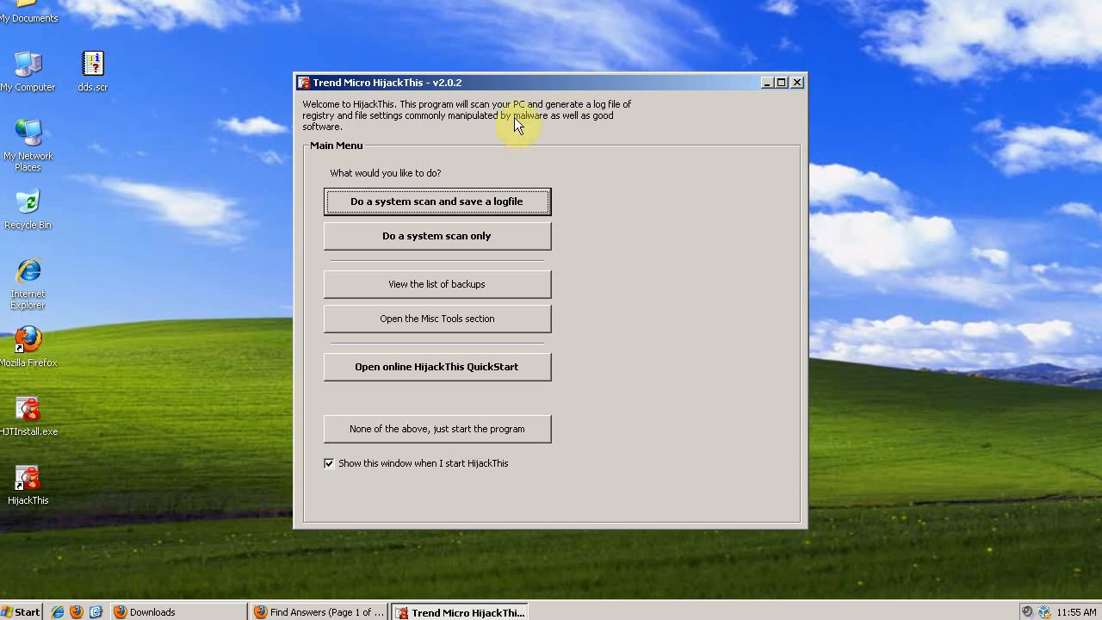
# Run a HijackThis system scan saving its logfile, then return to the welcome menu.
pyautogui.click(437, 235)
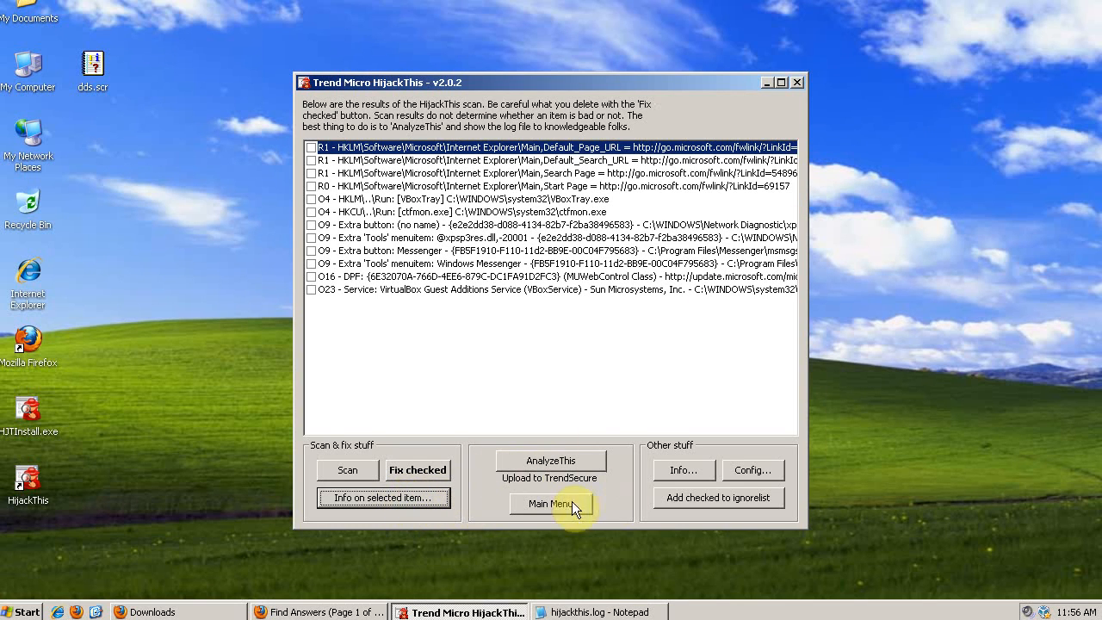
pyautogui.click(549, 503)
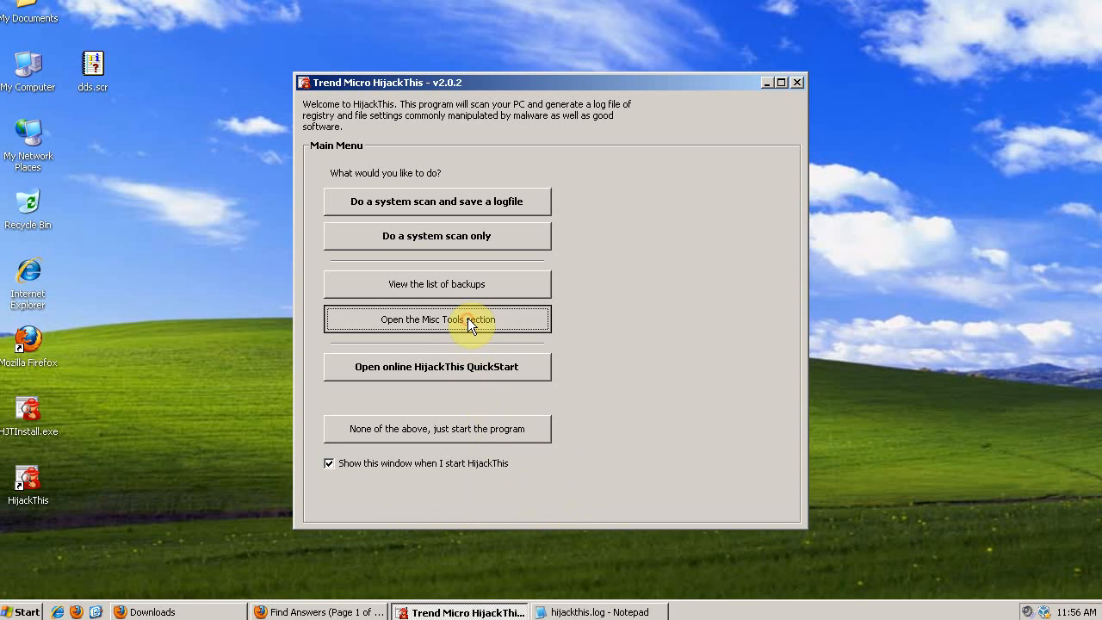
# Reach the Uninstall Manager from the Misc Tools section.
pyautogui.click(437, 320)
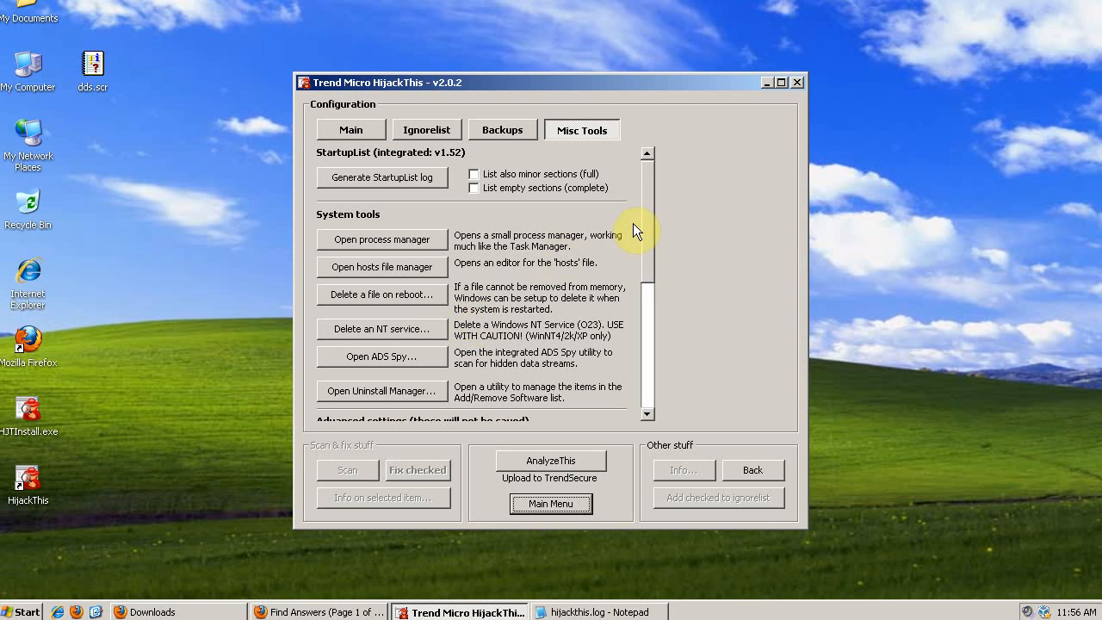
pyautogui.scroll(-3)
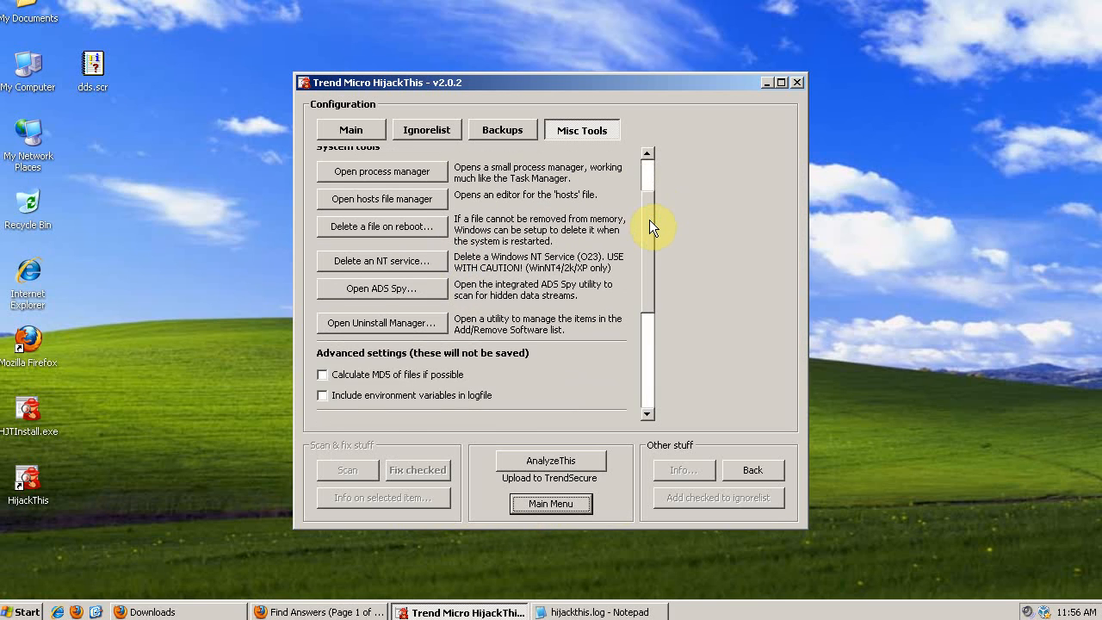
pyautogui.scroll(3)
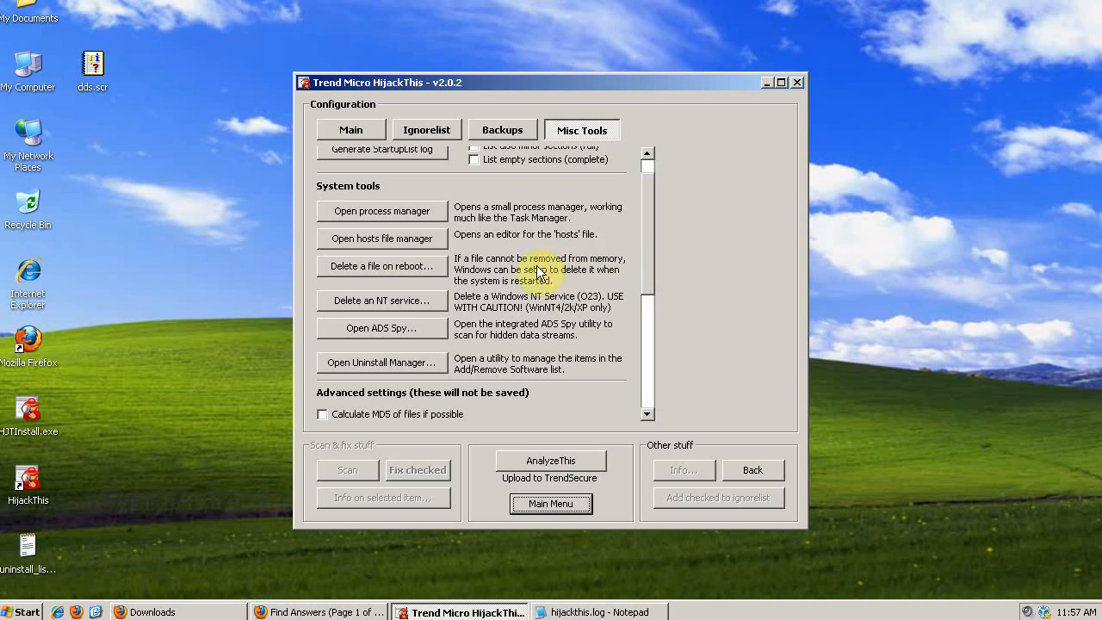
pyautogui.moveTo(377, 374)
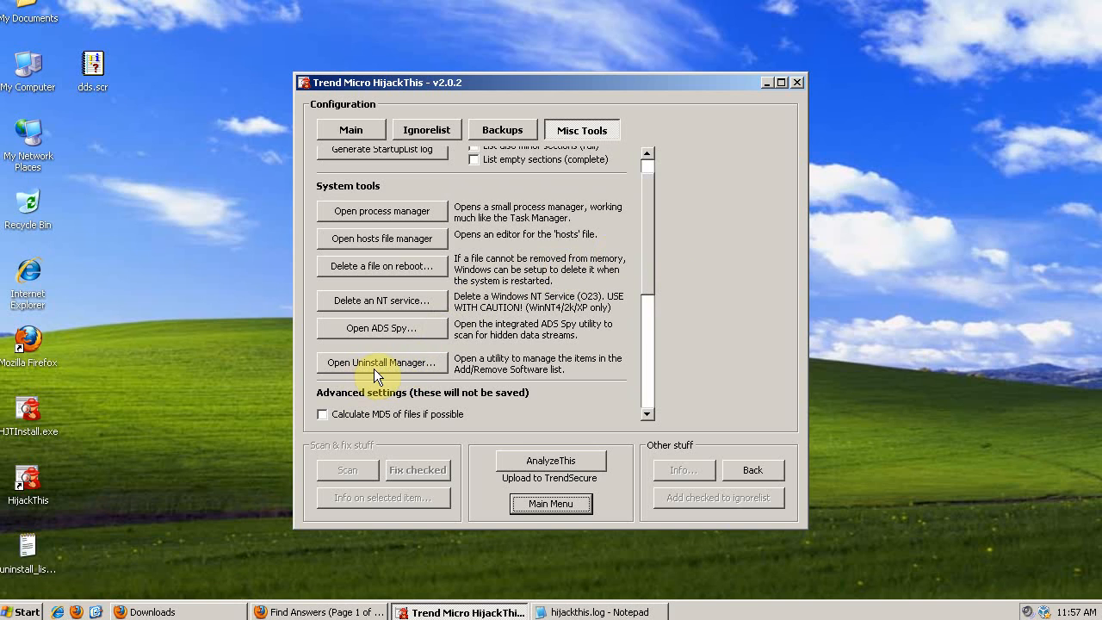
pyautogui.click(381, 362)
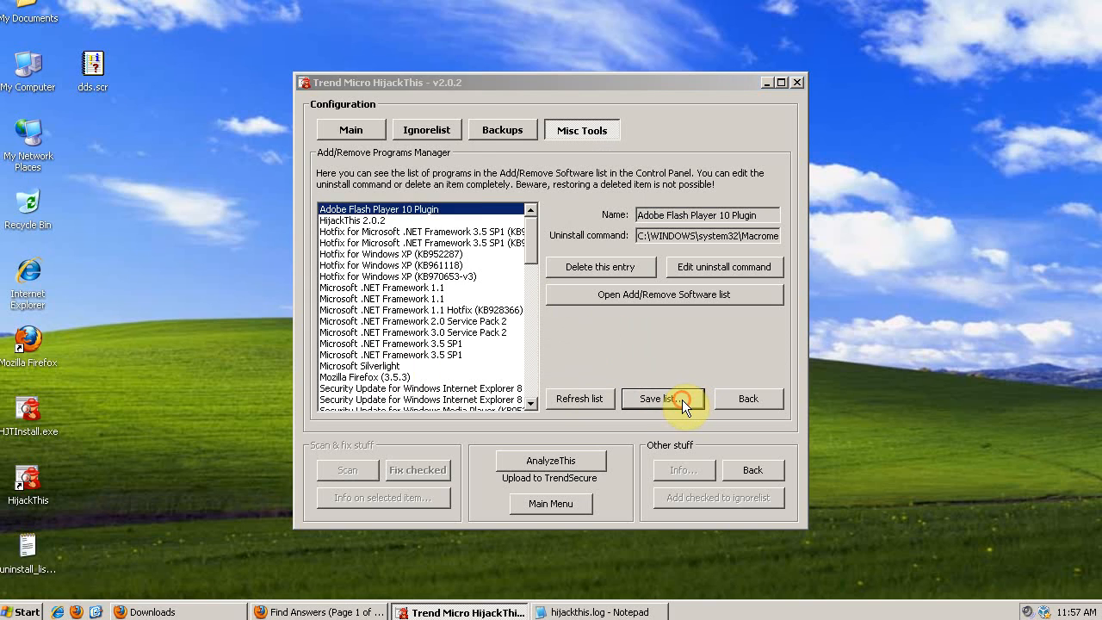
# Save the installed-programs list as uninstall_list.txt, overwriting the old copy.
pyautogui.click(659, 398)
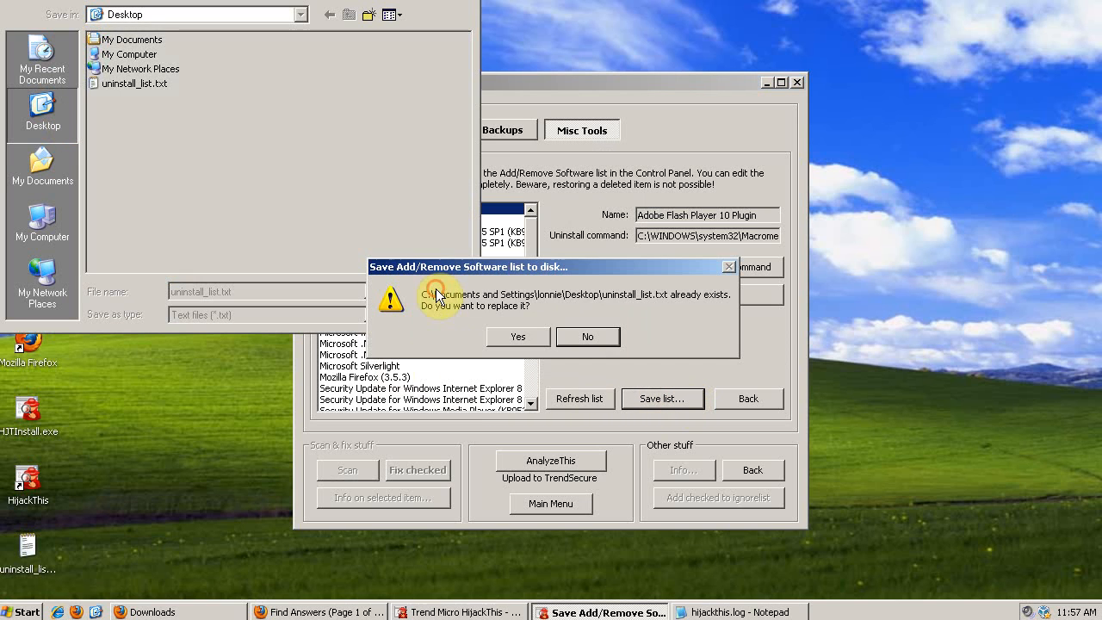
pyautogui.click(518, 336)
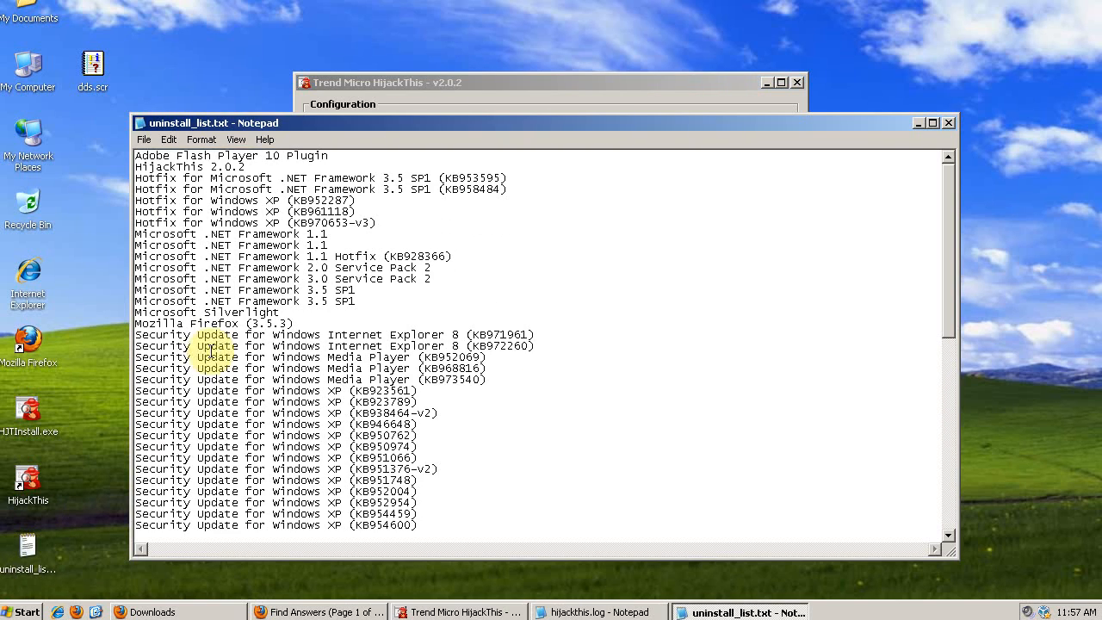
pyautogui.click(932, 122)
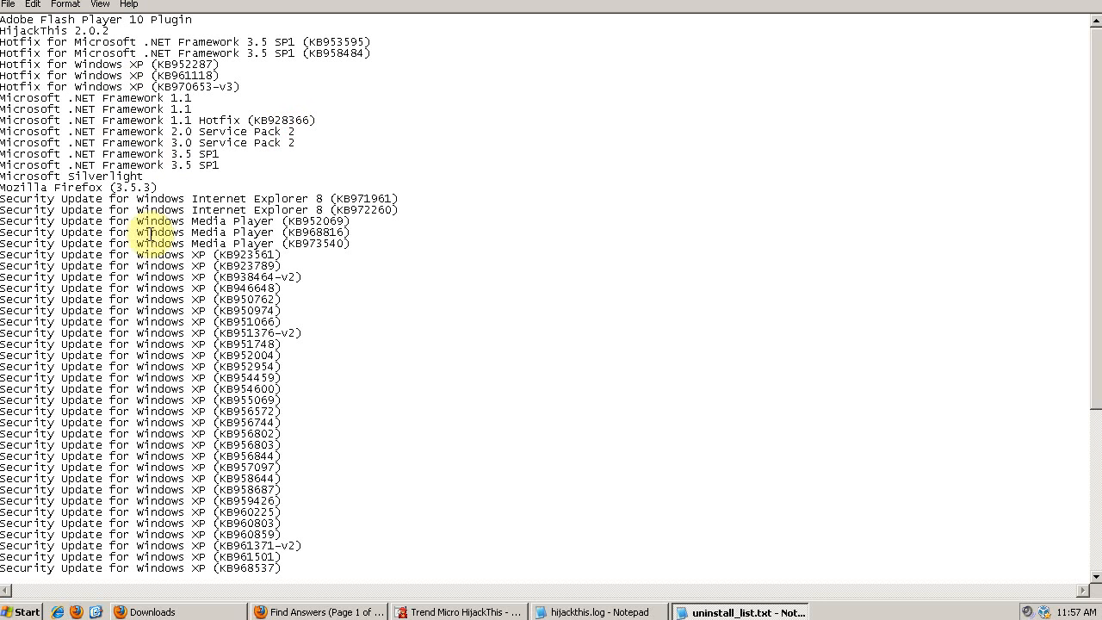
pyautogui.scroll(-3)
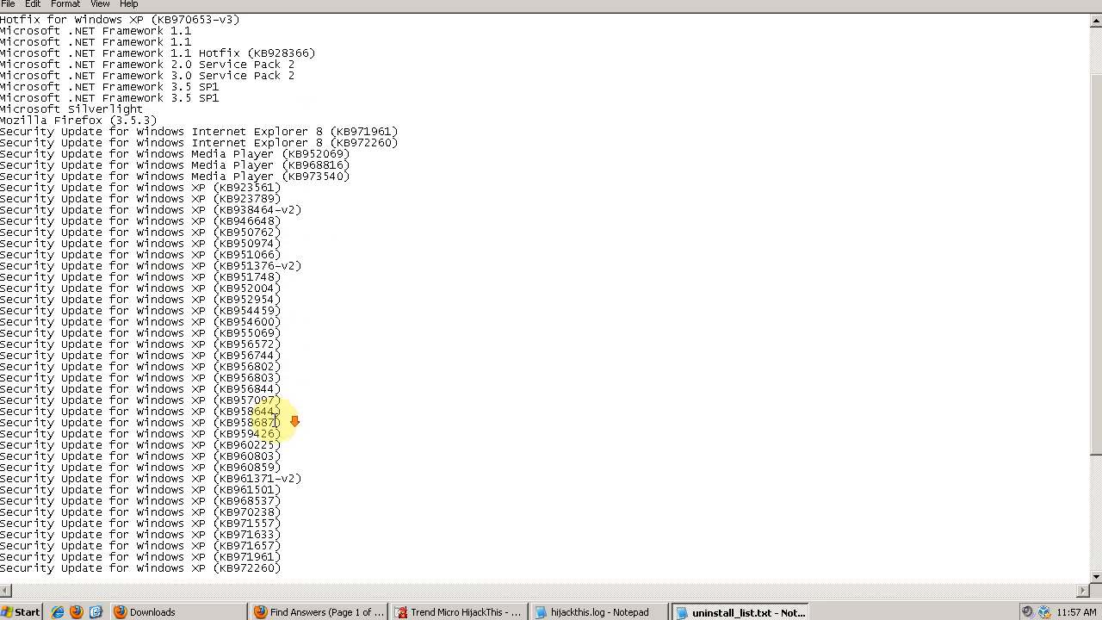
pyautogui.scroll(-3)
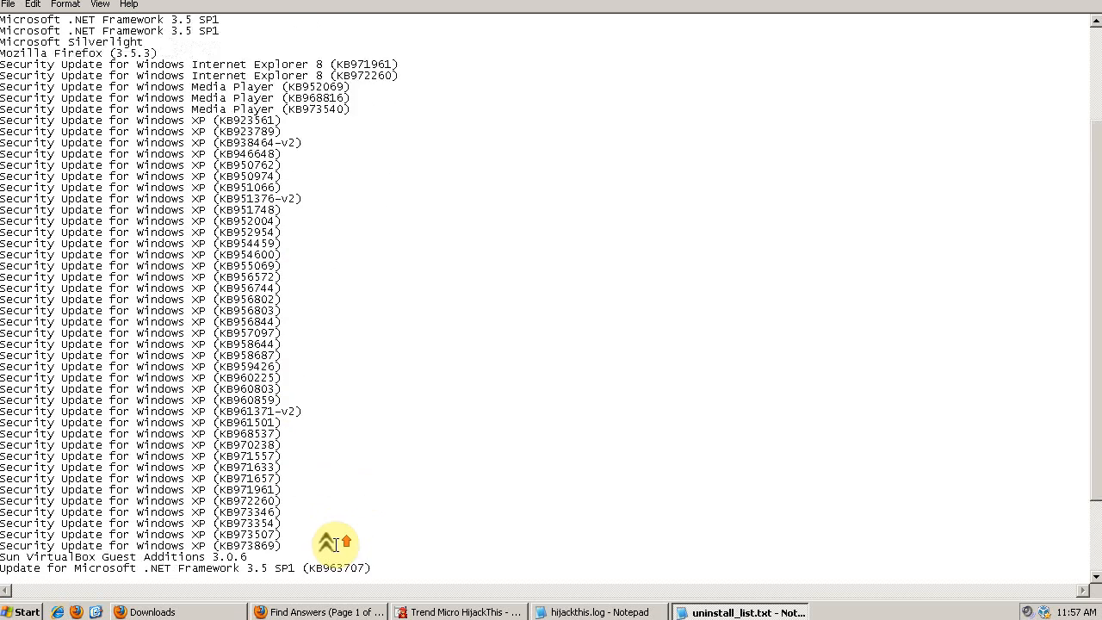
pyautogui.scroll(3)
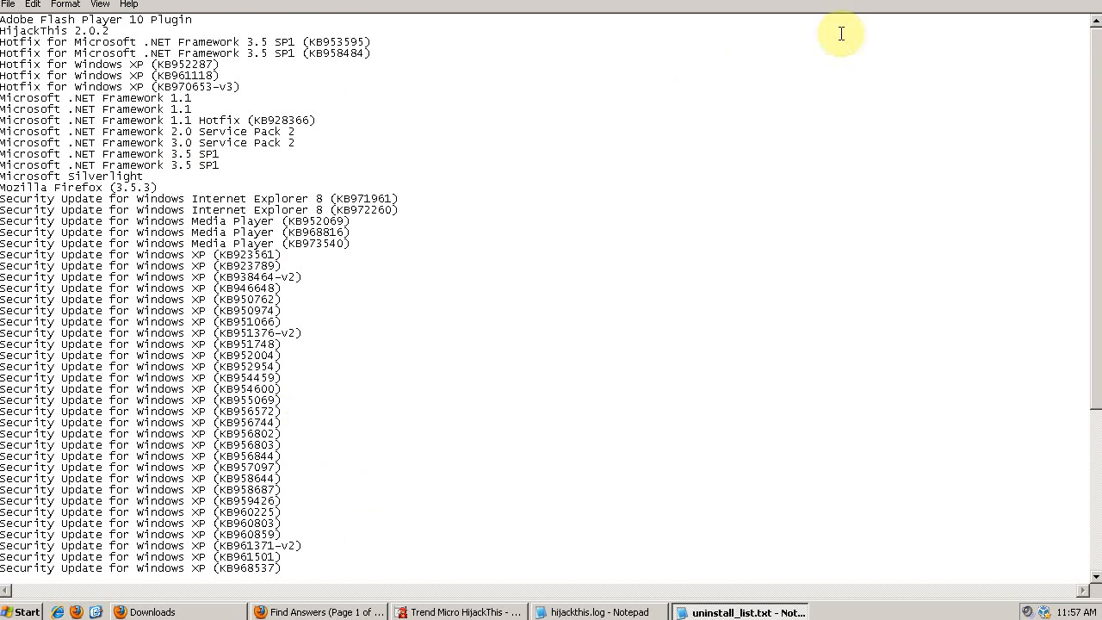
pyautogui.click(933, 123)
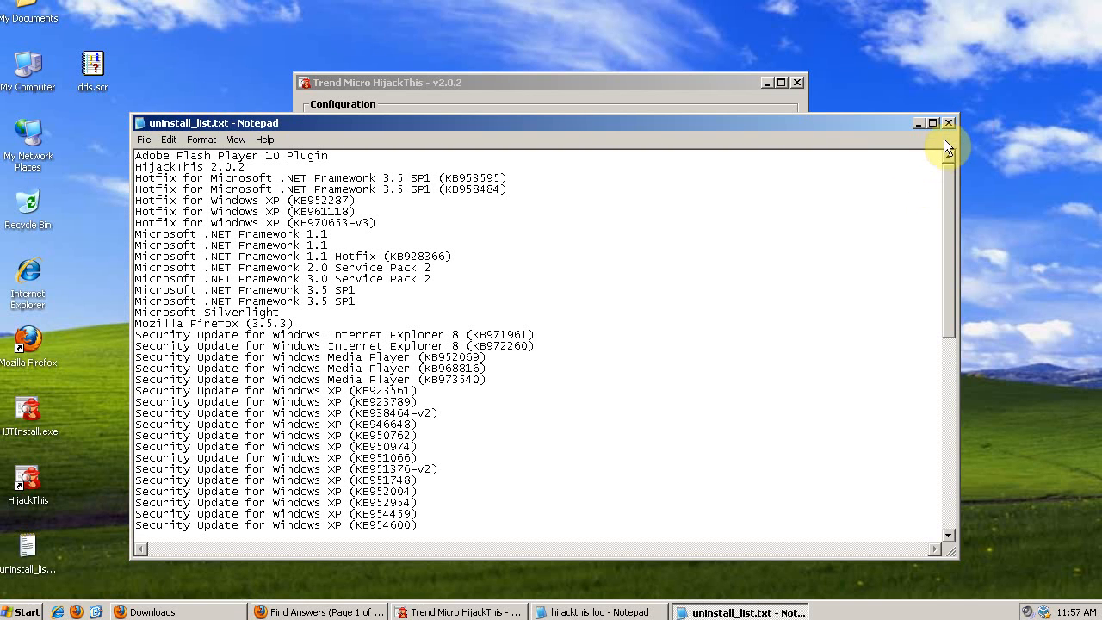
pyautogui.moveTo(949, 123)
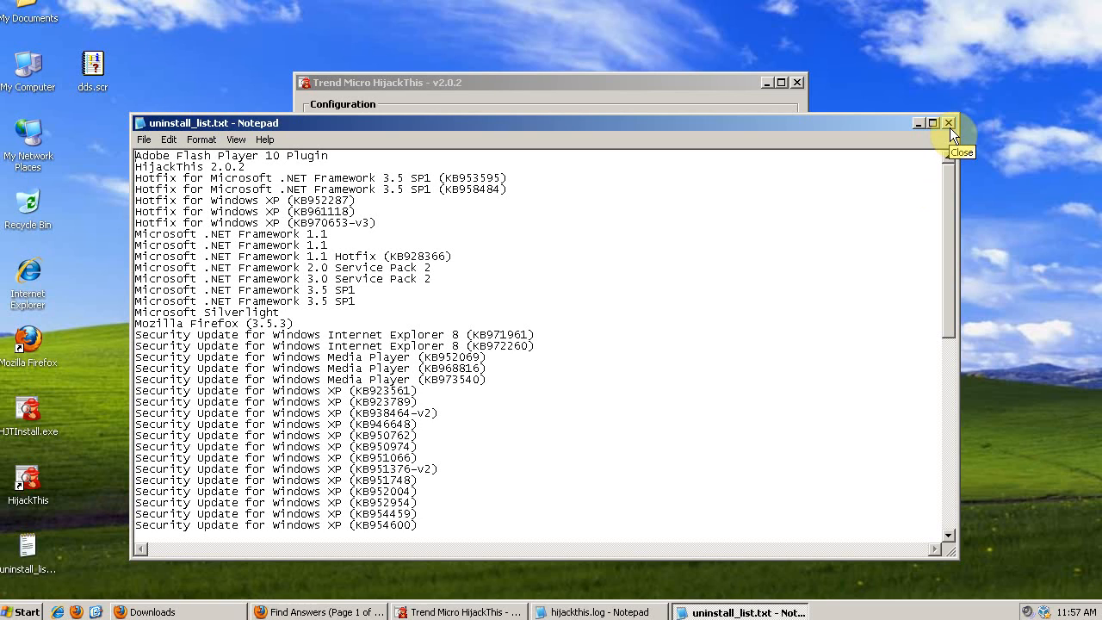
pyautogui.moveTo(950, 123)
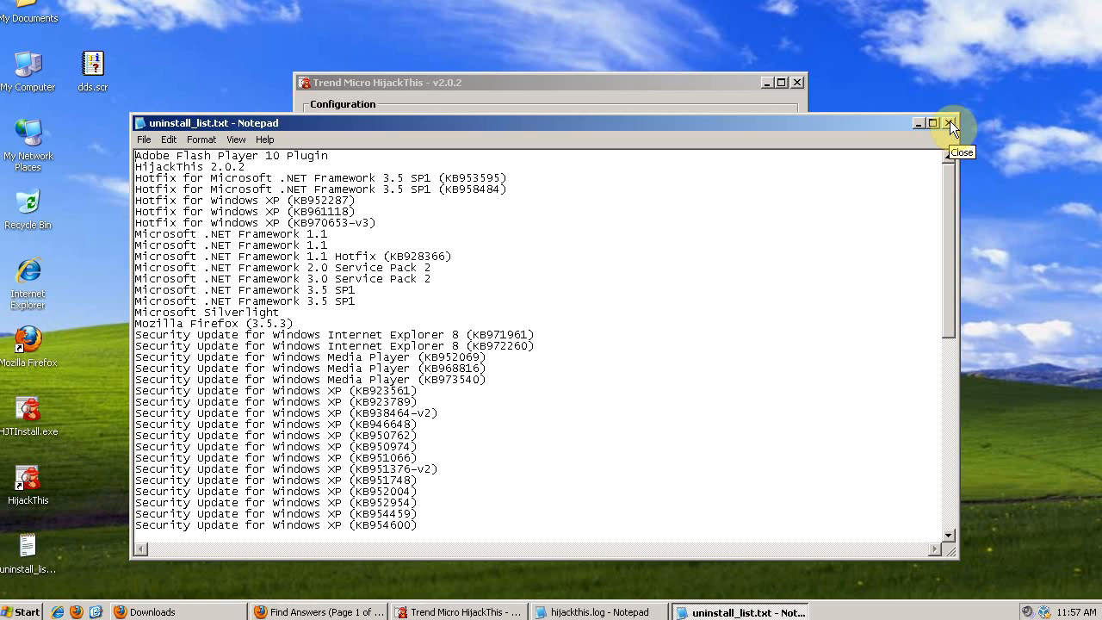
pyautogui.moveTo(950, 123)
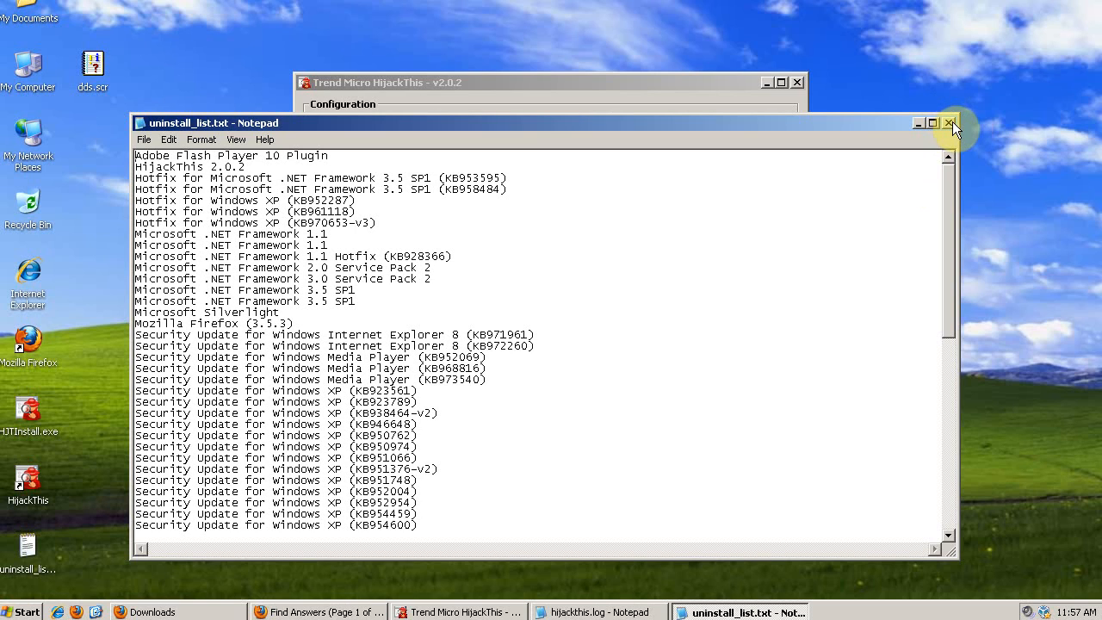
pyautogui.moveTo(951, 120)
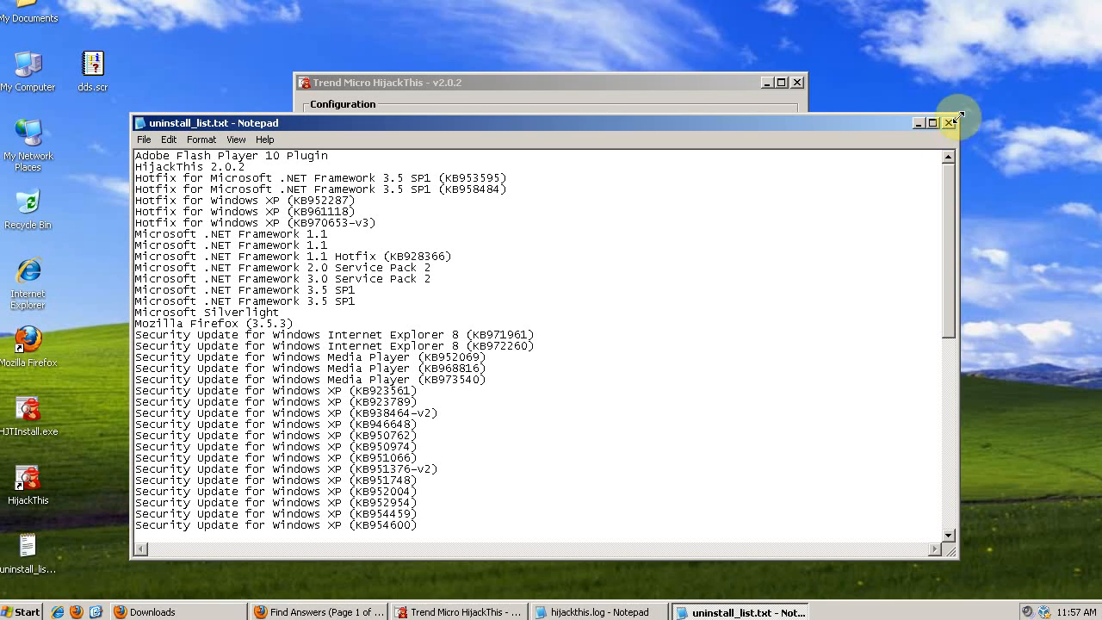
pyautogui.scroll(-3)
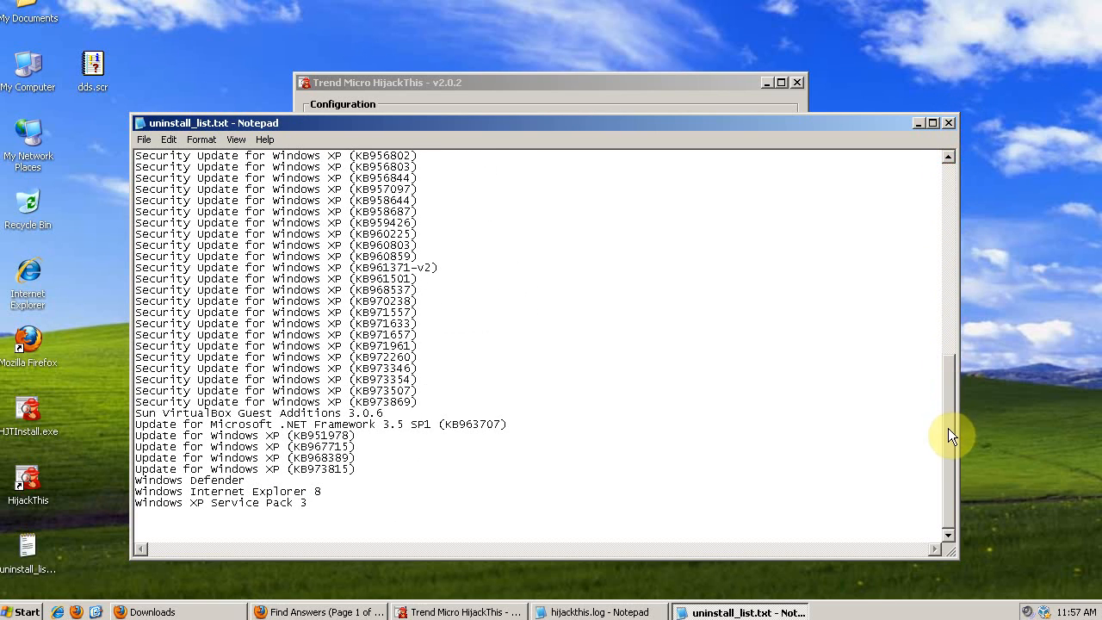
pyautogui.scroll(3)
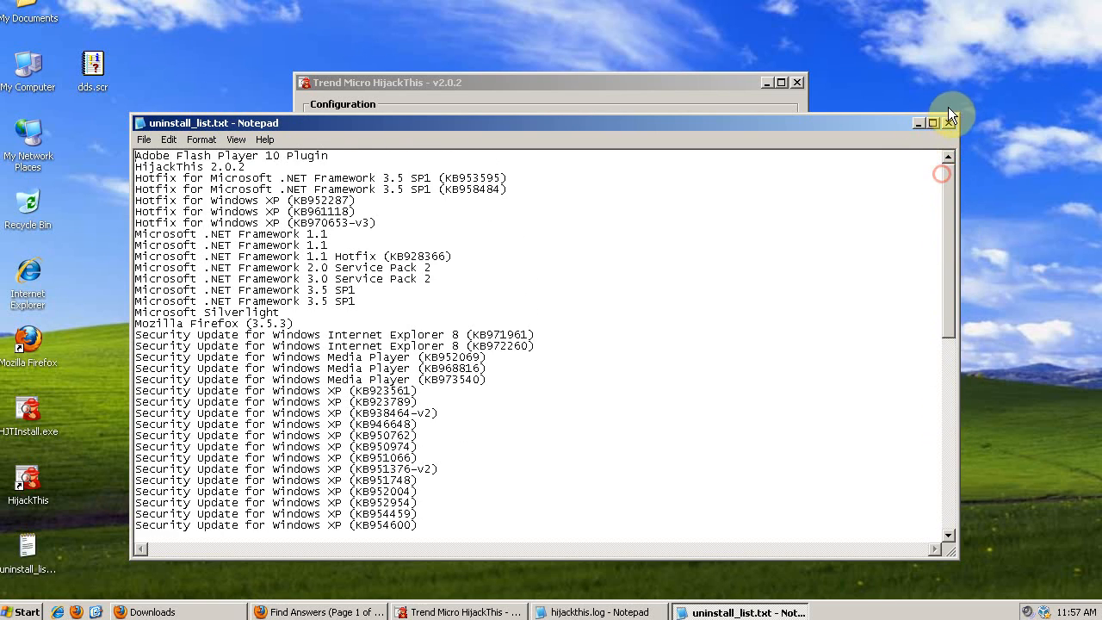
# Close the uninstall list in Notepad and select the Hotfix KB970653-v3 entry in the manager.
pyautogui.click(951, 122)
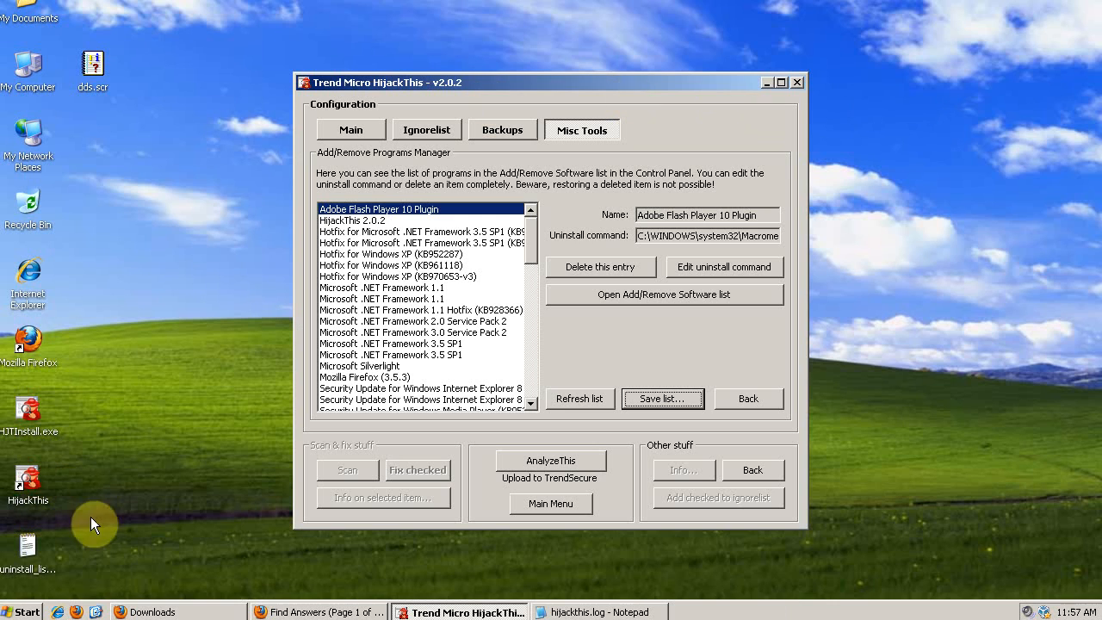
pyautogui.moveTo(110, 102)
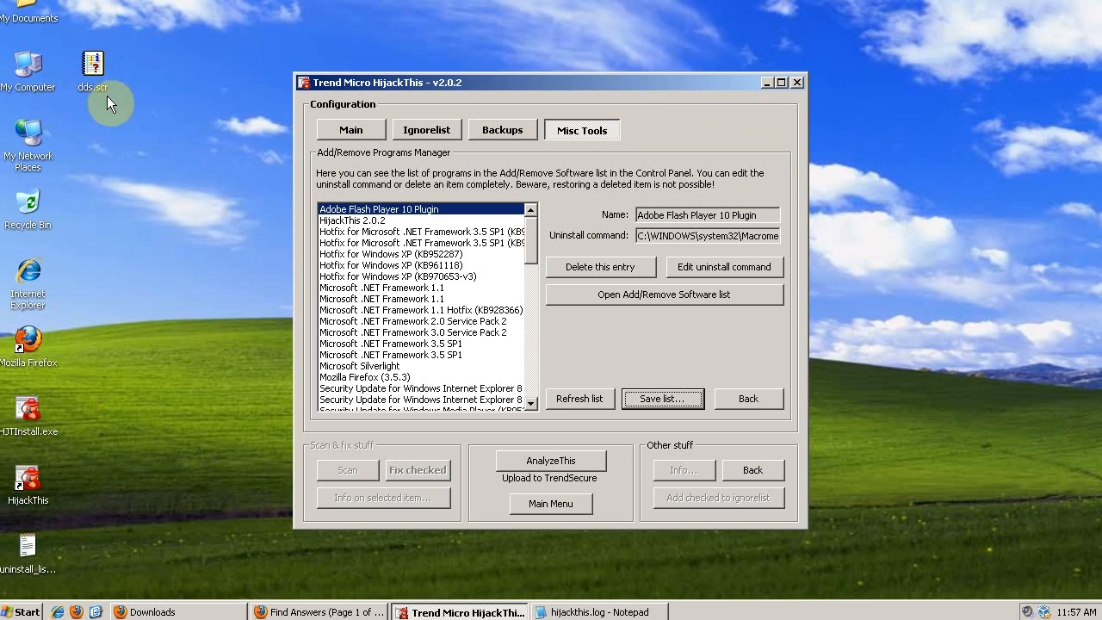
pyautogui.moveTo(181, 403)
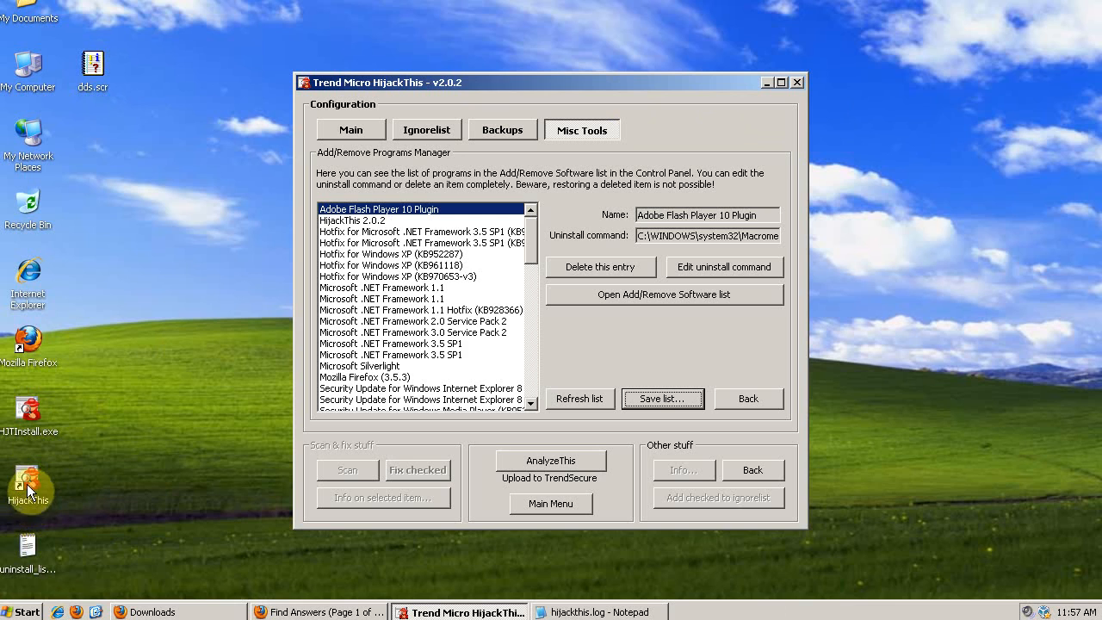
pyautogui.click(393, 276)
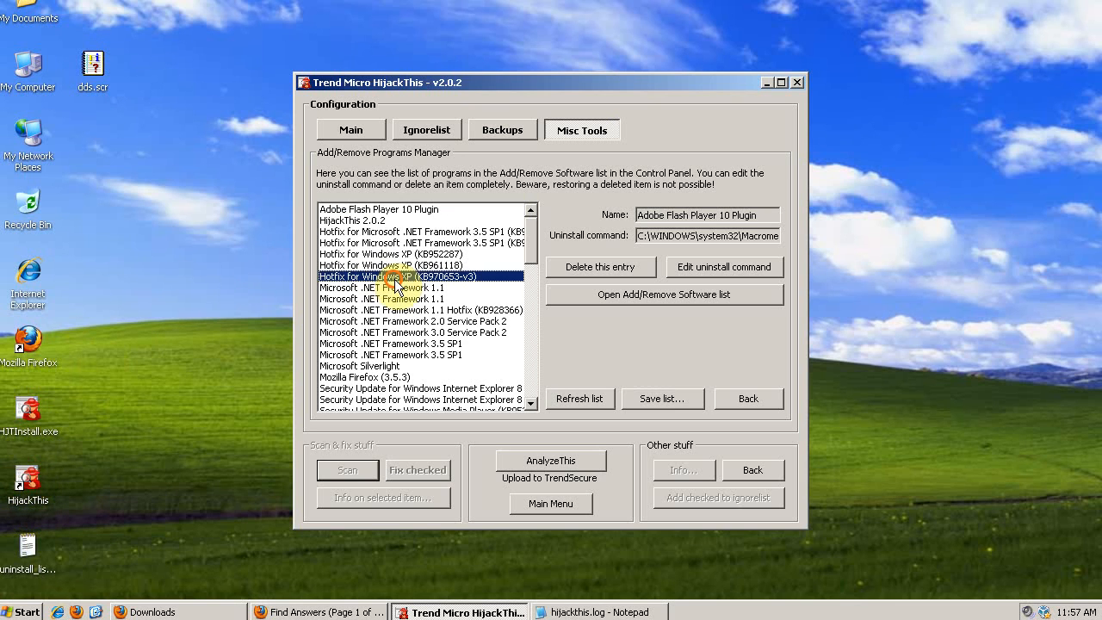
pyautogui.click(396, 276)
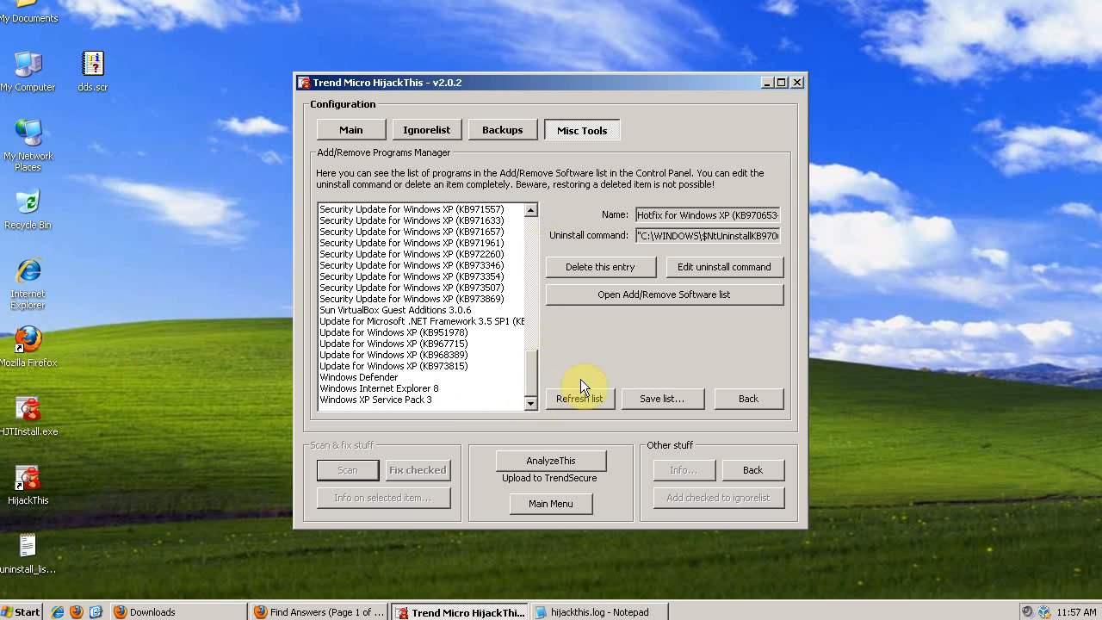
pyautogui.moveTo(529, 395)
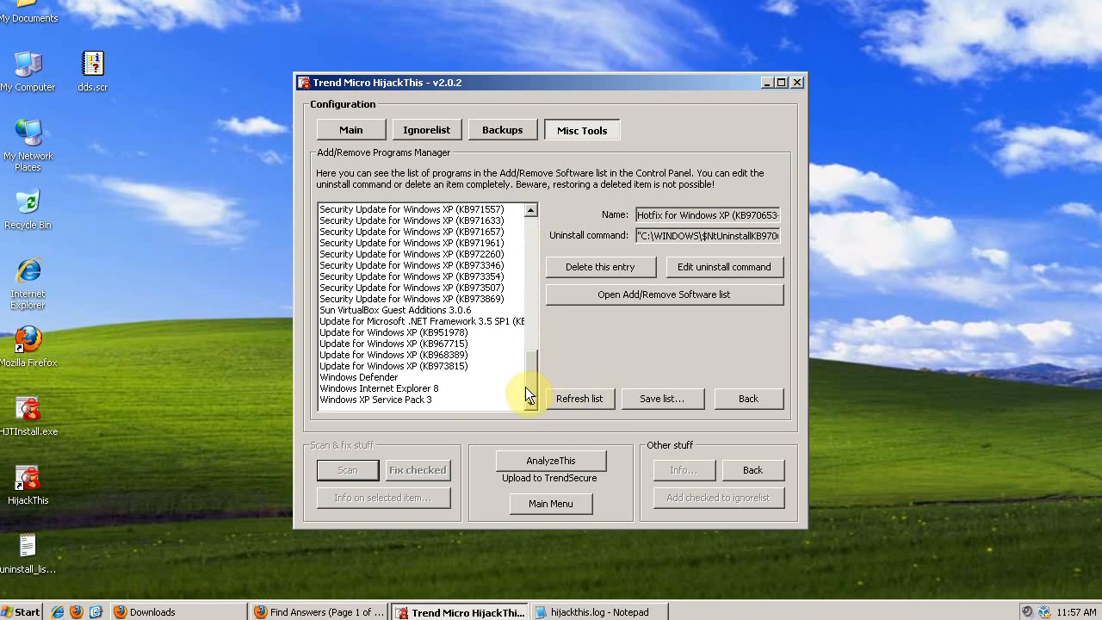